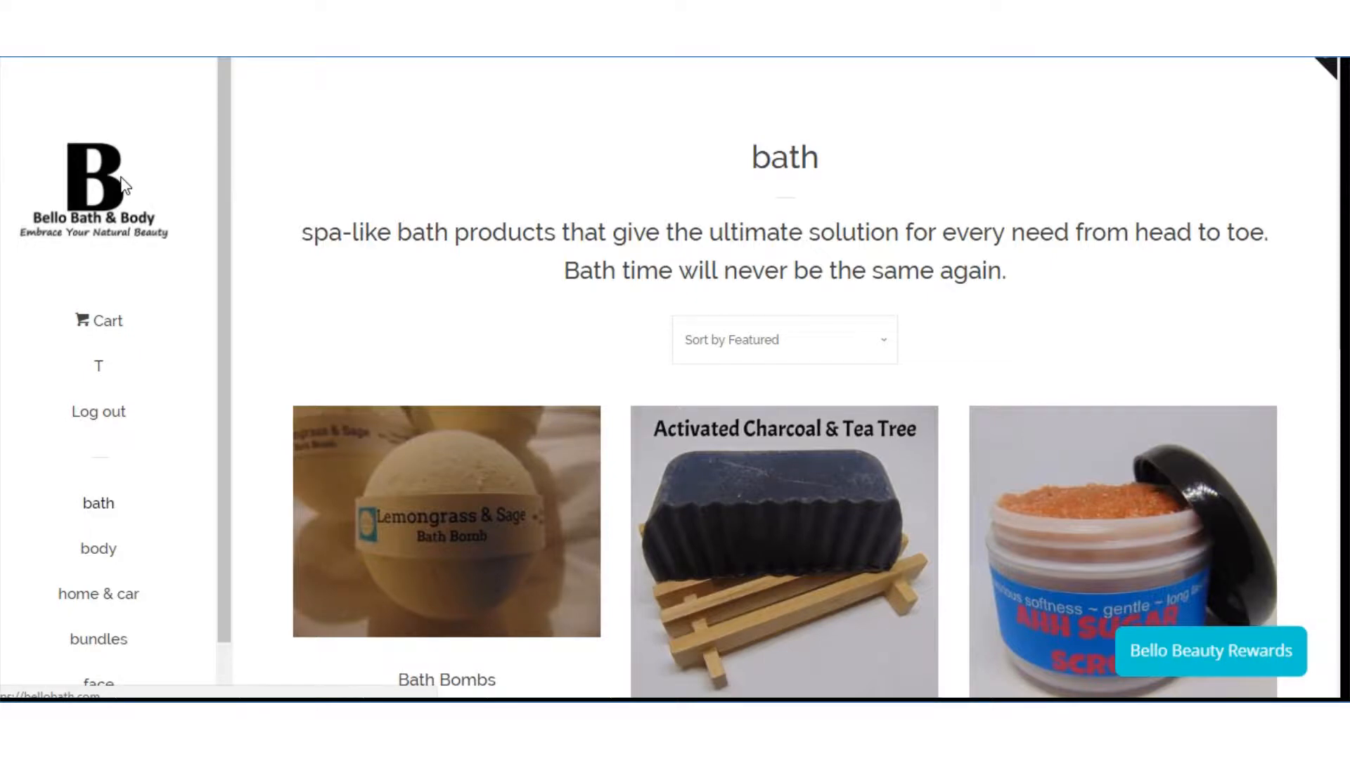
# Return to the home page via the Bello Bath & Body logo and scroll through slideshow, featured products and footer.
pyautogui.click(1101, 538)
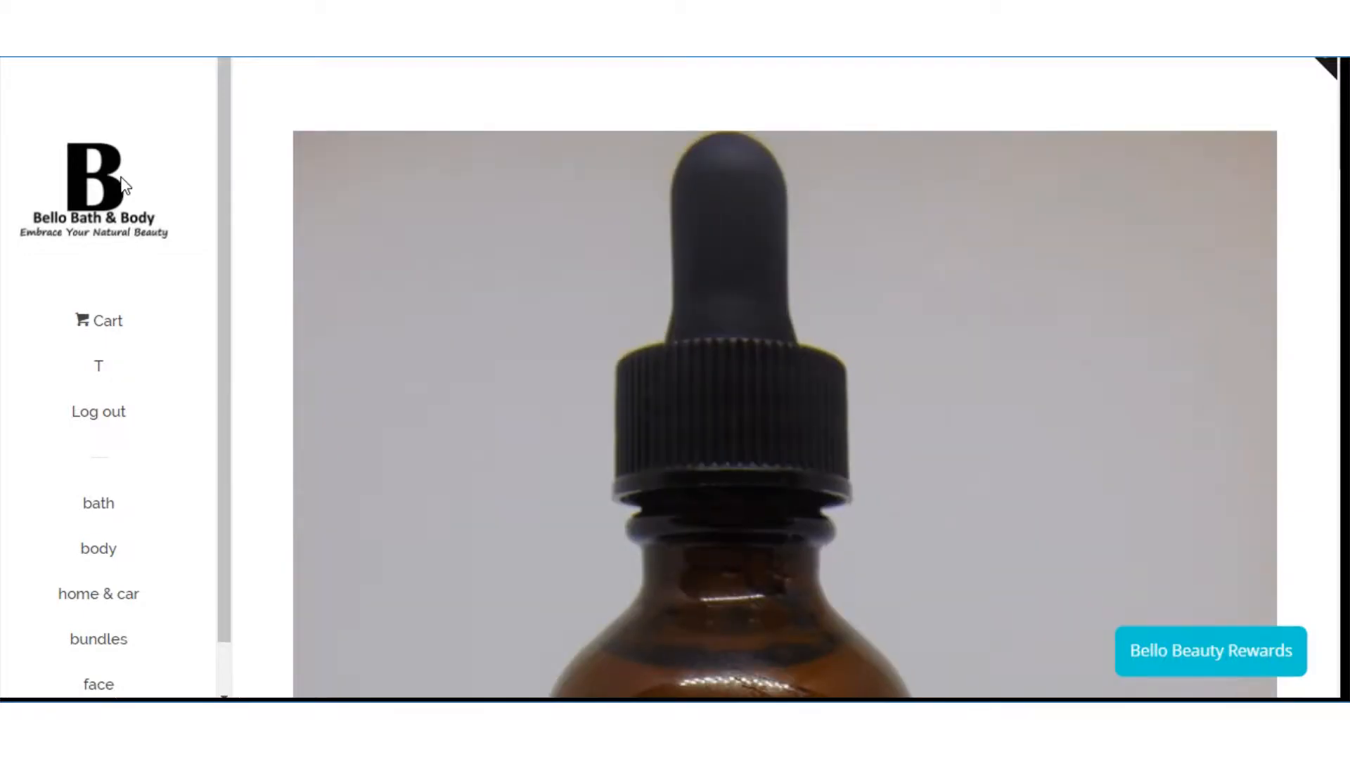
pyautogui.moveTo(1144, 198)
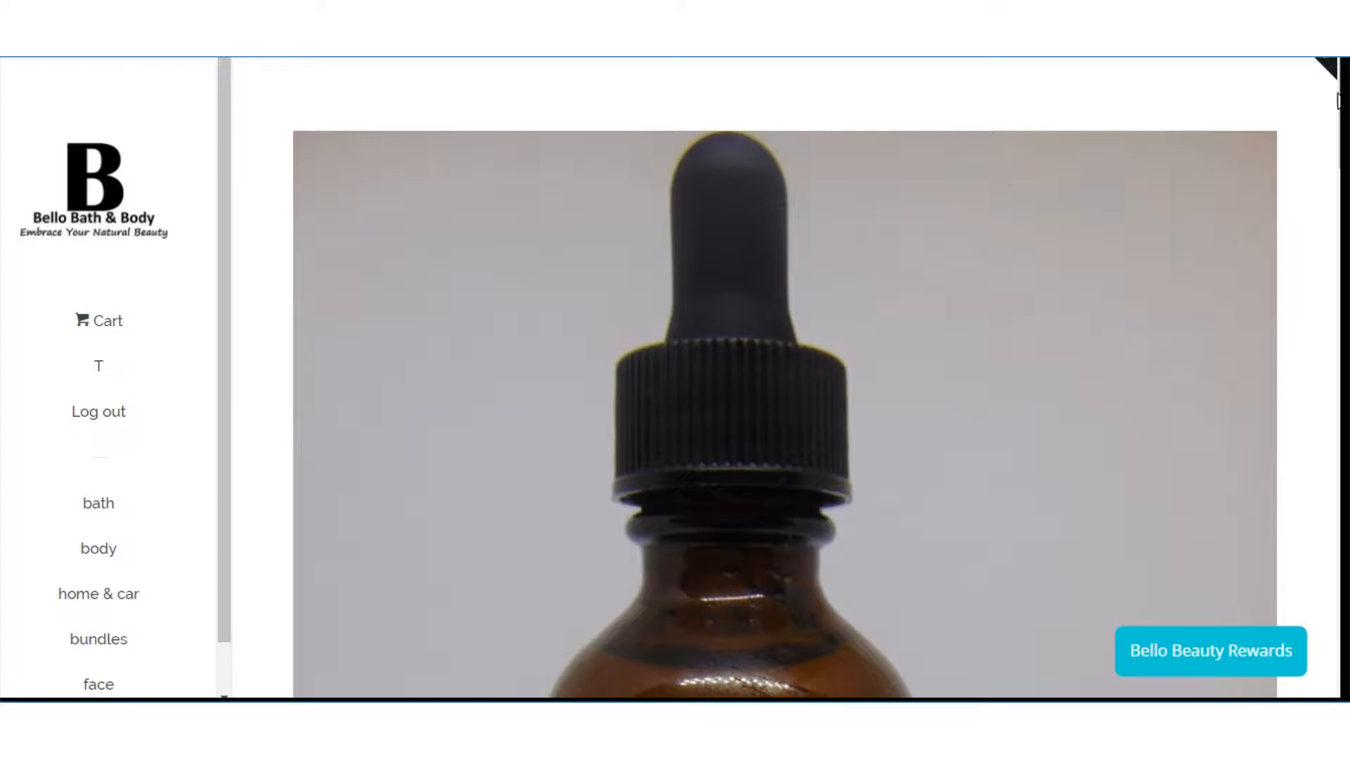
pyautogui.moveTo(1164, 287)
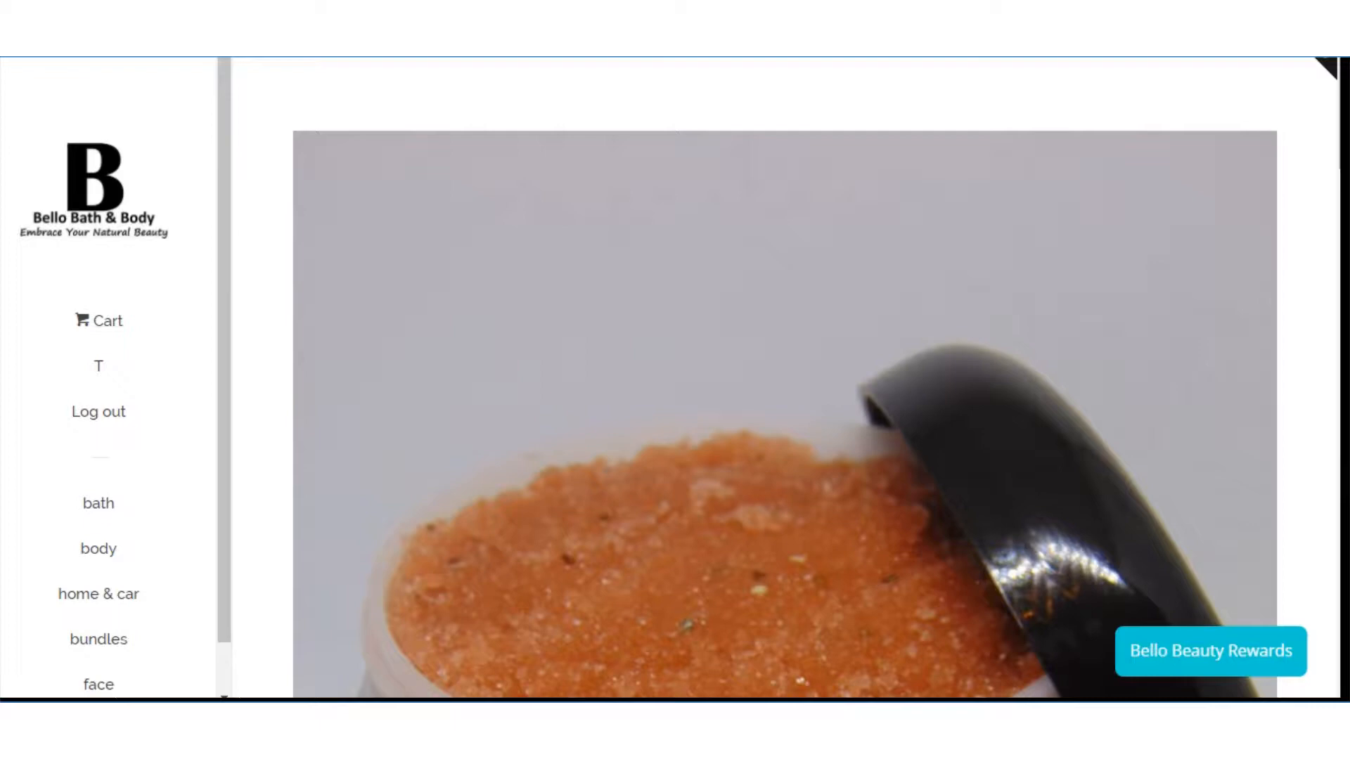
pyautogui.scroll(-3)
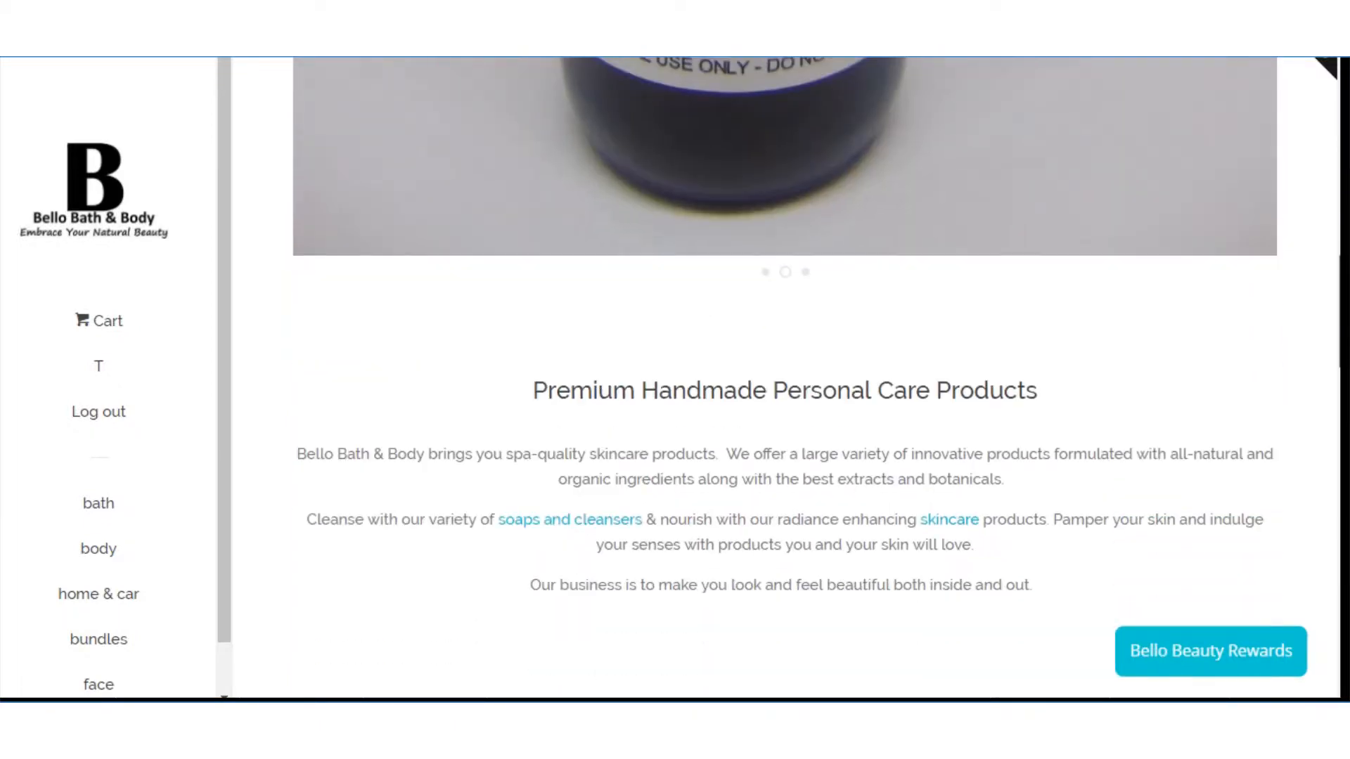
pyautogui.scroll(-3)
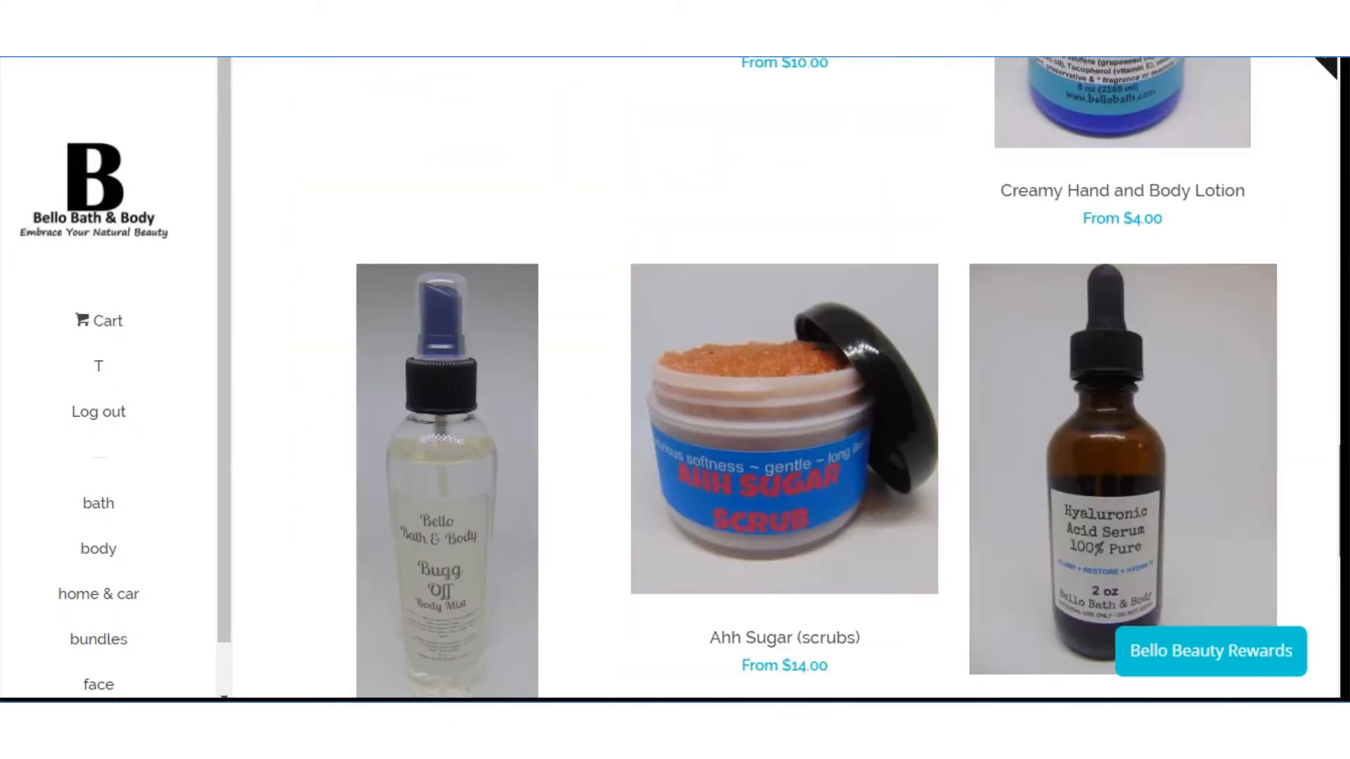
pyautogui.scroll(-3)
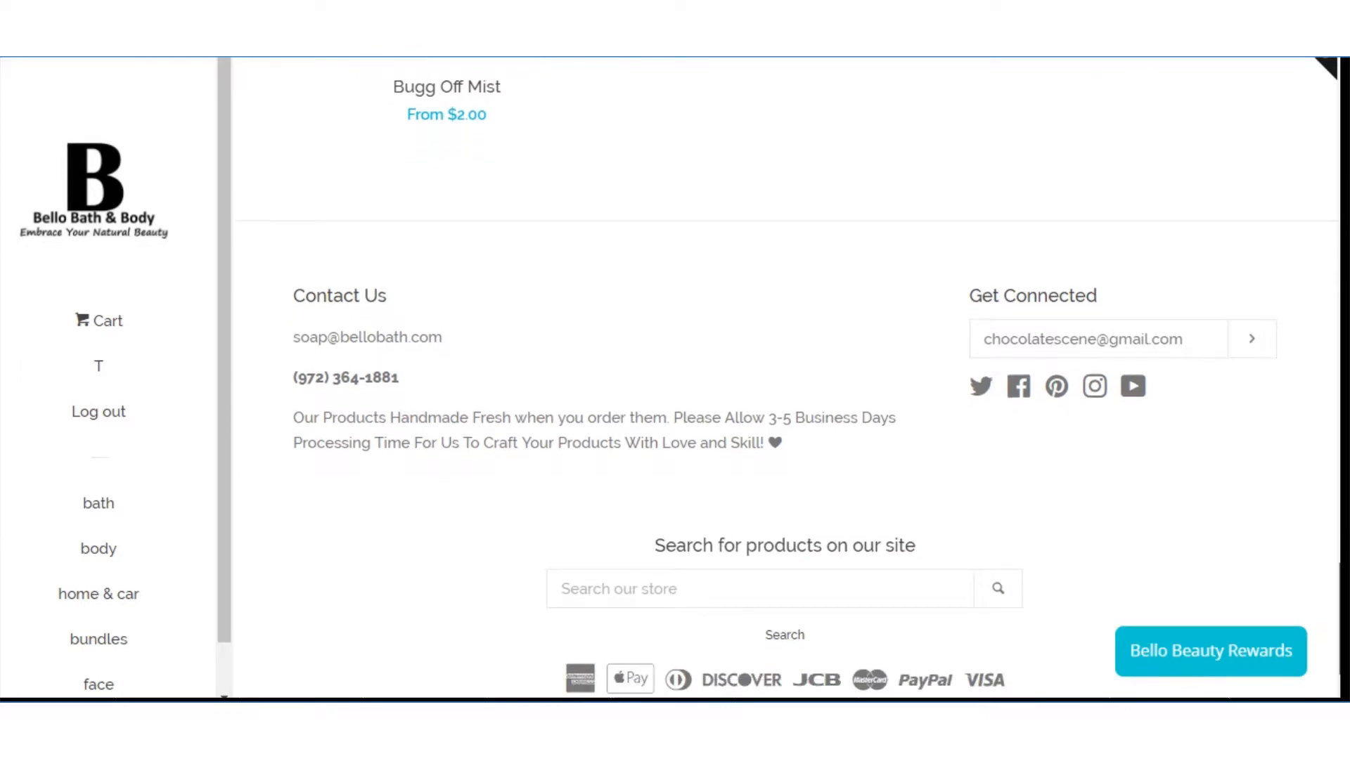
pyautogui.scroll(3)
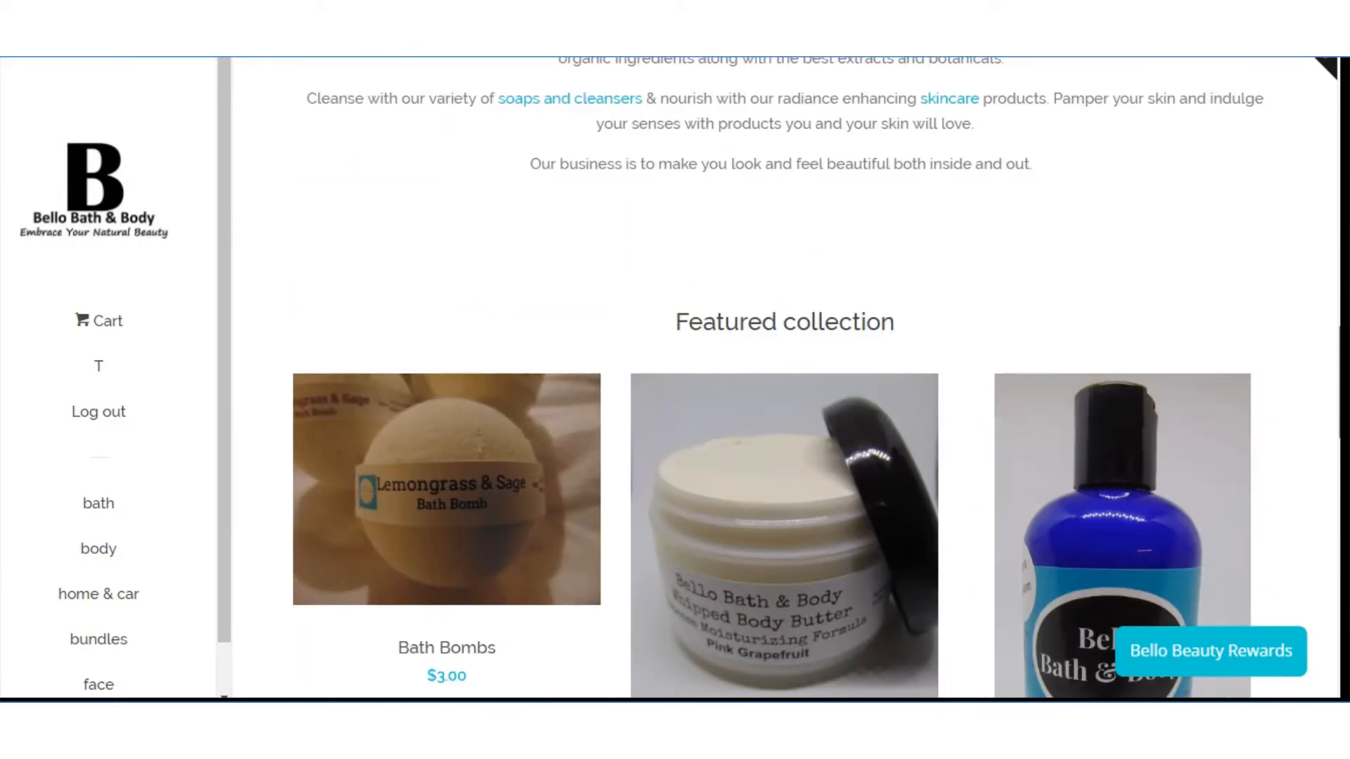
pyautogui.click(768, 534)
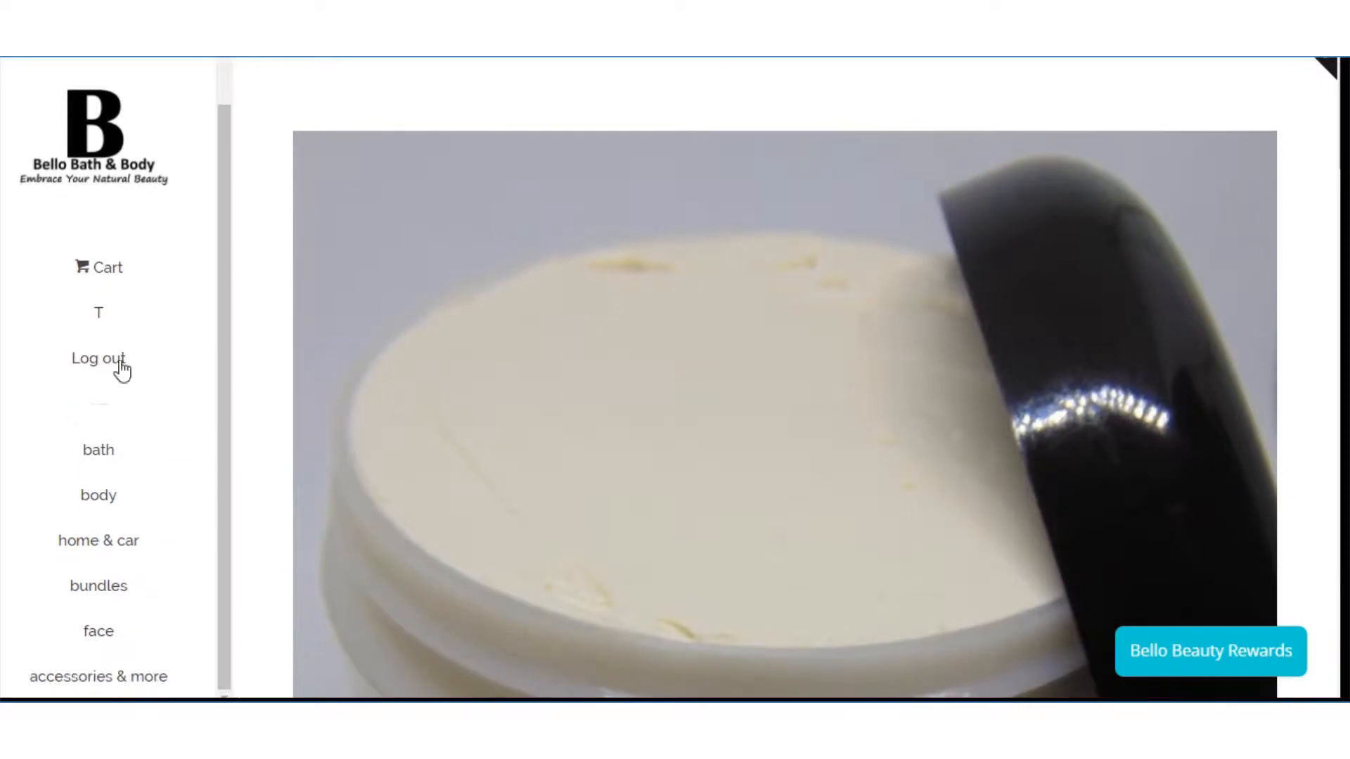
# Log out of the customer account from the sidebar and browse the logged-out home page.
pyautogui.click(99, 358)
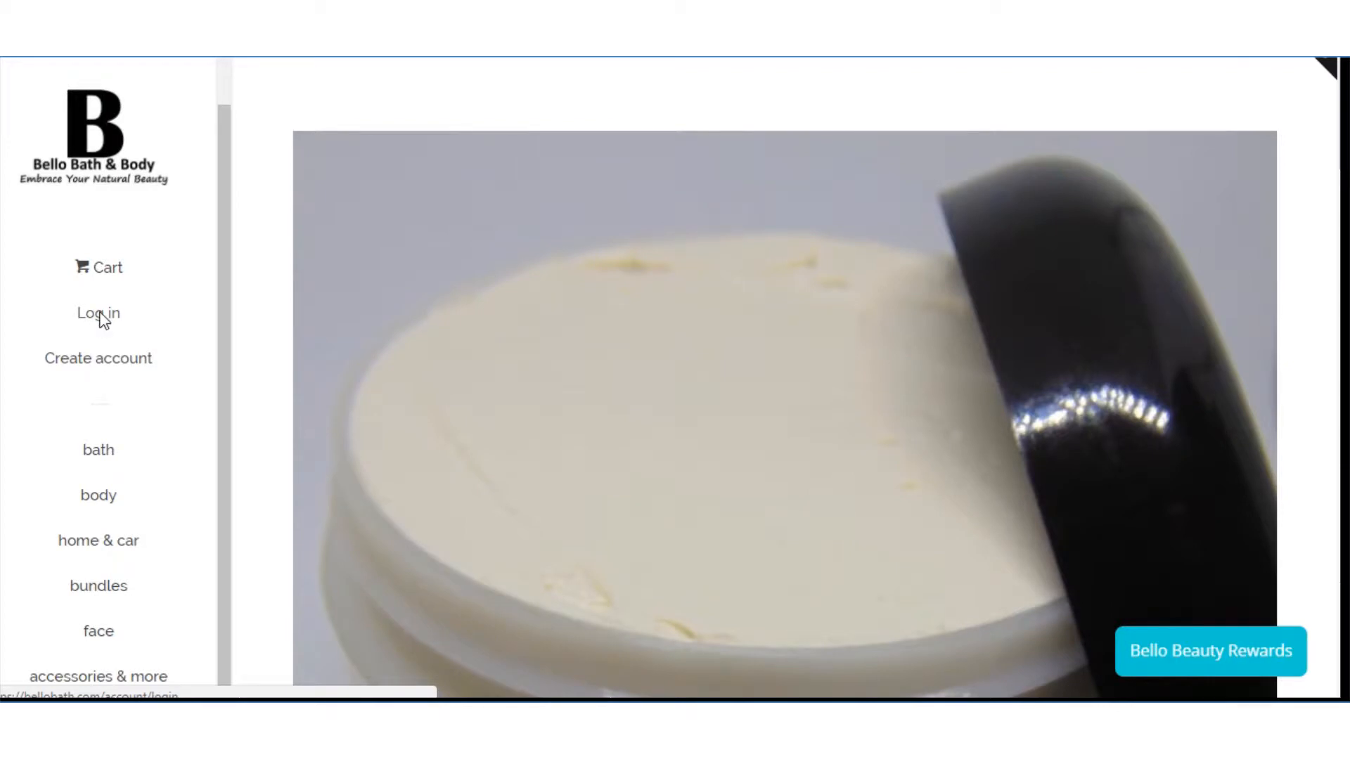
pyautogui.click(98, 312)
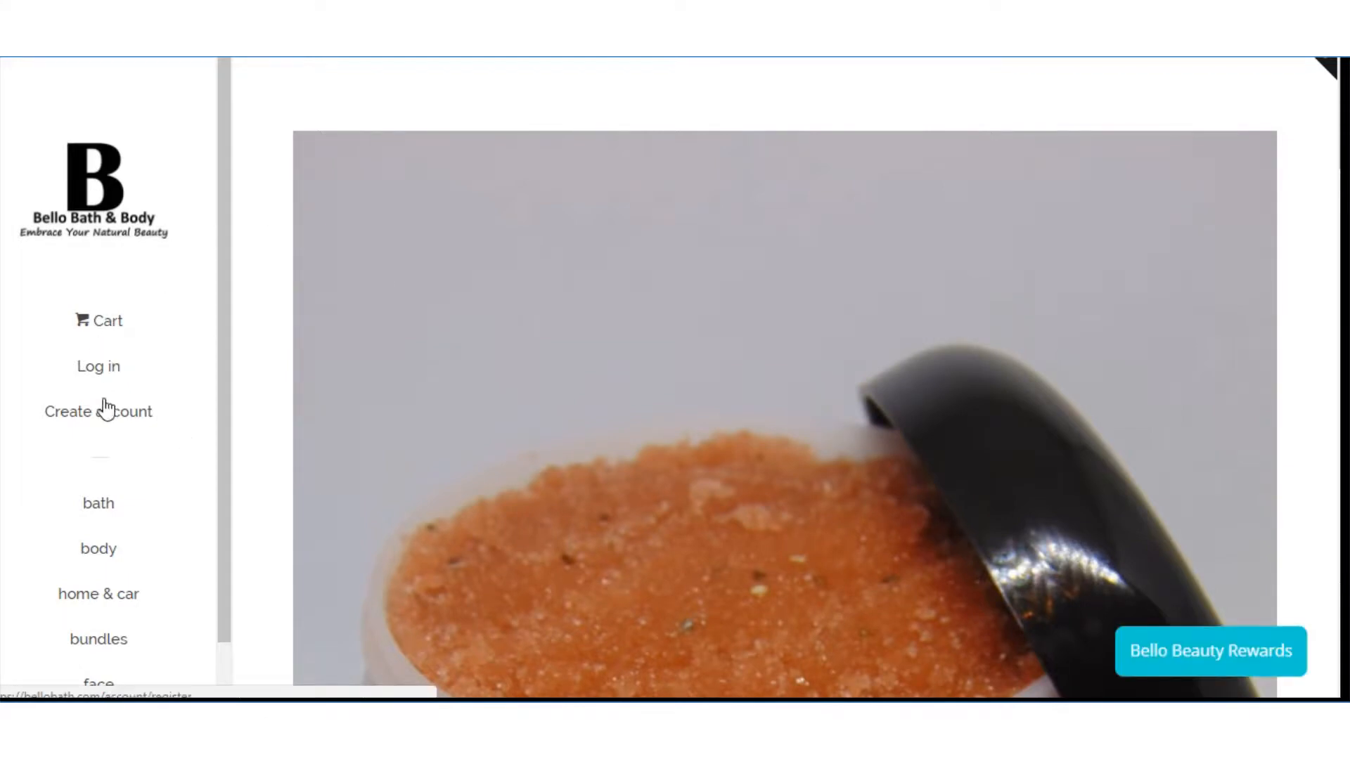
pyautogui.moveTo(751, 504)
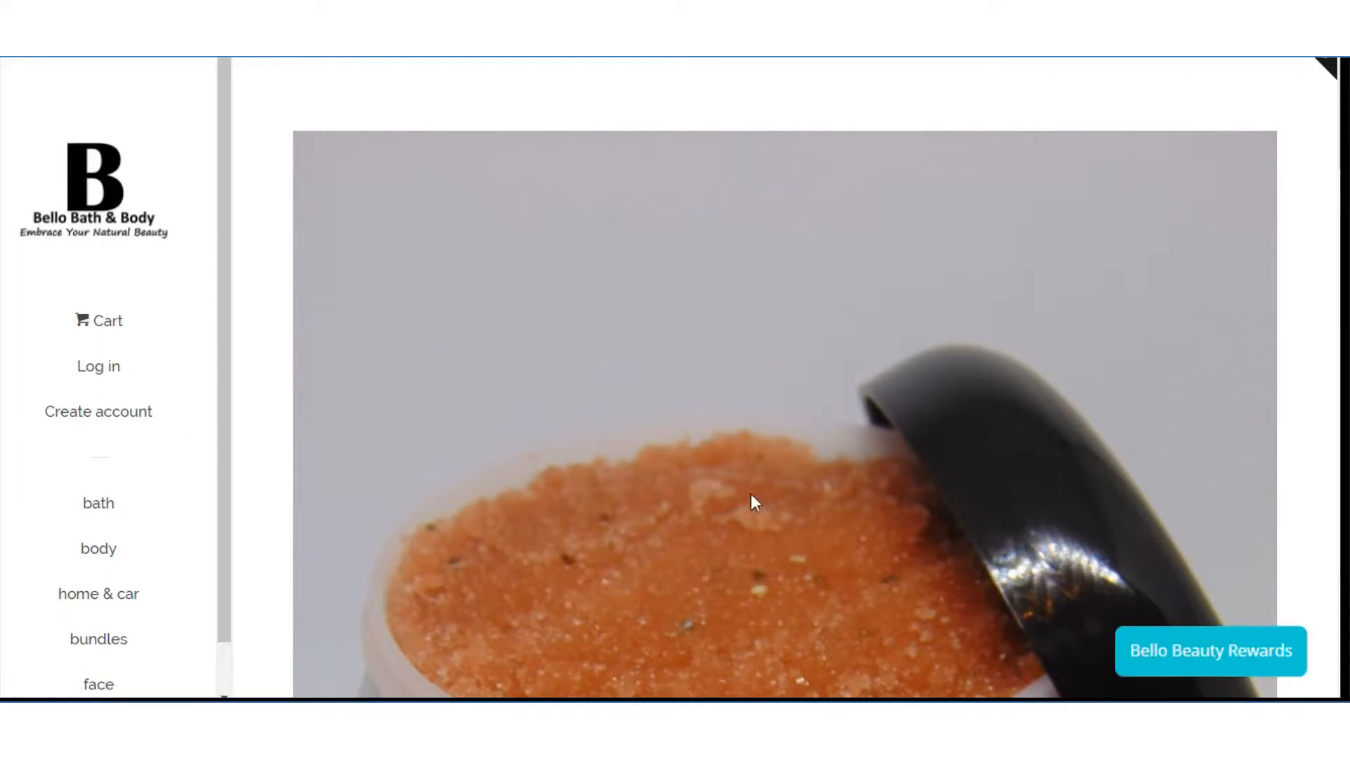
pyautogui.moveTo(1212, 667)
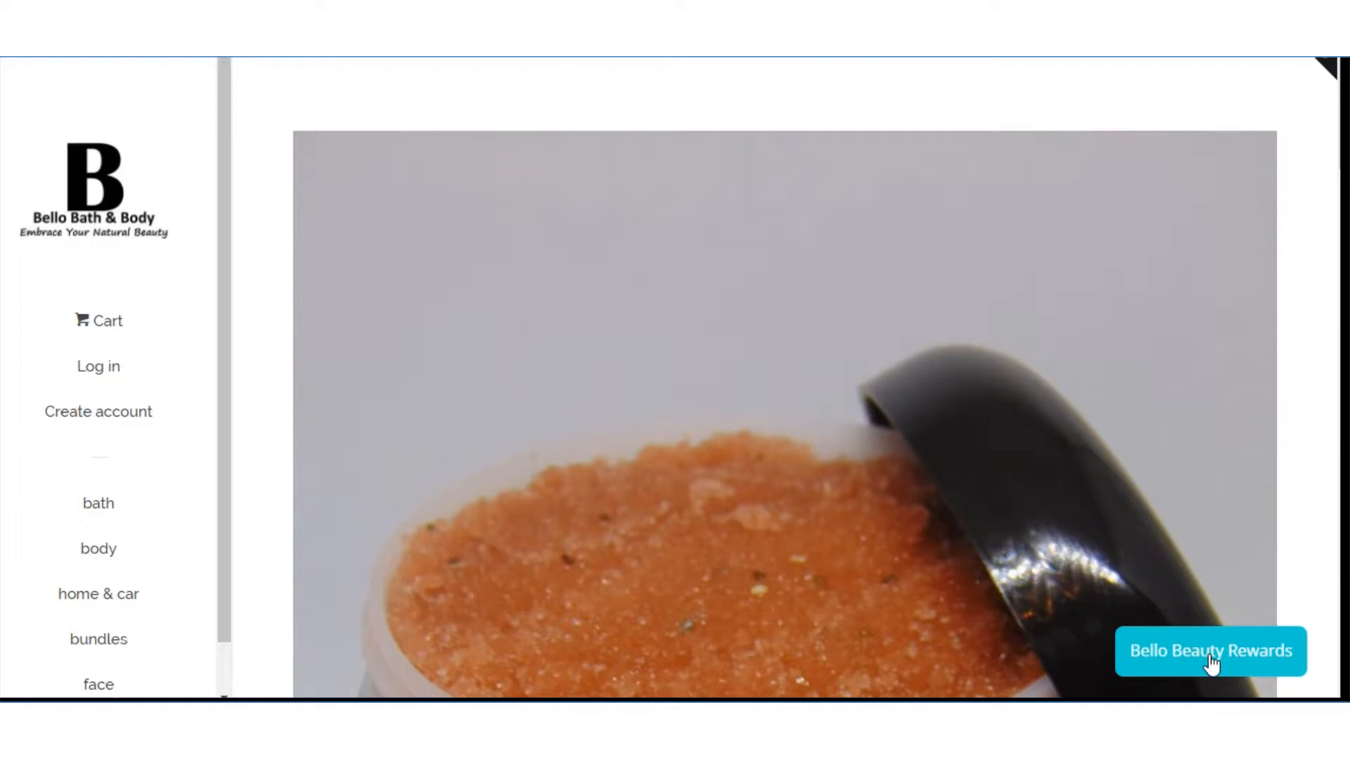
pyautogui.moveTo(1213, 625)
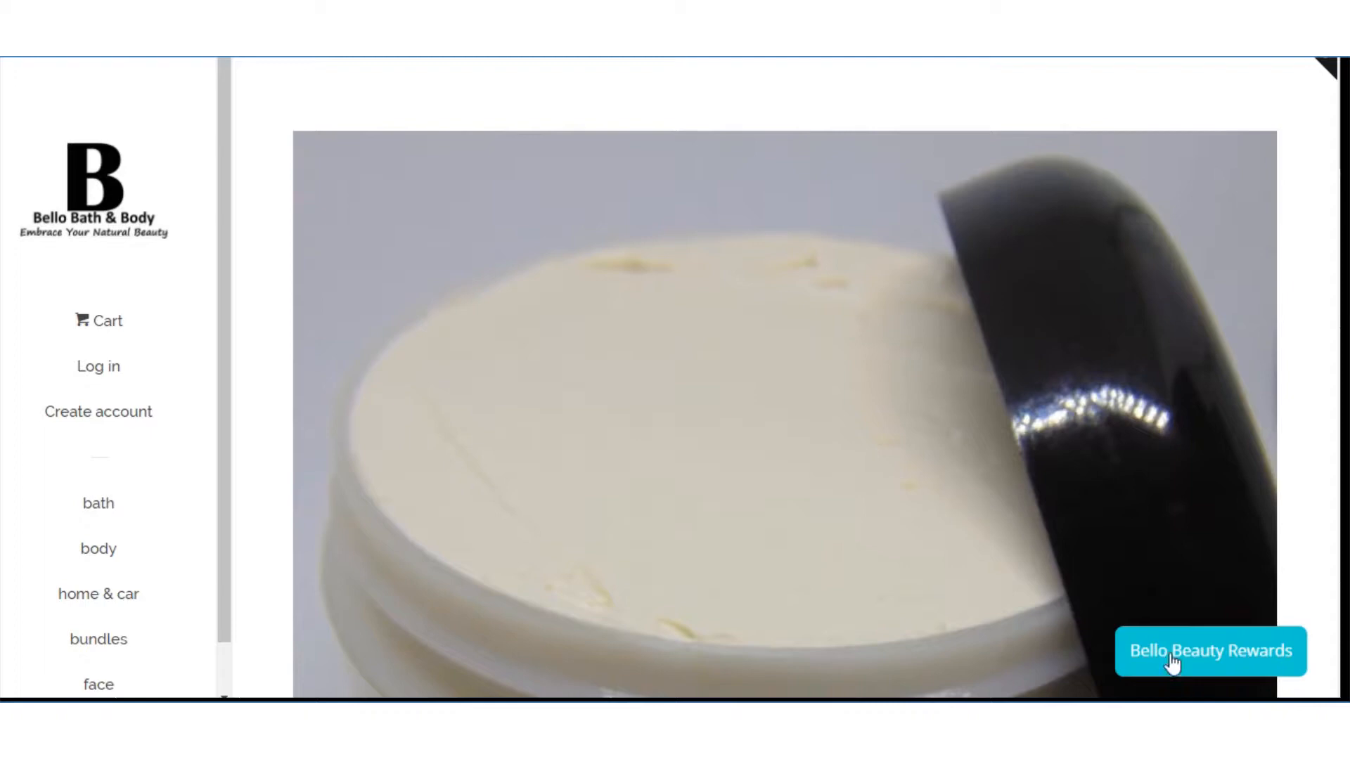
pyautogui.moveTo(1181, 638)
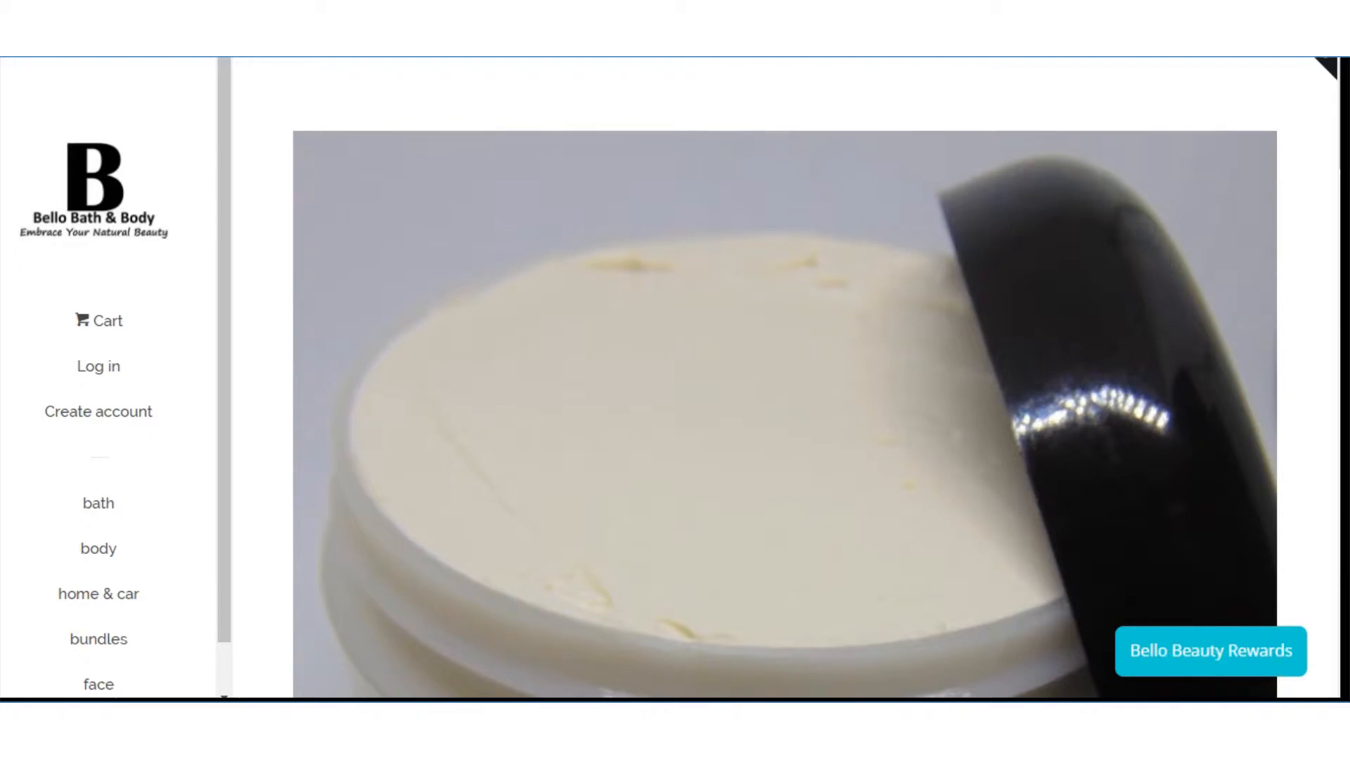
pyautogui.scroll(-3)
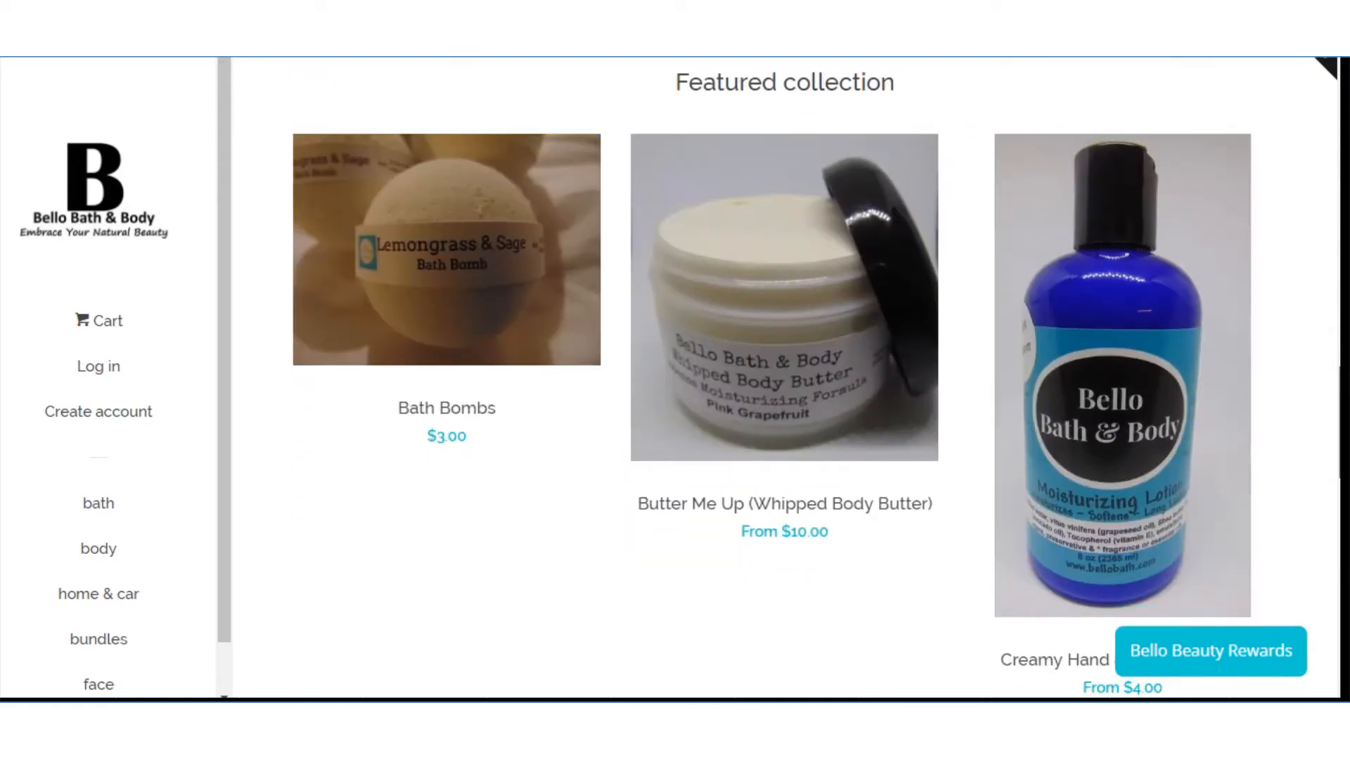
pyautogui.scroll(-3)
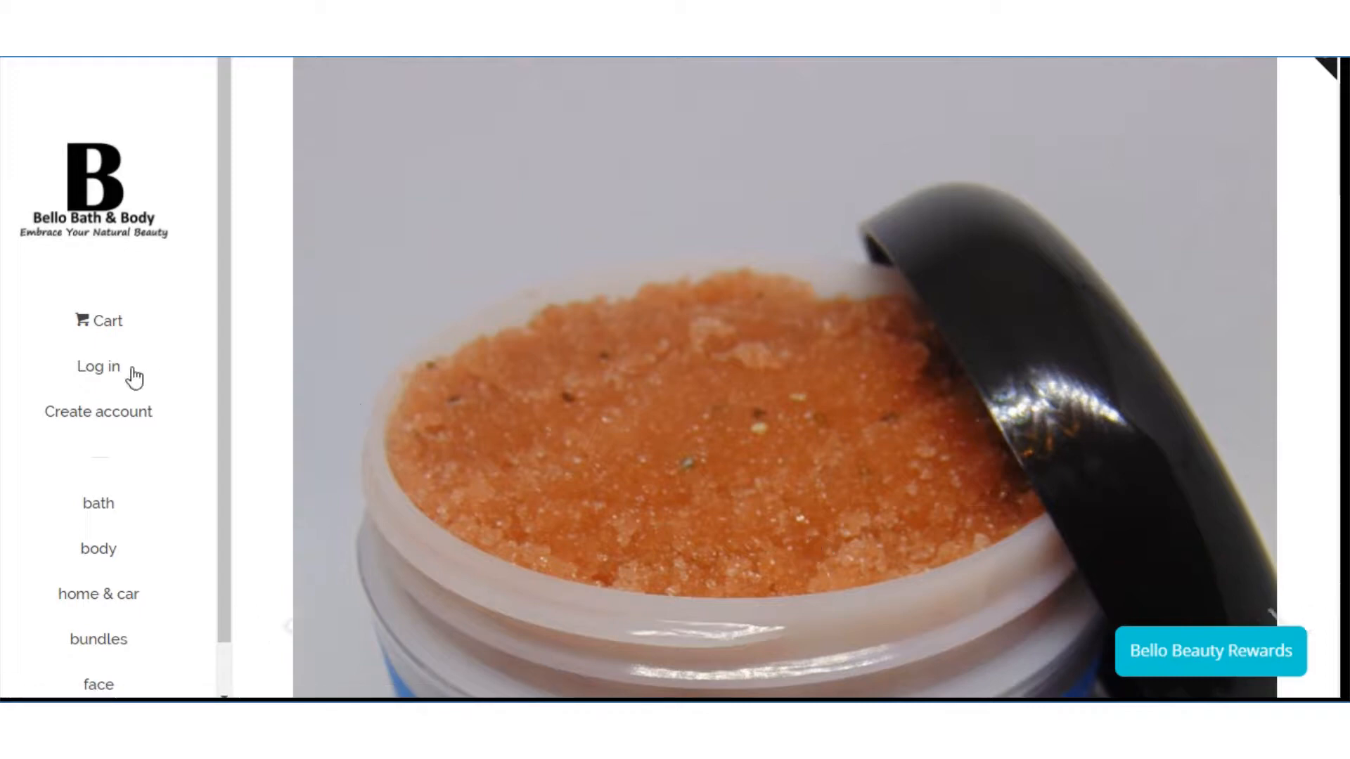
pyautogui.moveTo(1166, 614)
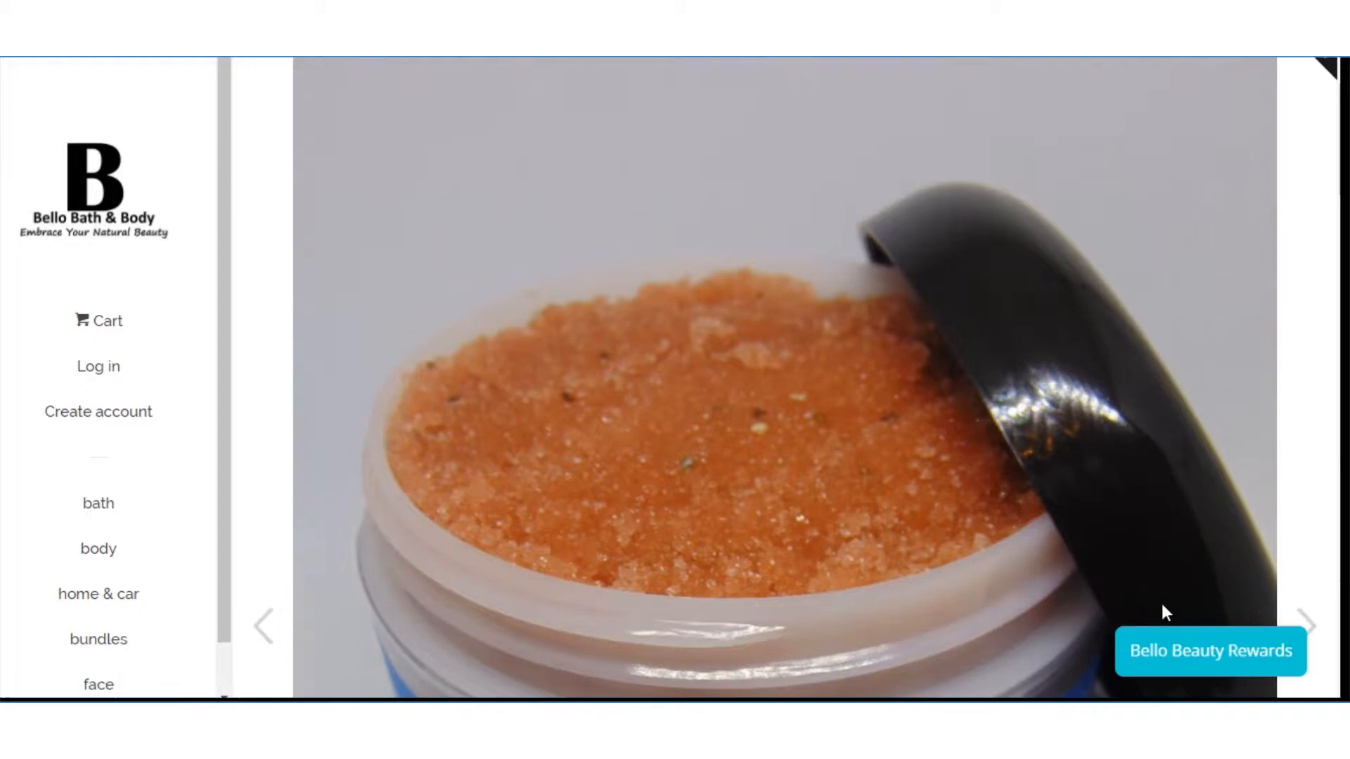
# Show the Bello Beauty Rewards panel inviting visitors to create an account or log in.
pyautogui.click(1213, 651)
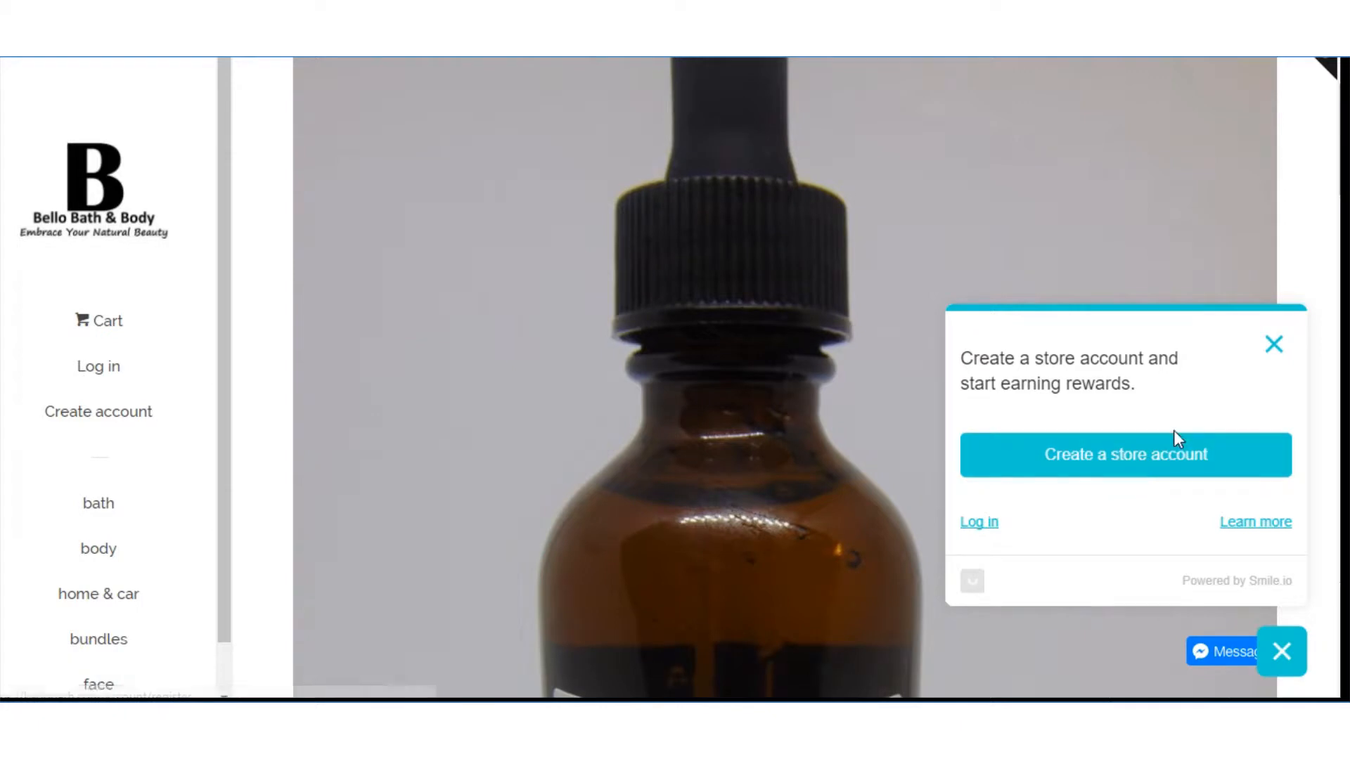
pyautogui.moveTo(1195, 501)
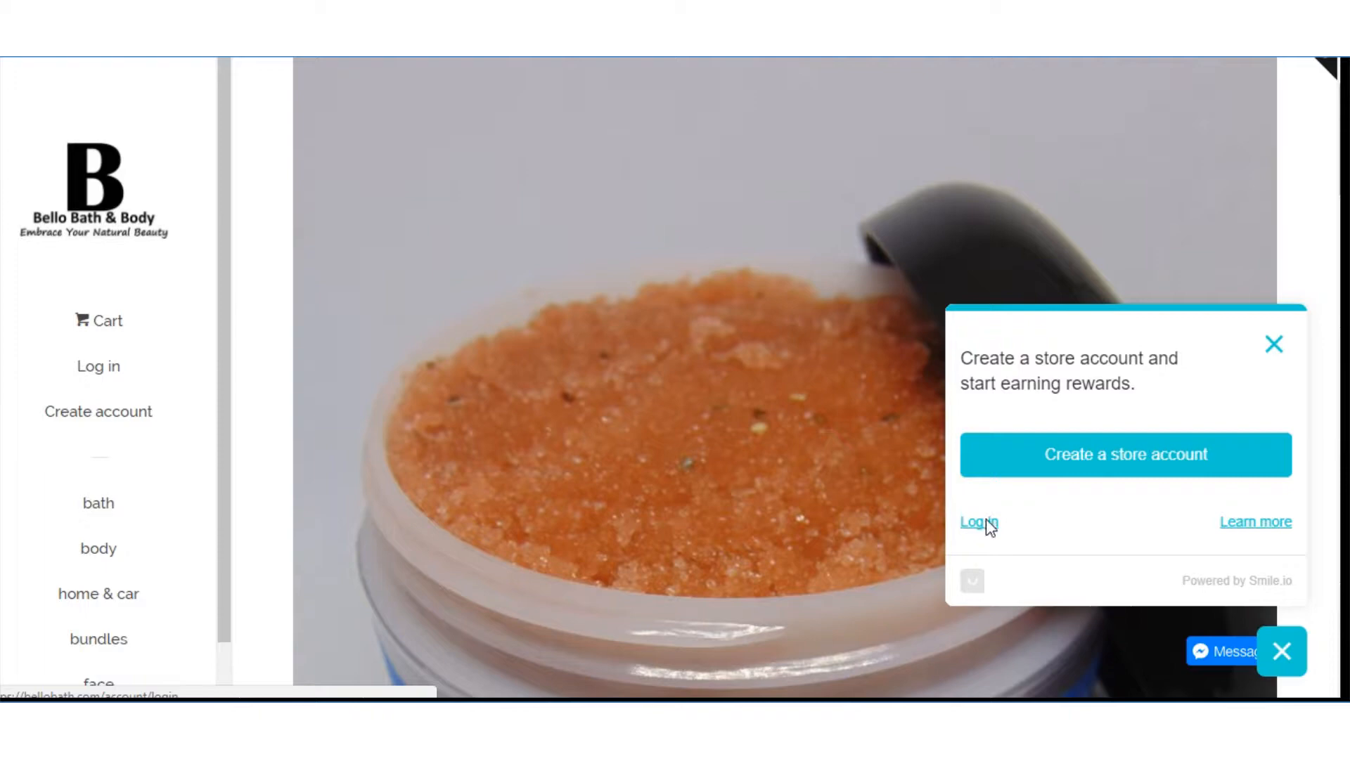
# Go to the customer login page from the rewards panel and enter the account email and password.
pyautogui.click(976, 521)
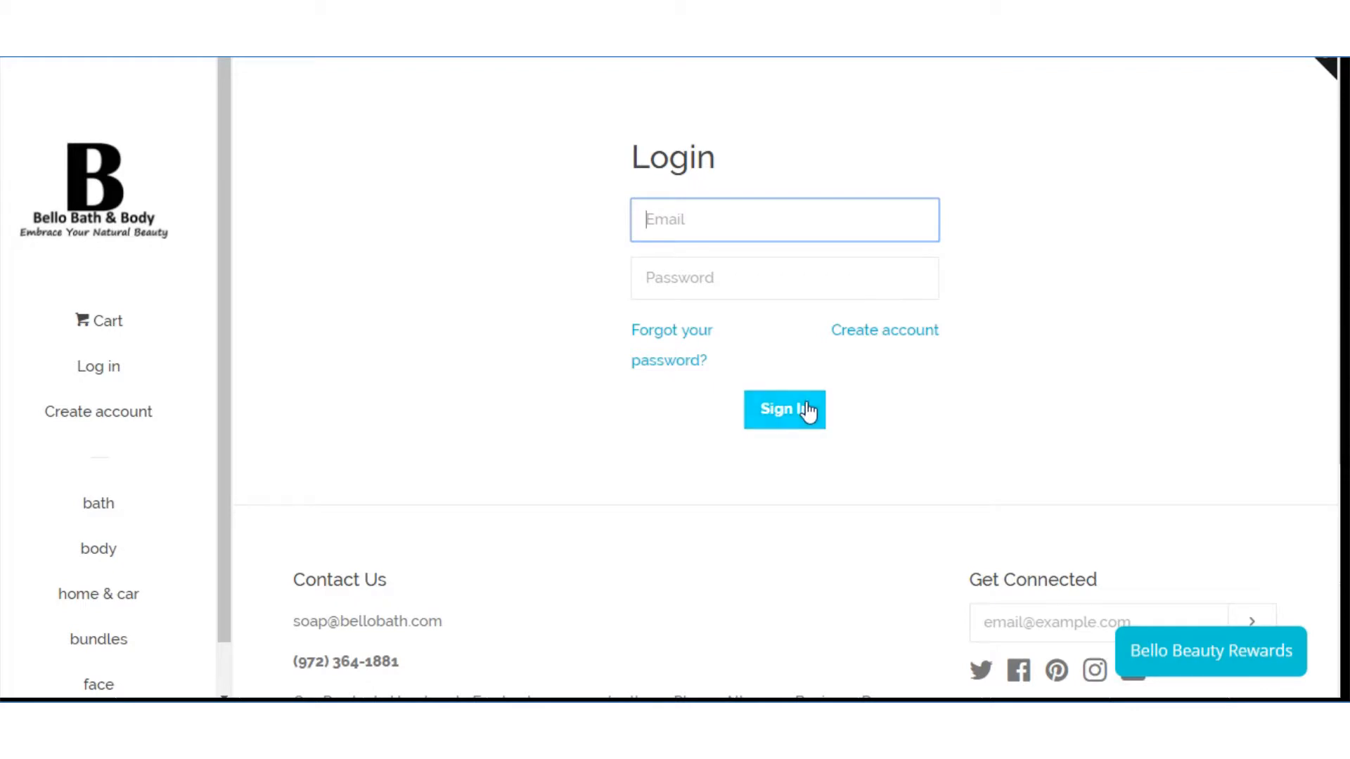
pyautogui.moveTo(682, 365)
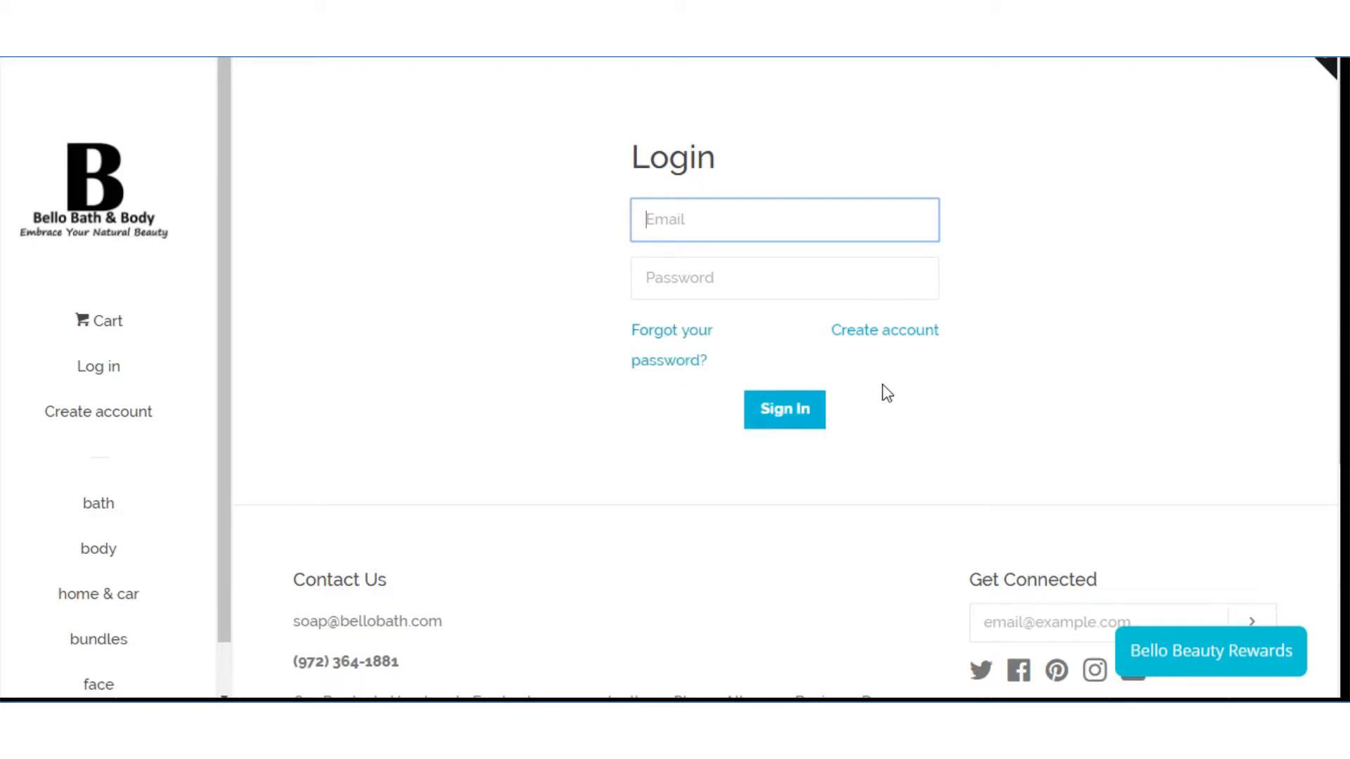
pyautogui.moveTo(916, 346)
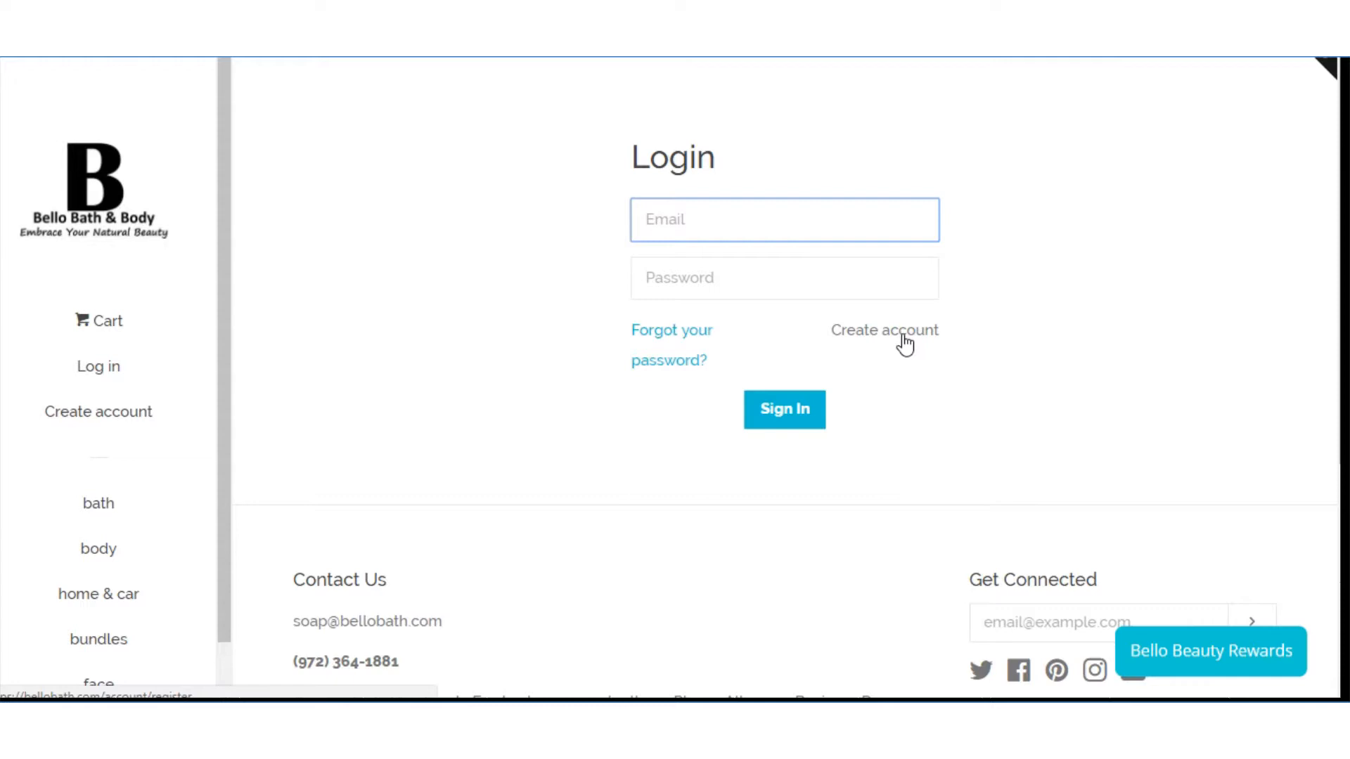
pyautogui.moveTo(869, 230)
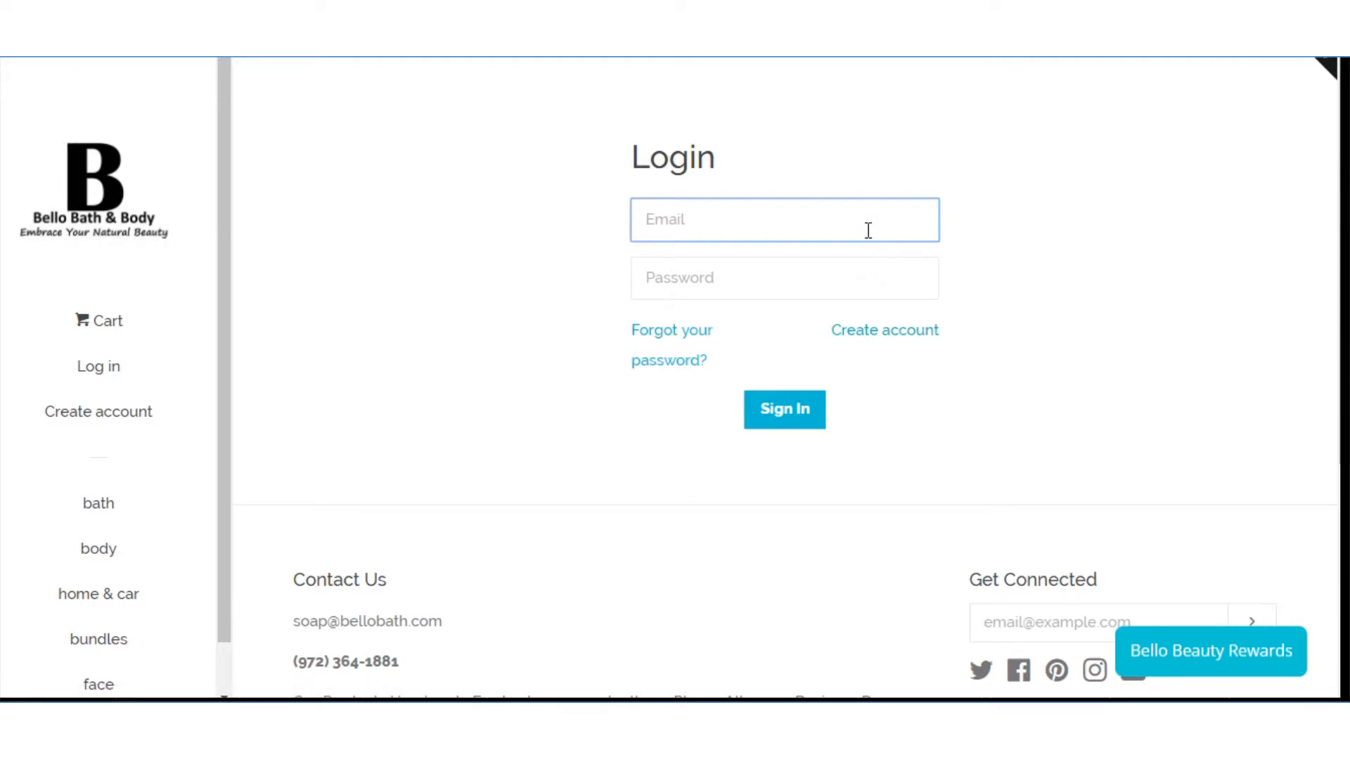
pyautogui.click(785, 220)
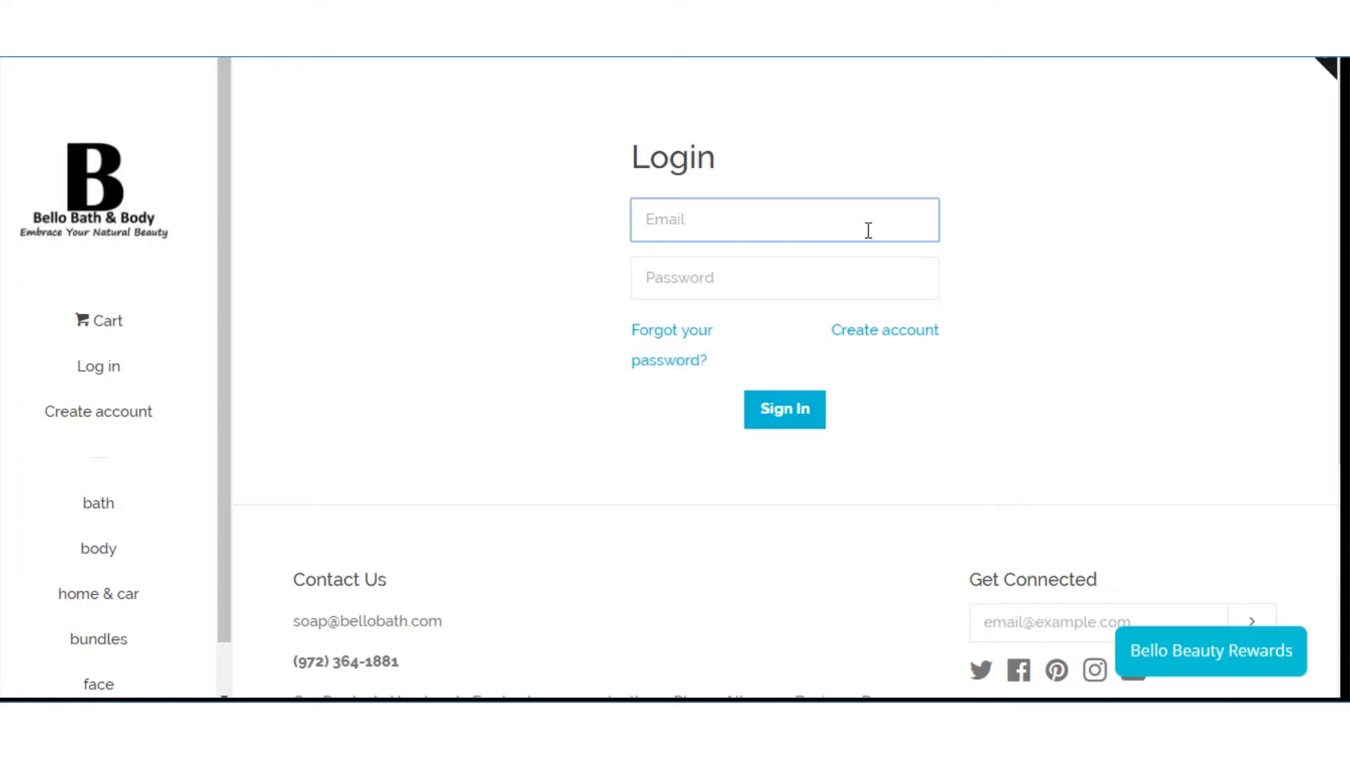
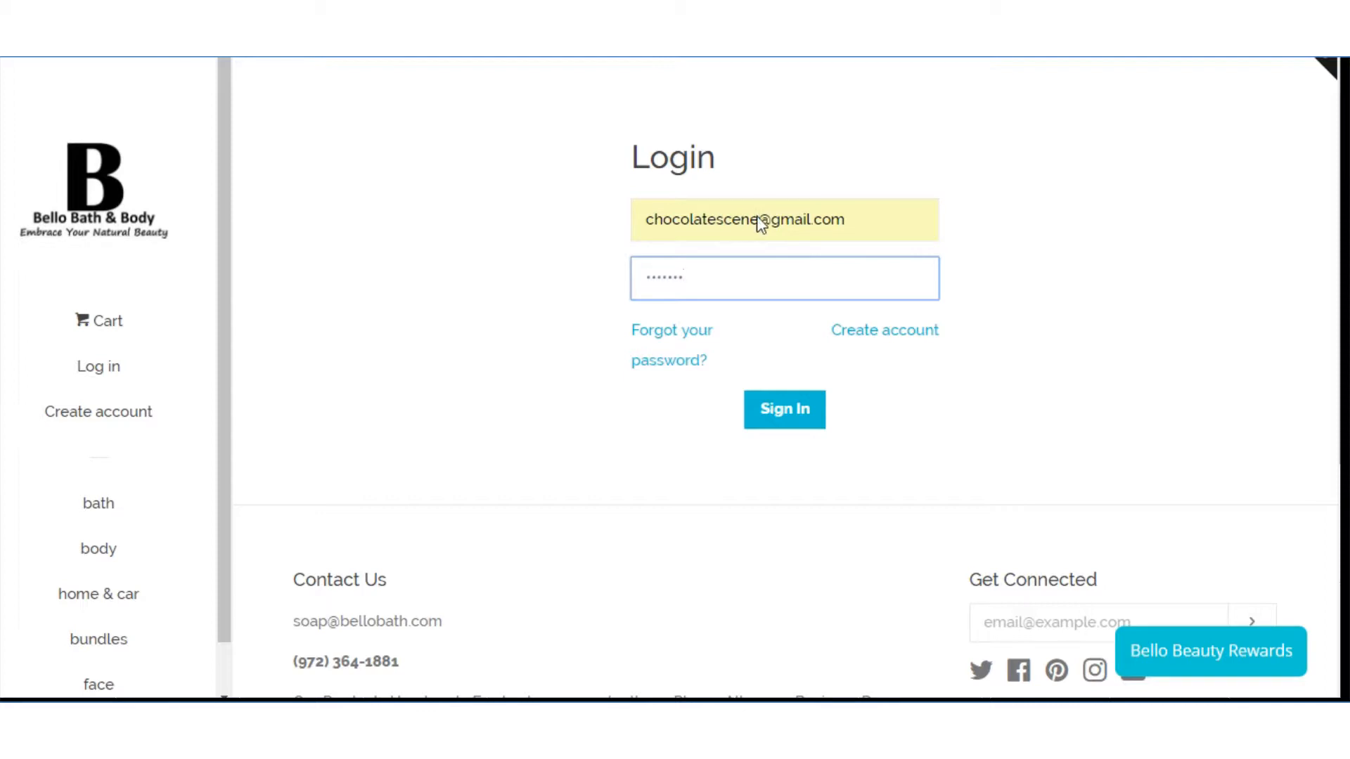
# Sign in and view the account's one saved address via 'View Addresses (1)'.
pyautogui.click(785, 410)
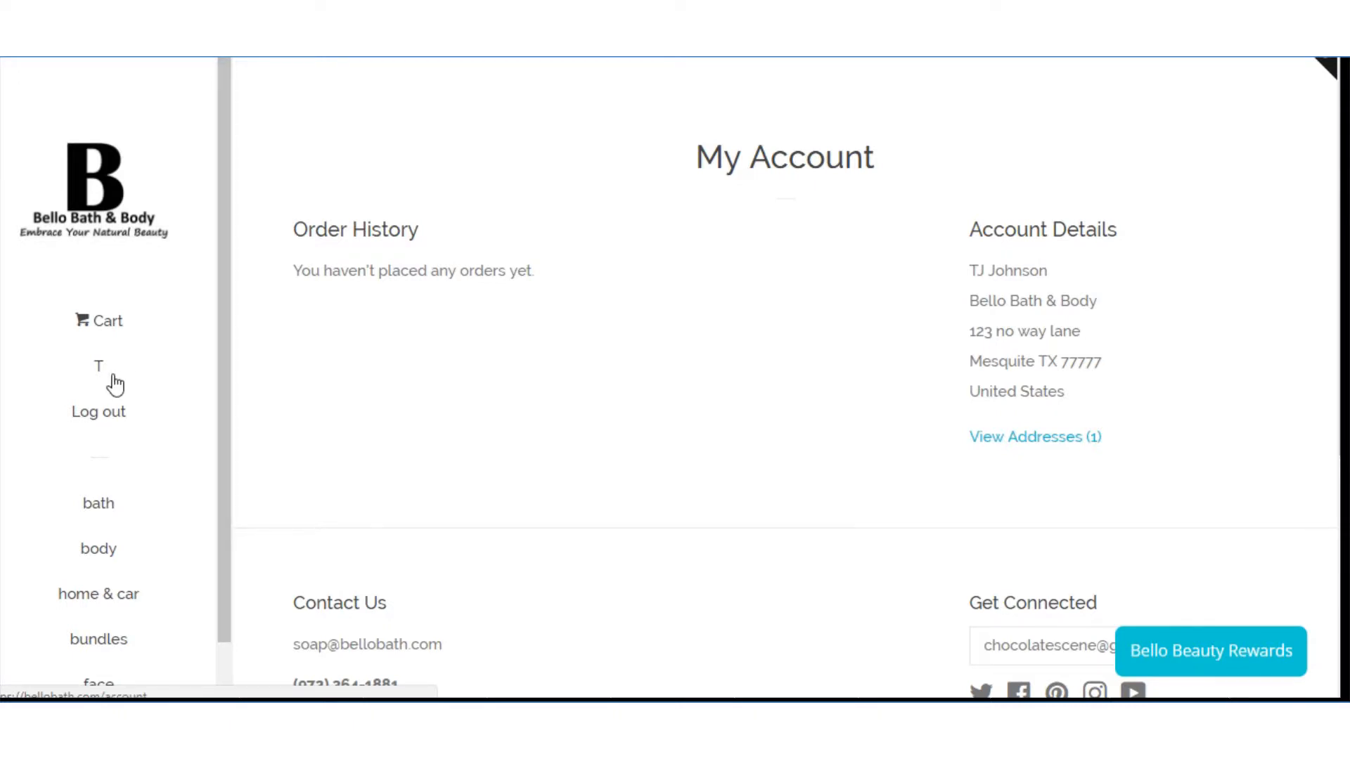
pyautogui.moveTo(109, 385)
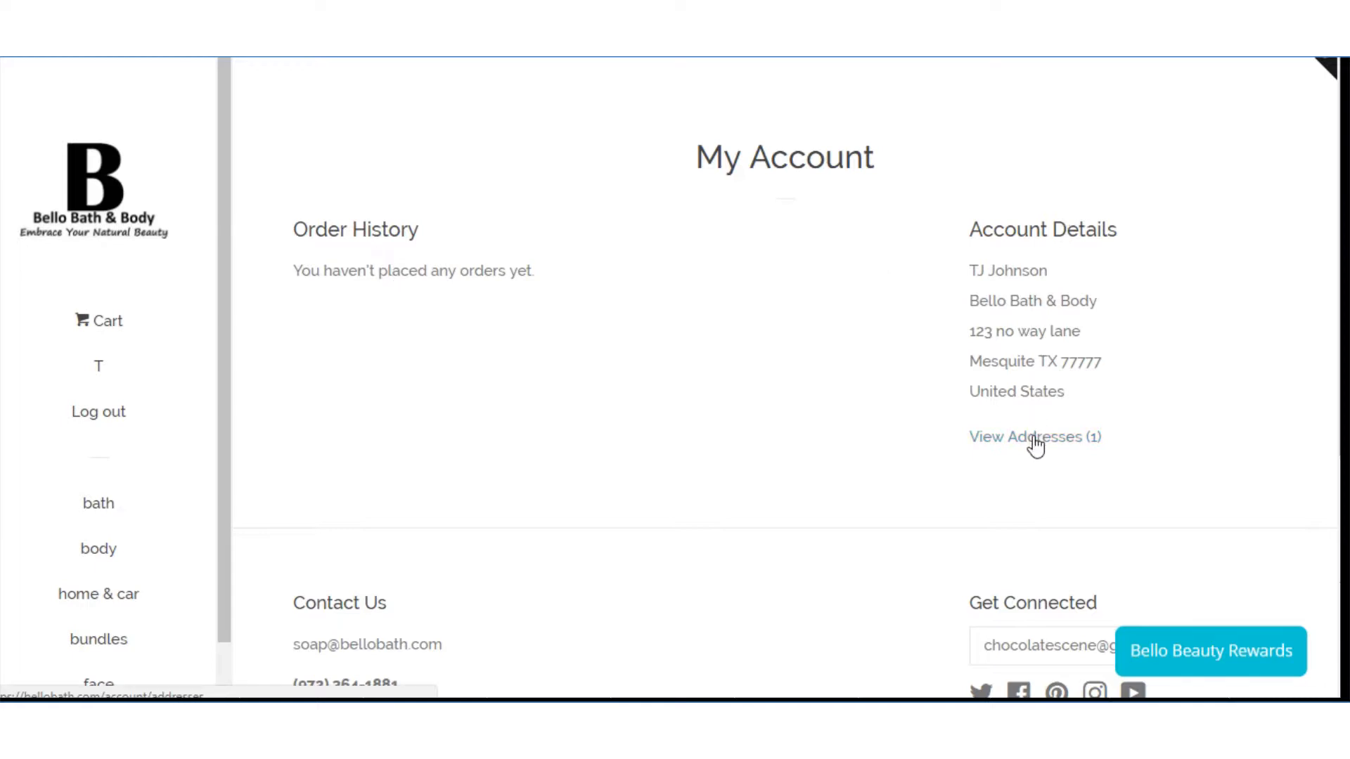
pyautogui.click(1035, 436)
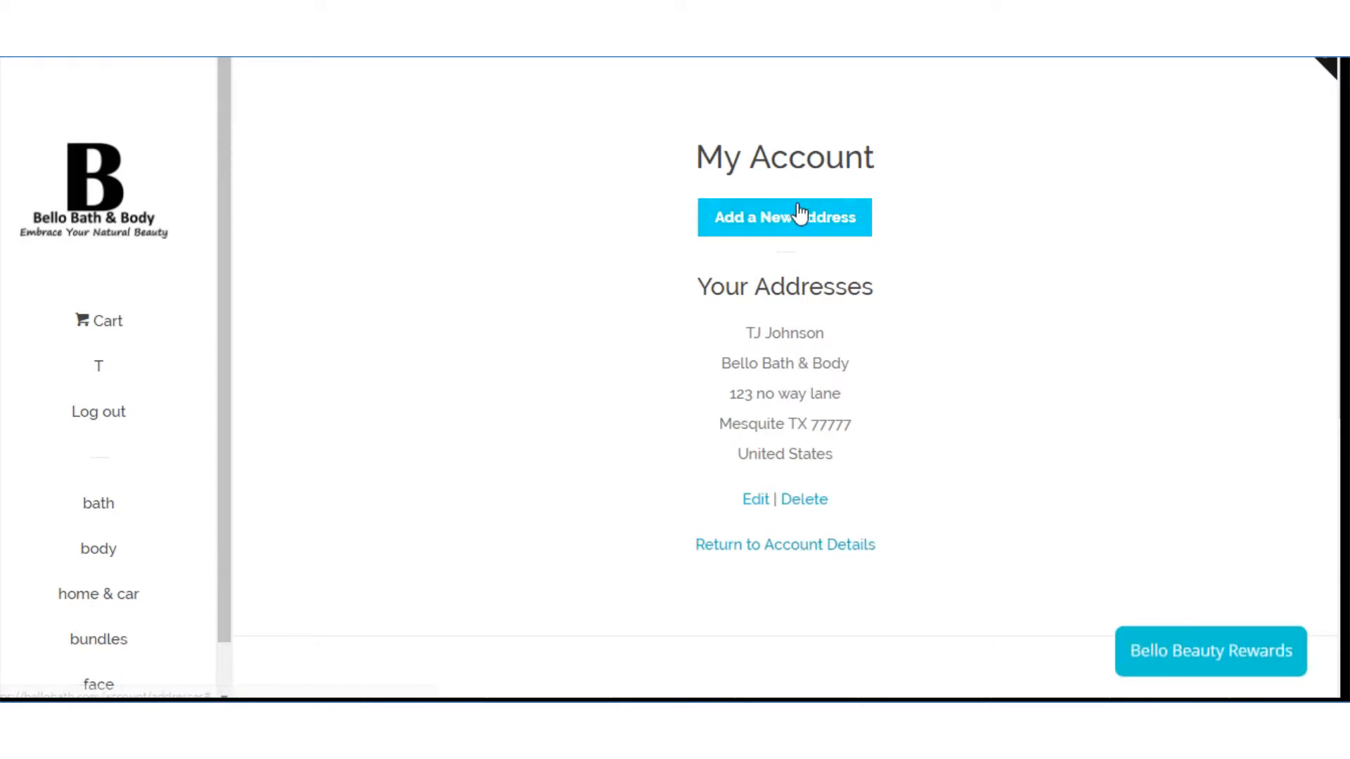
pyautogui.moveTo(25, 62)
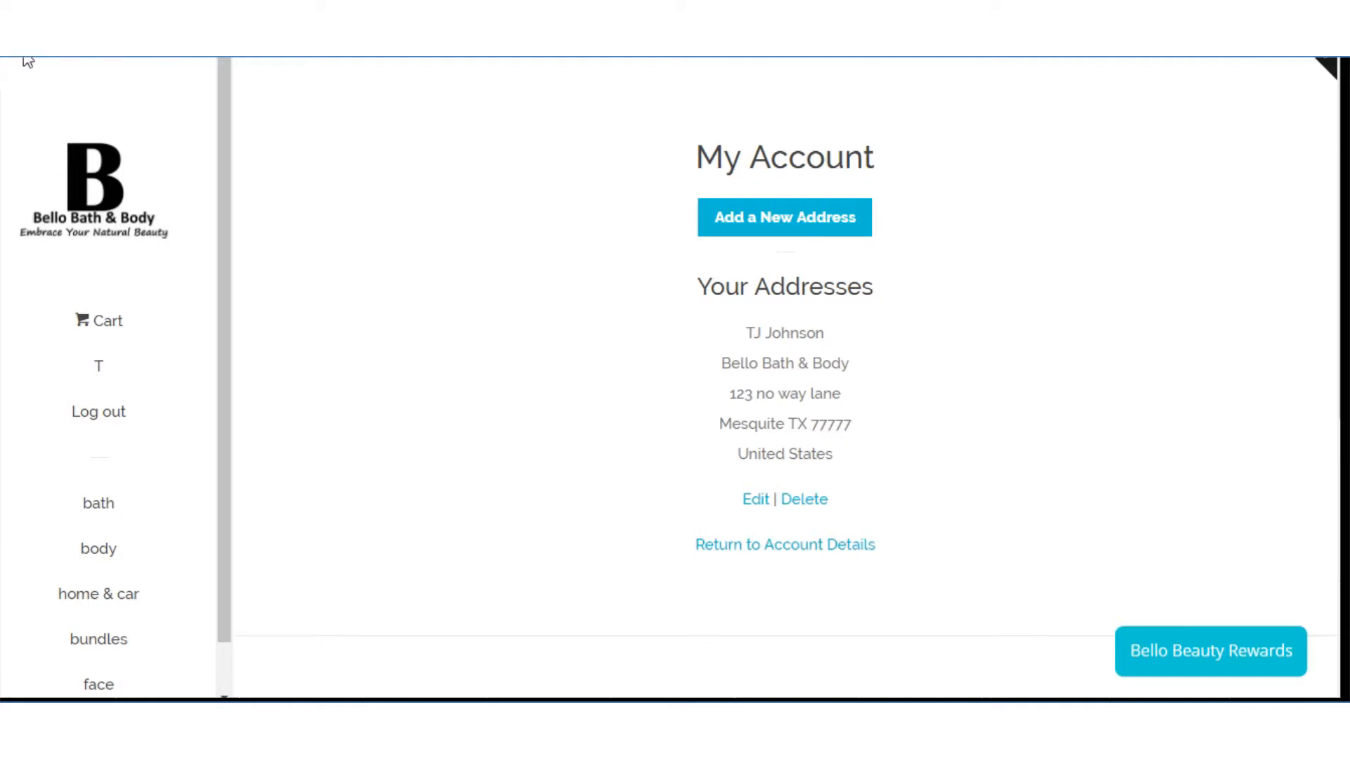
pyautogui.moveTo(695, 440)
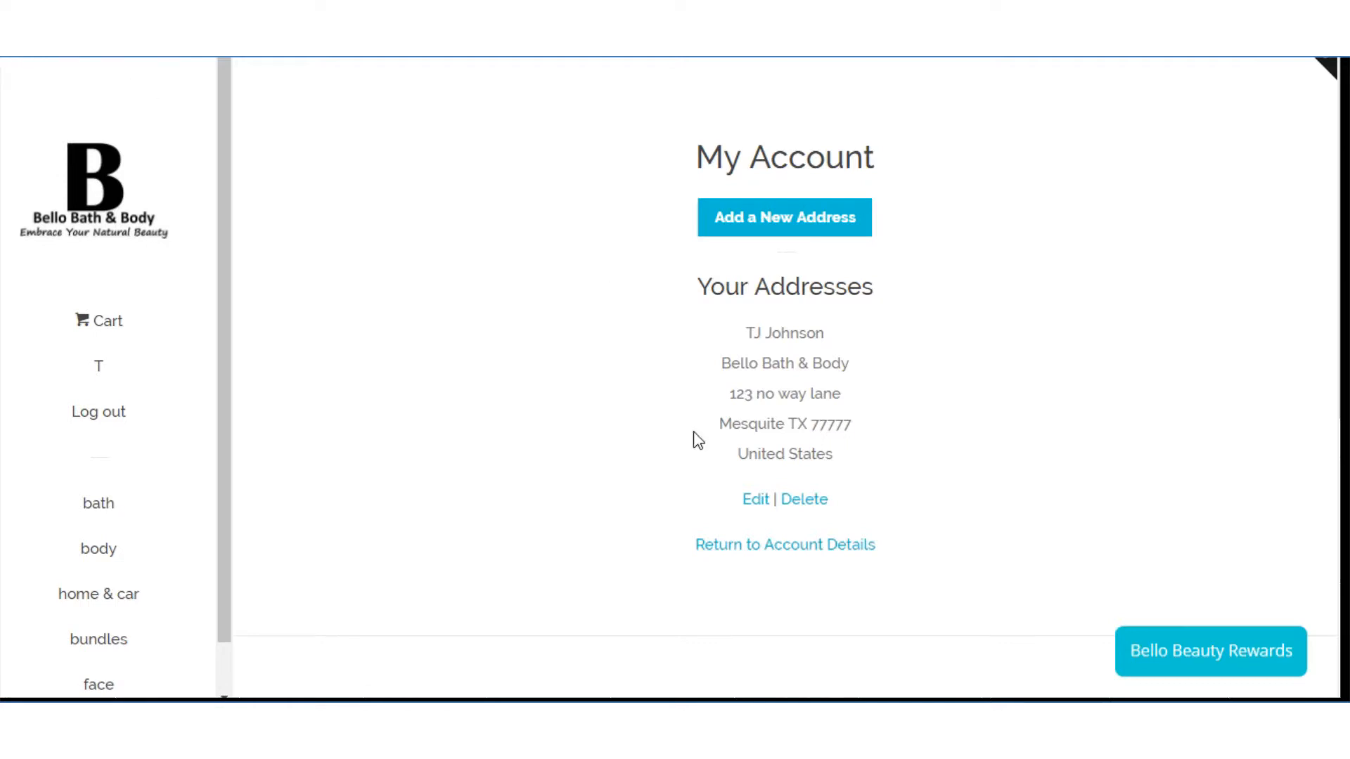
pyautogui.moveTo(803, 557)
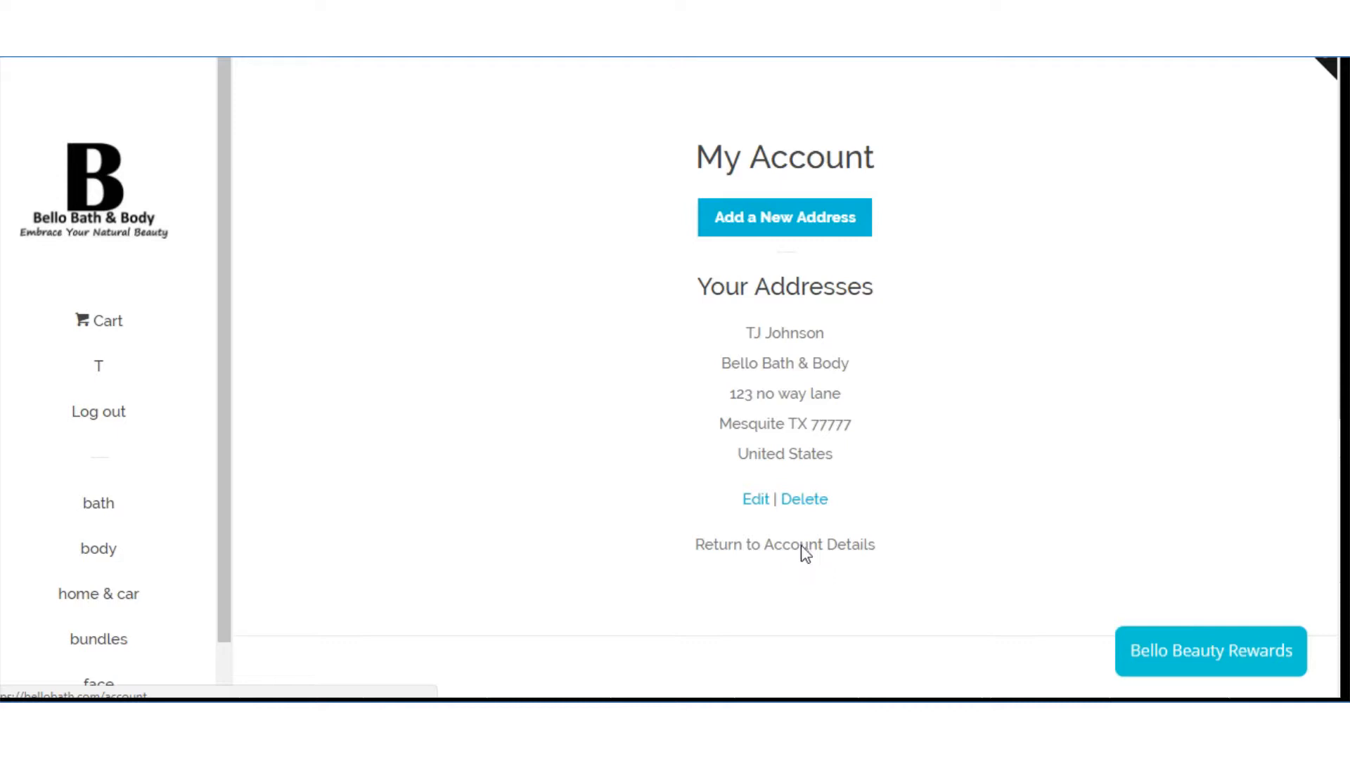
# Return to Account Details with order history, checking the footer newsletter email field.
pyautogui.click(785, 546)
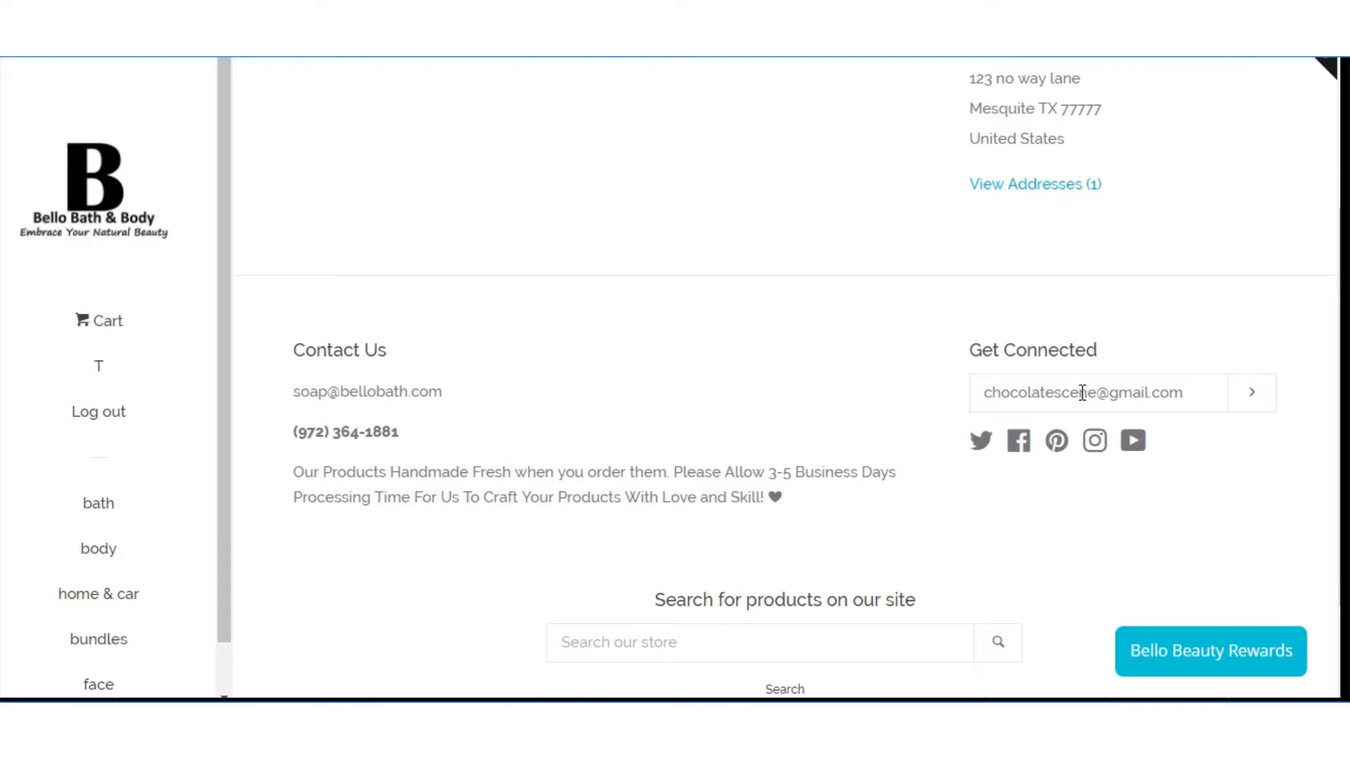
pyautogui.click(1082, 393)
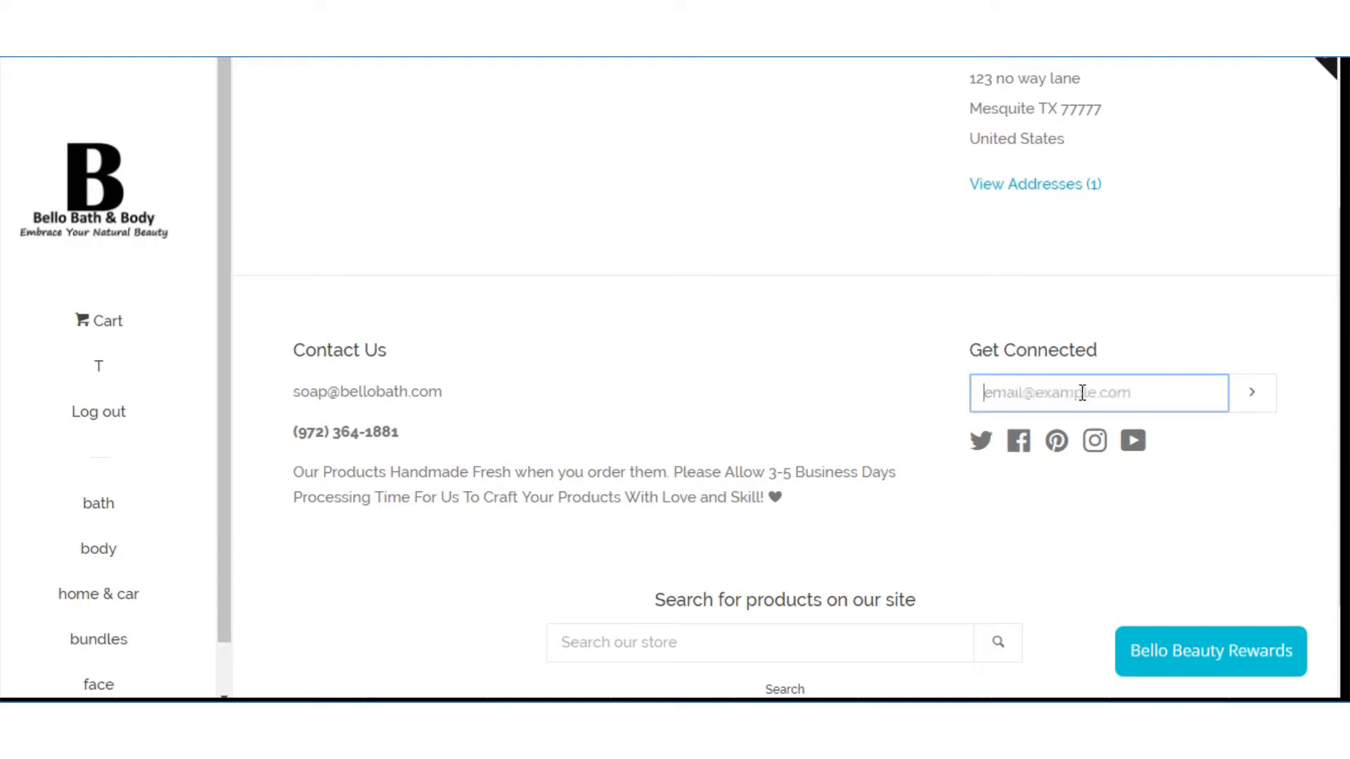
pyautogui.moveTo(1007, 425)
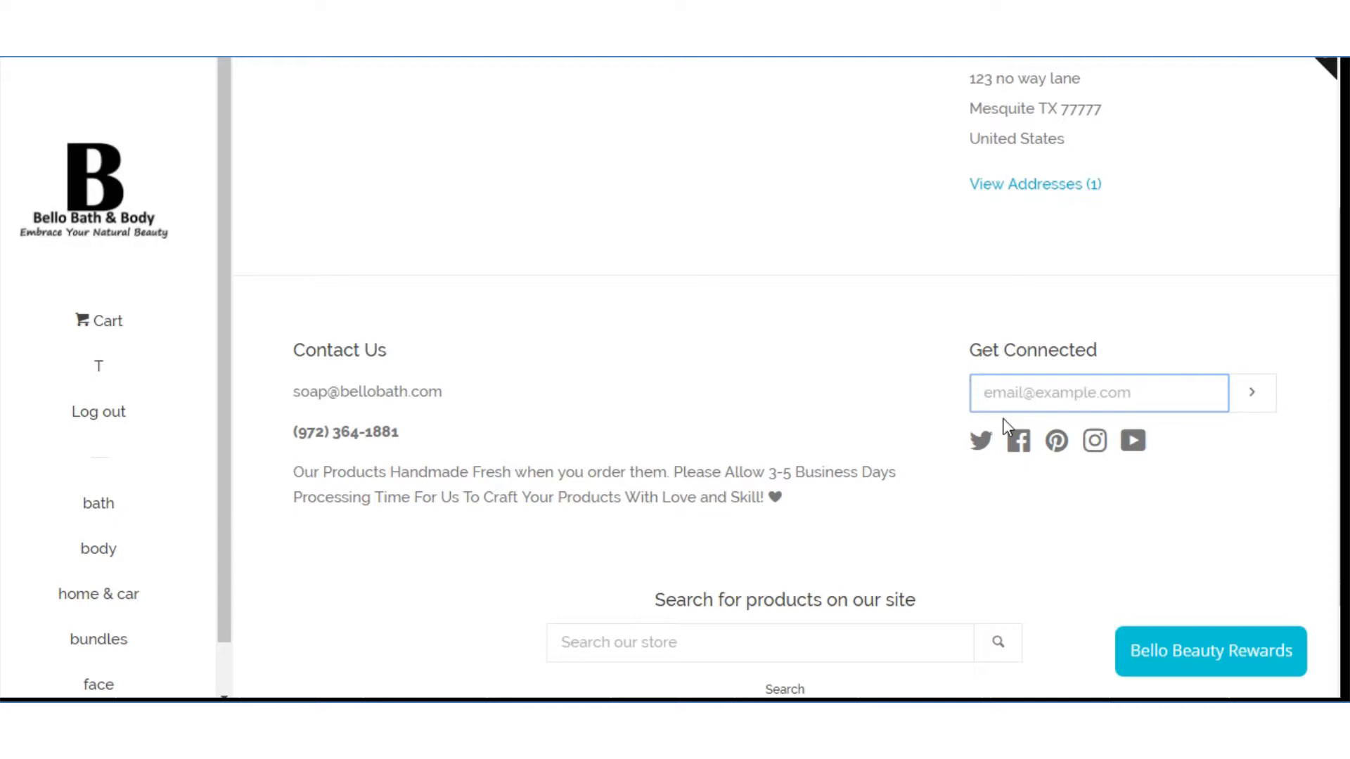
pyautogui.moveTo(391, 413)
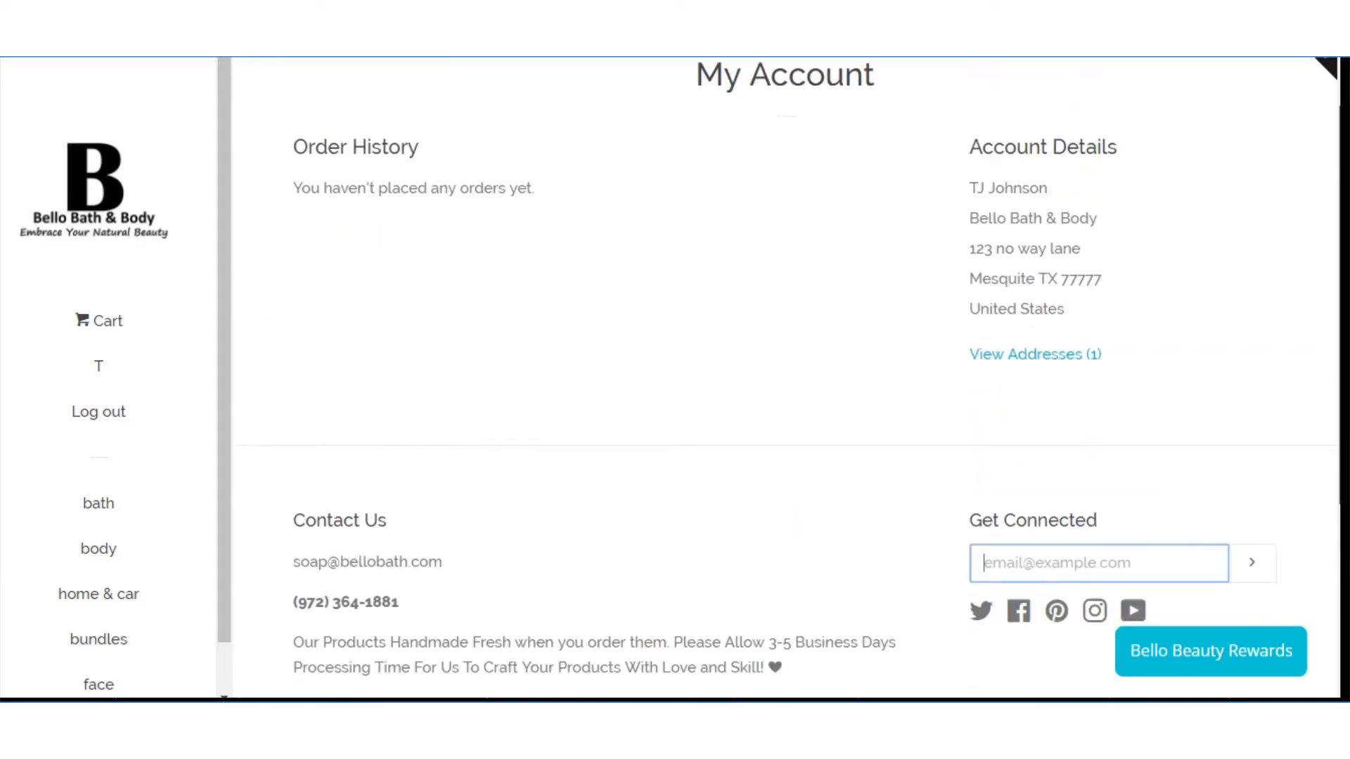
pyautogui.scroll(-3)
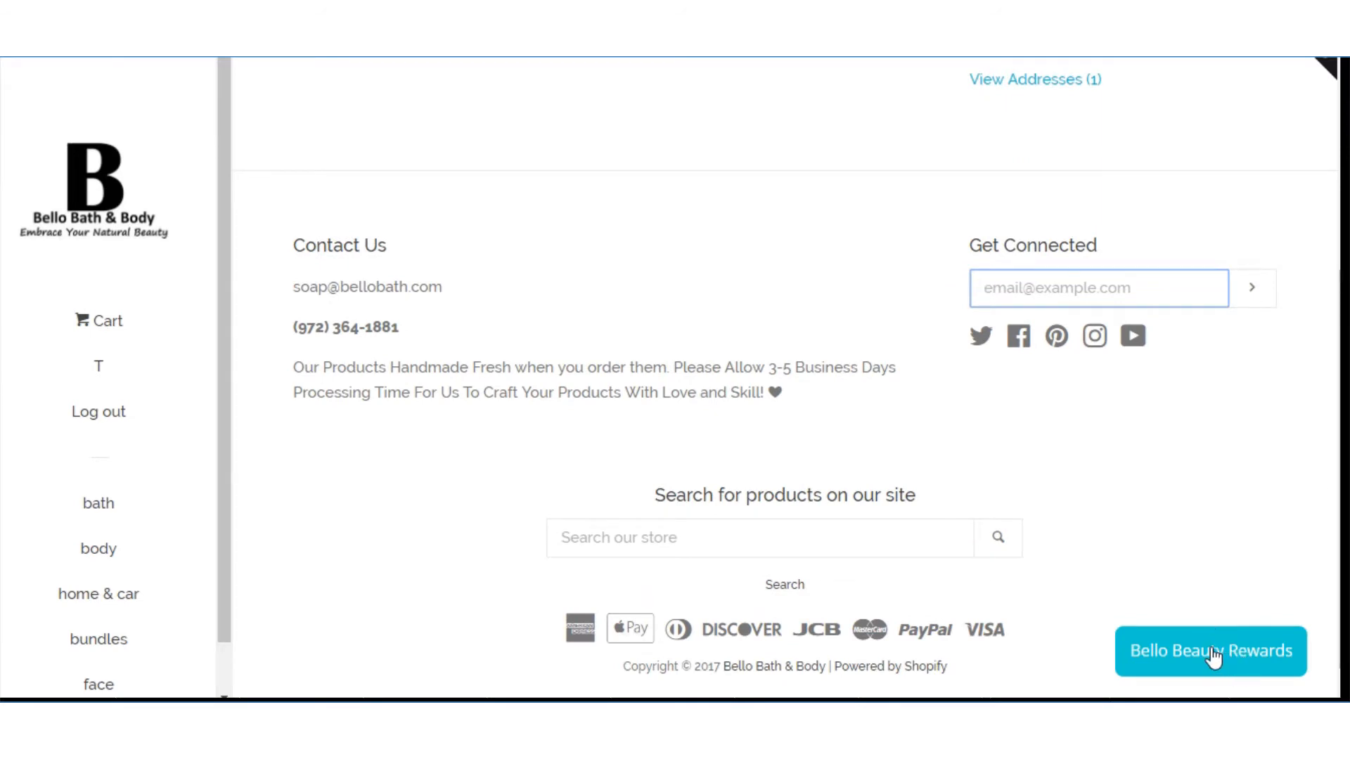
pyautogui.moveTo(1237, 655)
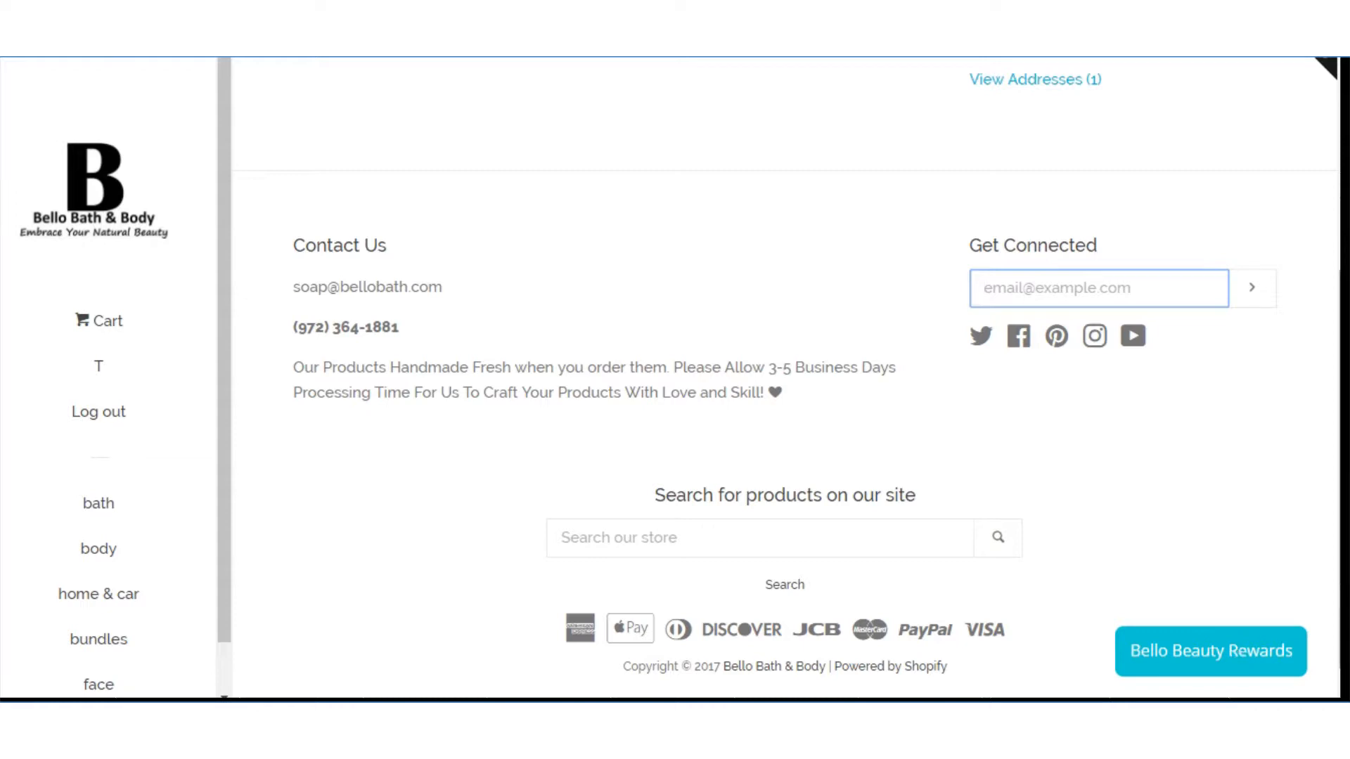
pyautogui.scroll(3)
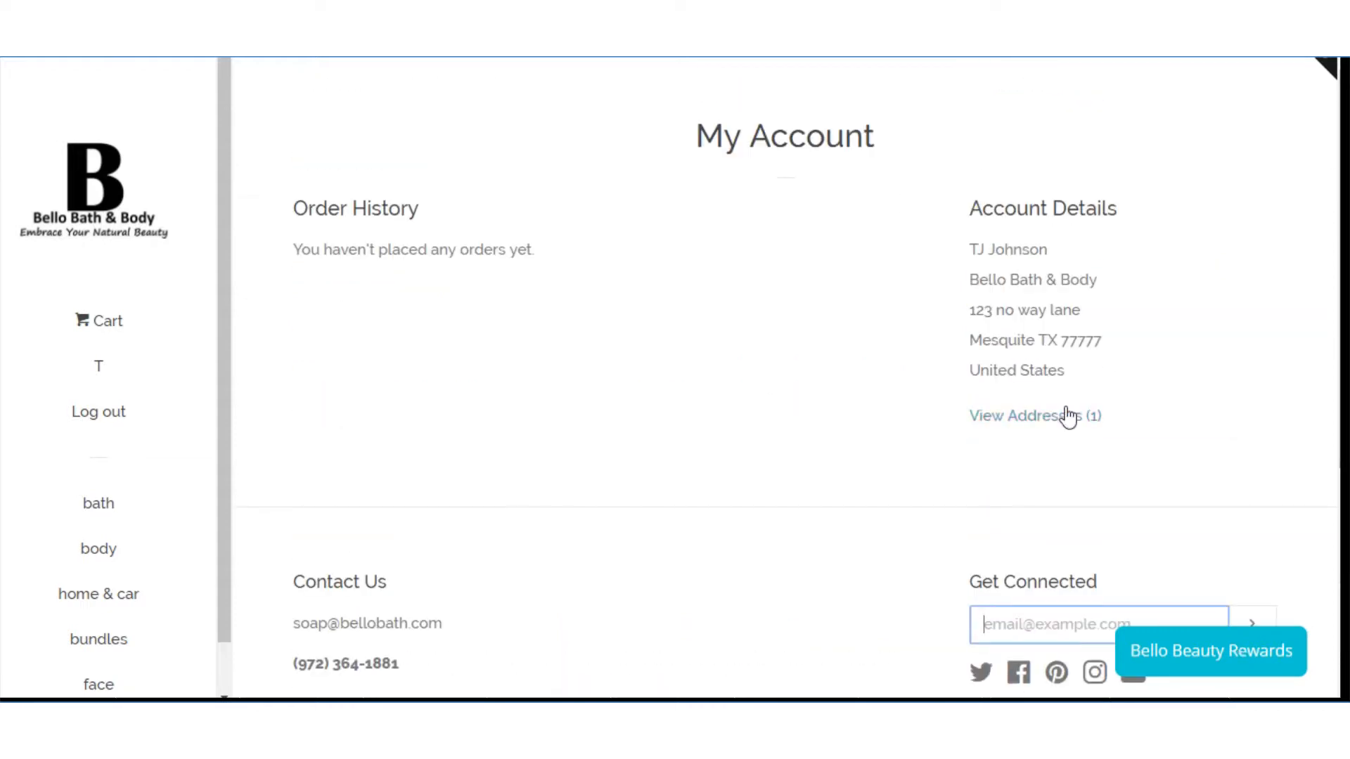
pyautogui.moveTo(794, 318)
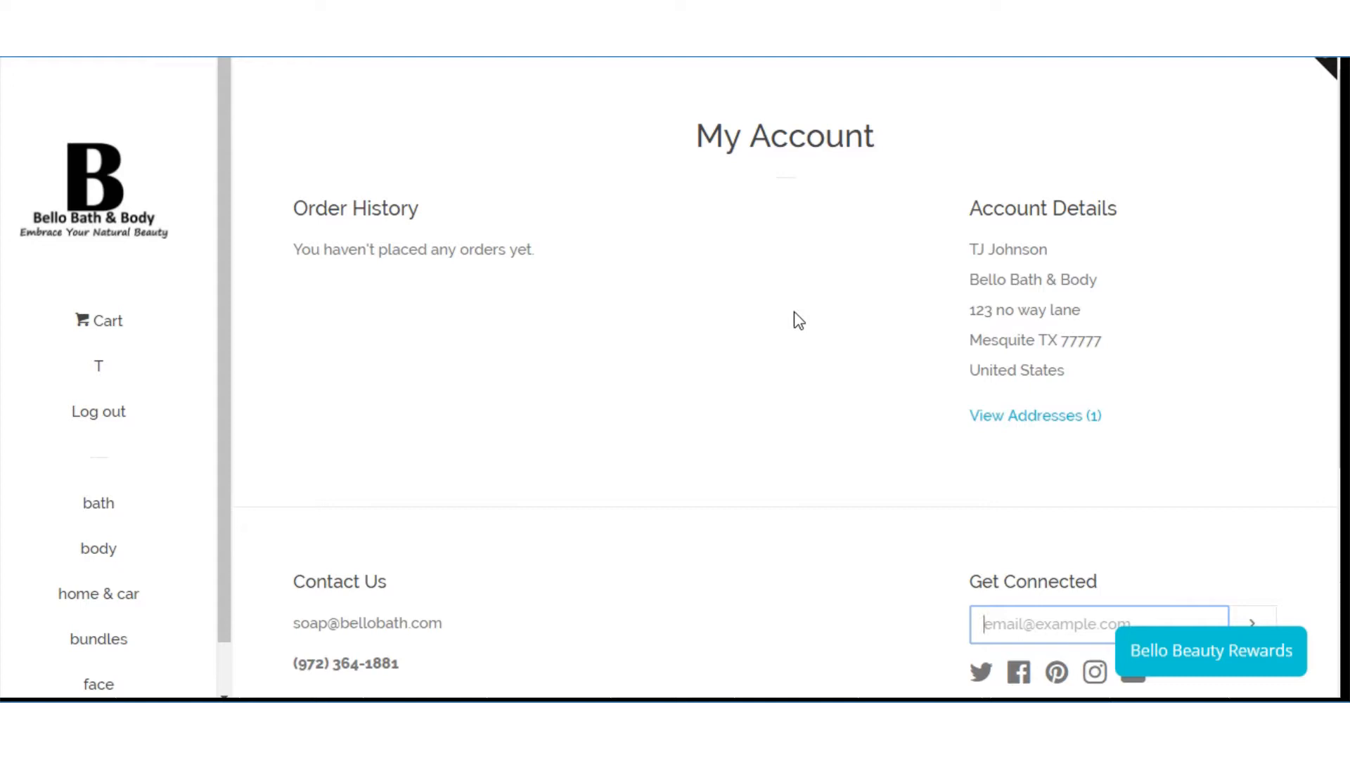
# Show the 35-point balance and the Referrals section offering 15% off coupons with a share link.
pyautogui.click(1211, 650)
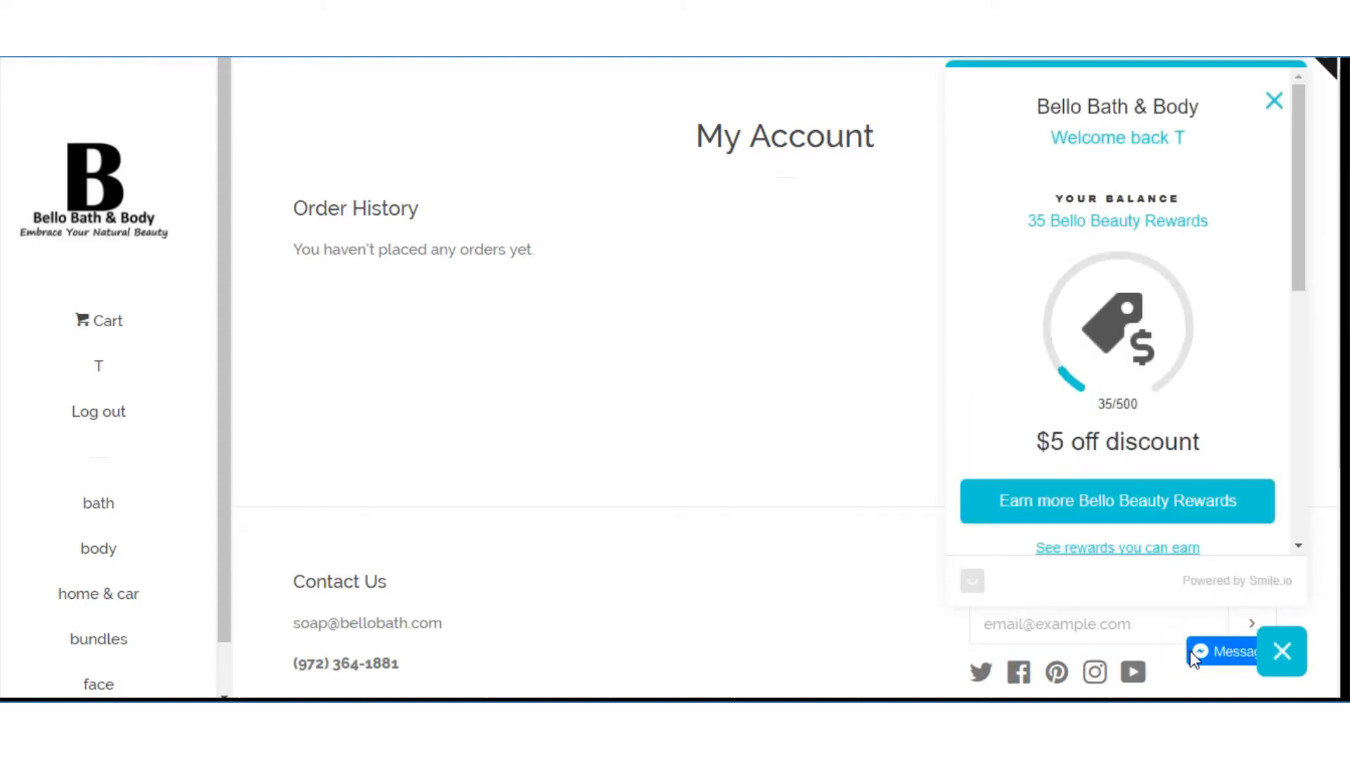
pyautogui.moveTo(1139, 137)
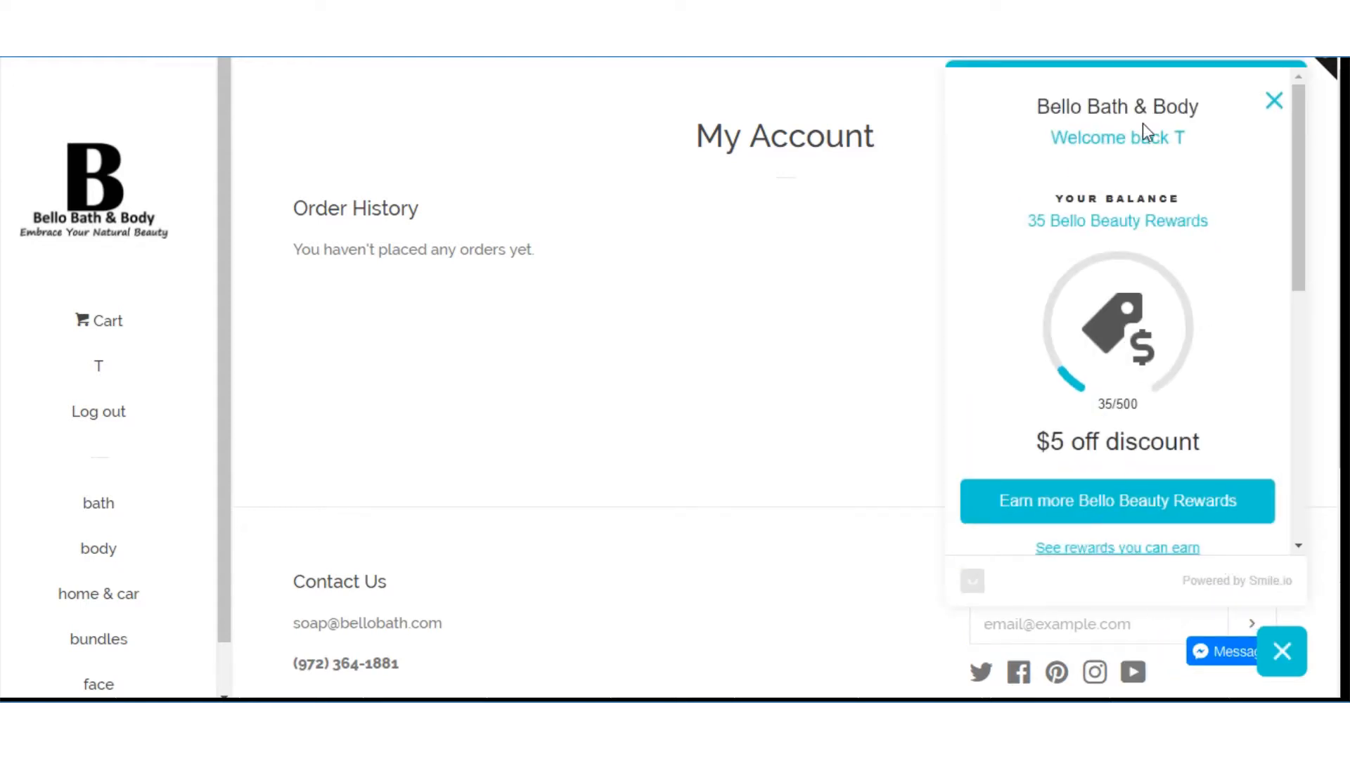
pyautogui.moveTo(1153, 264)
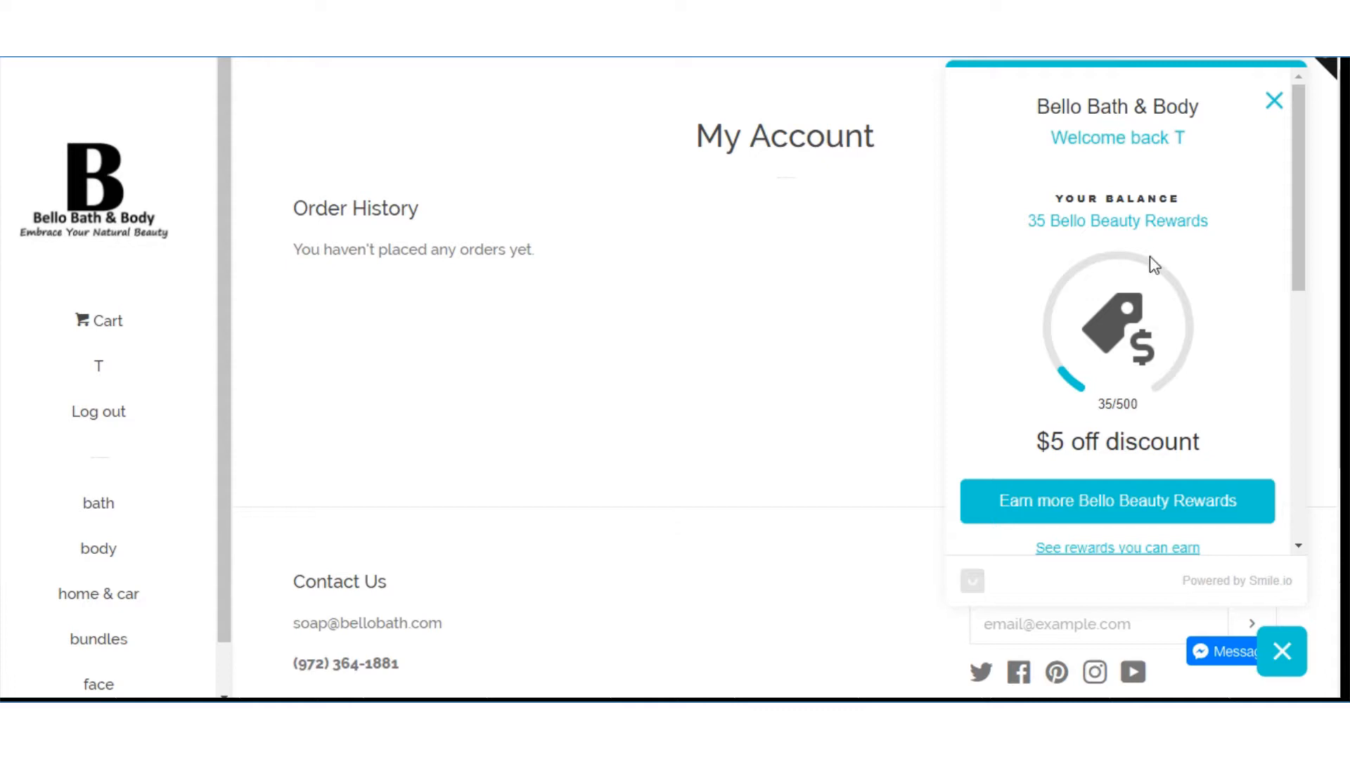
pyautogui.moveTo(1175, 271)
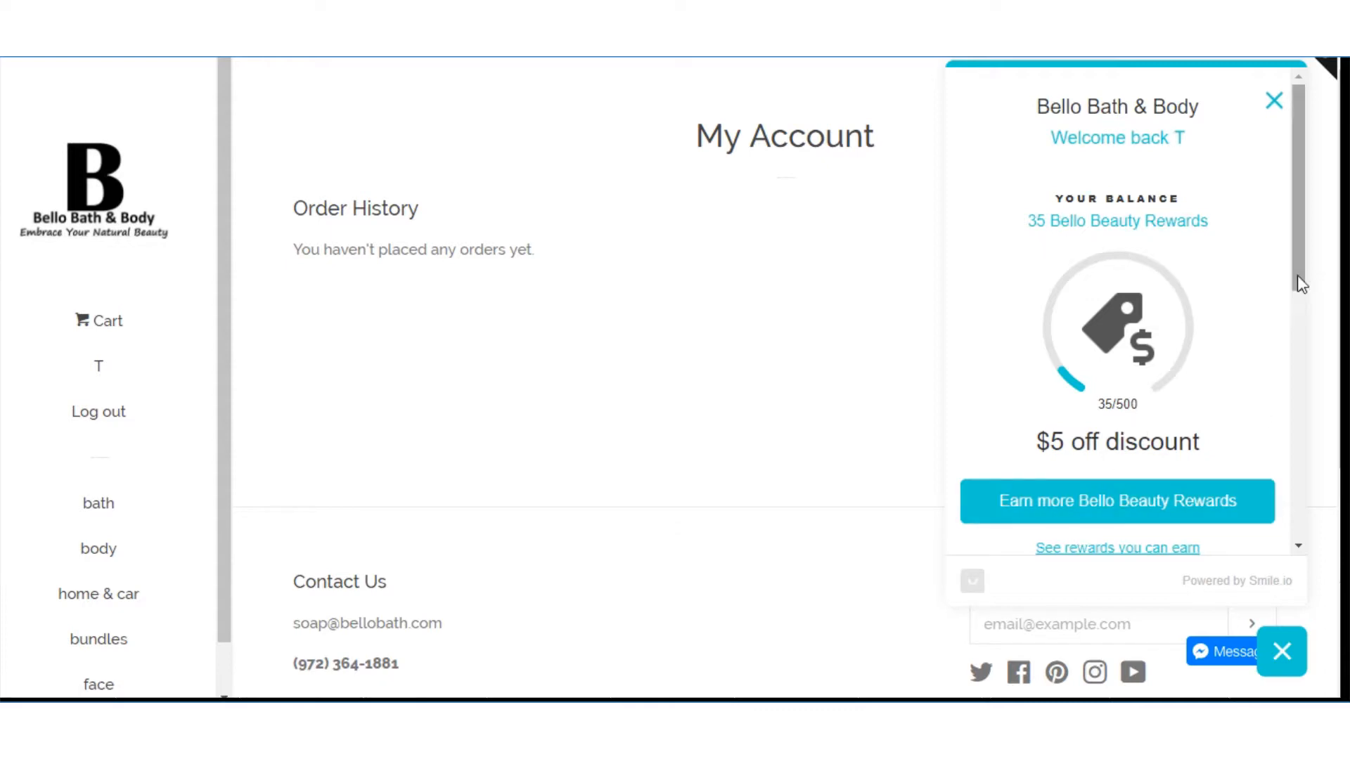
pyautogui.scroll(-3)
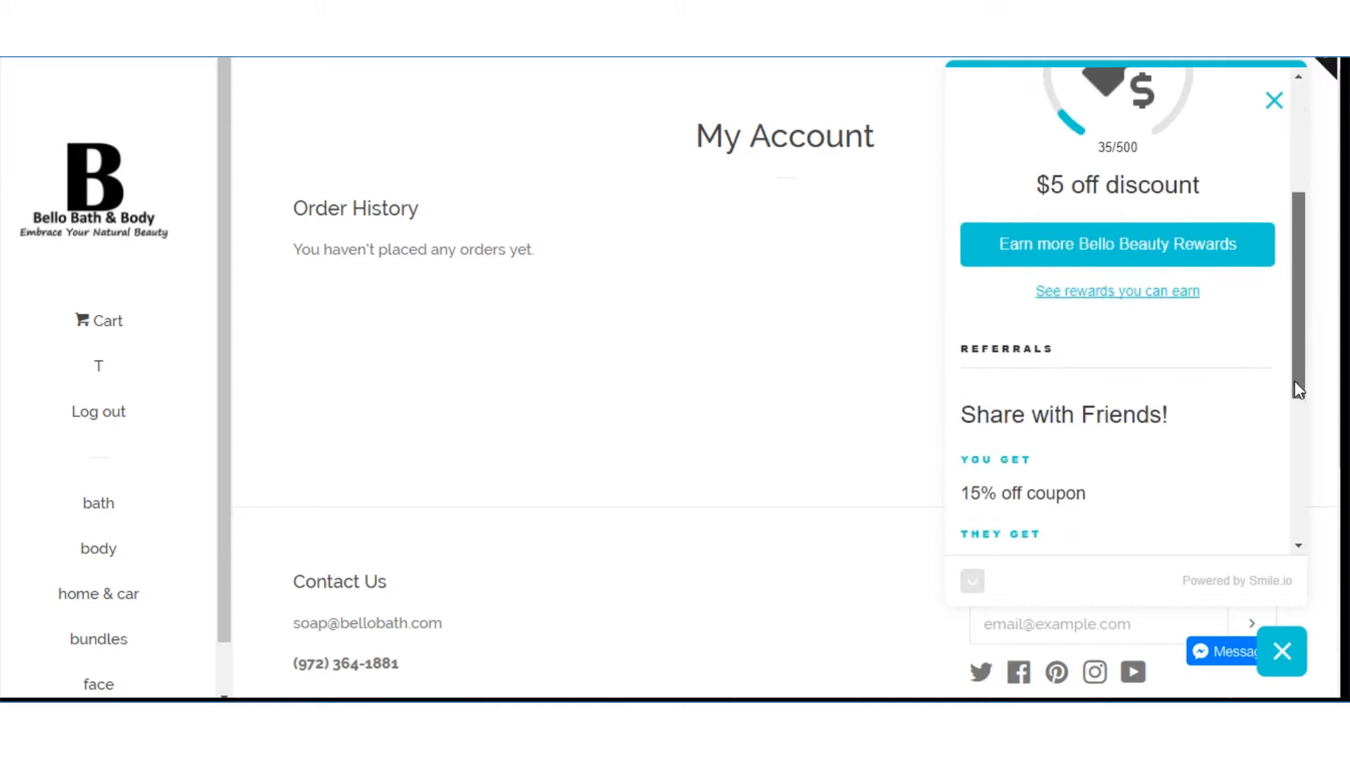
pyautogui.scroll(-3)
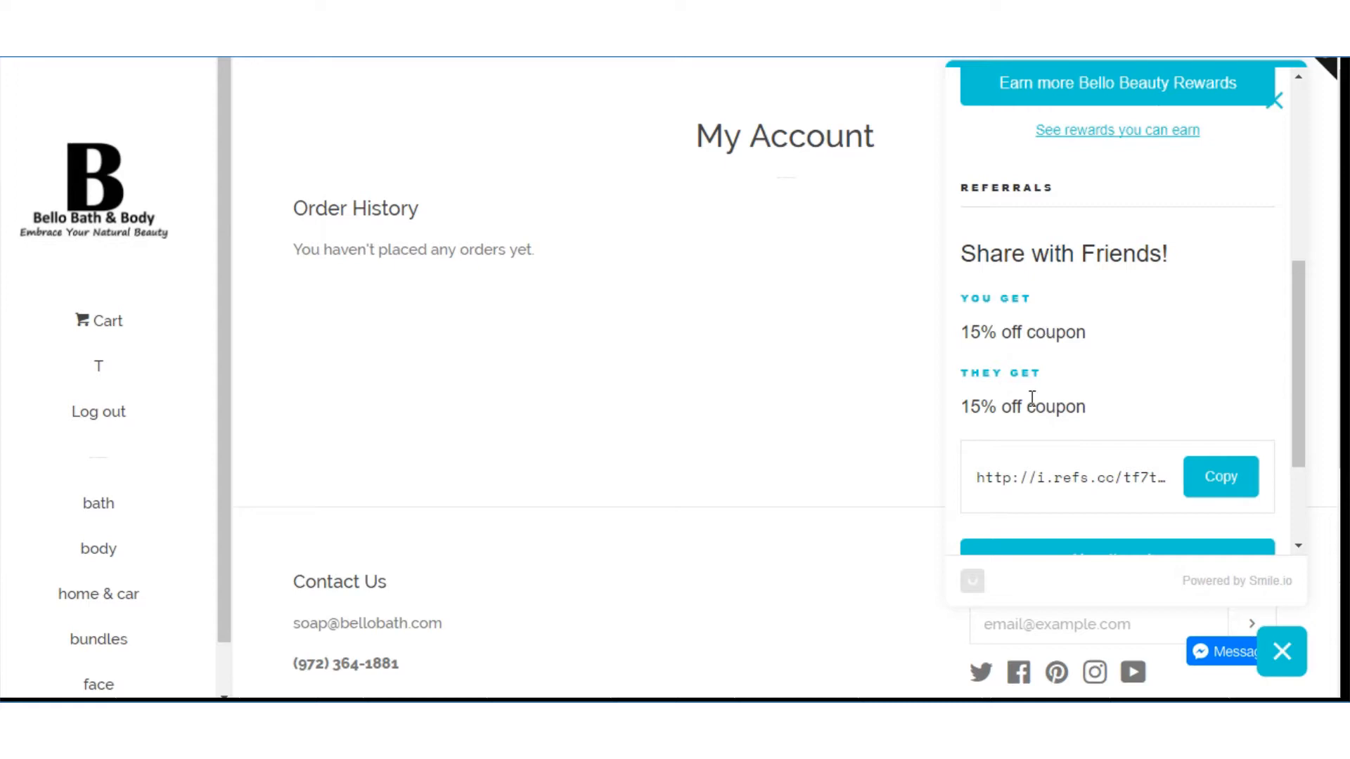
pyautogui.moveTo(993, 446)
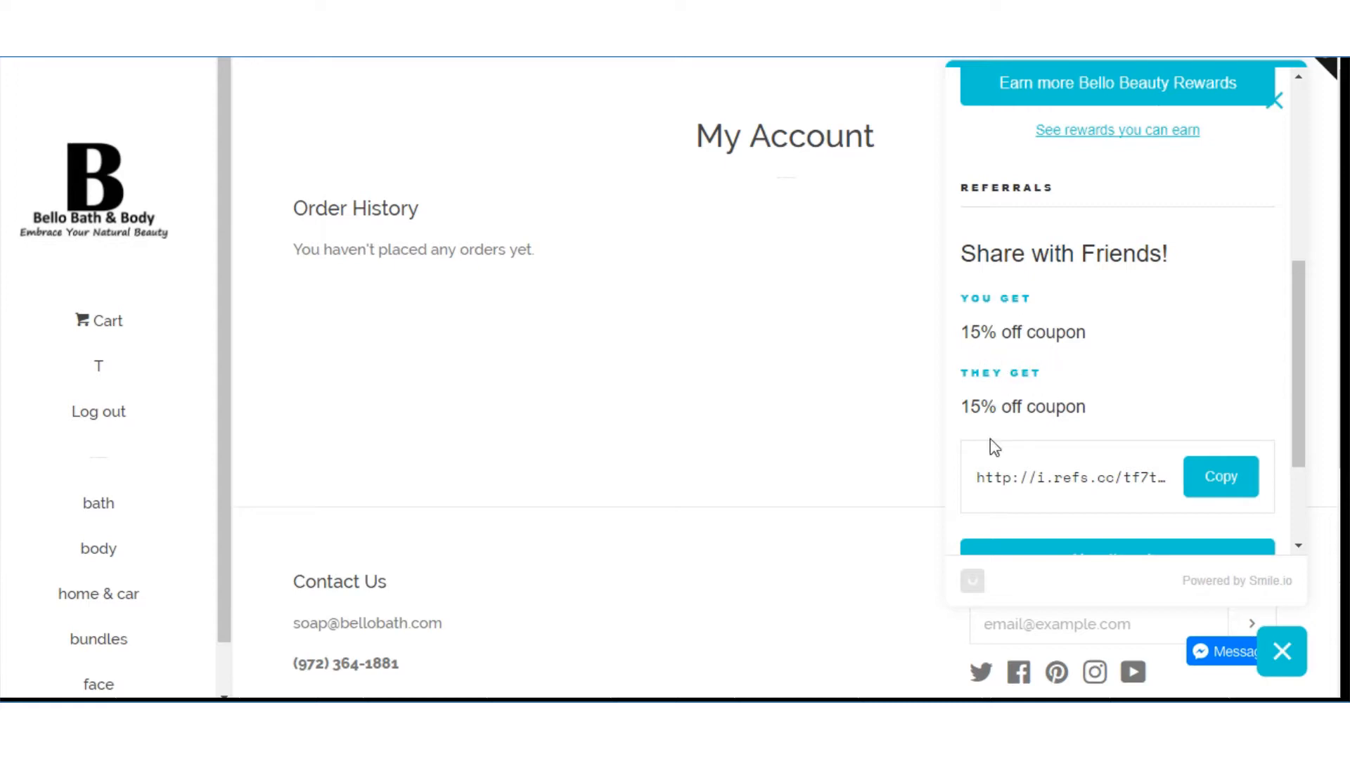
pyautogui.moveTo(1282, 464)
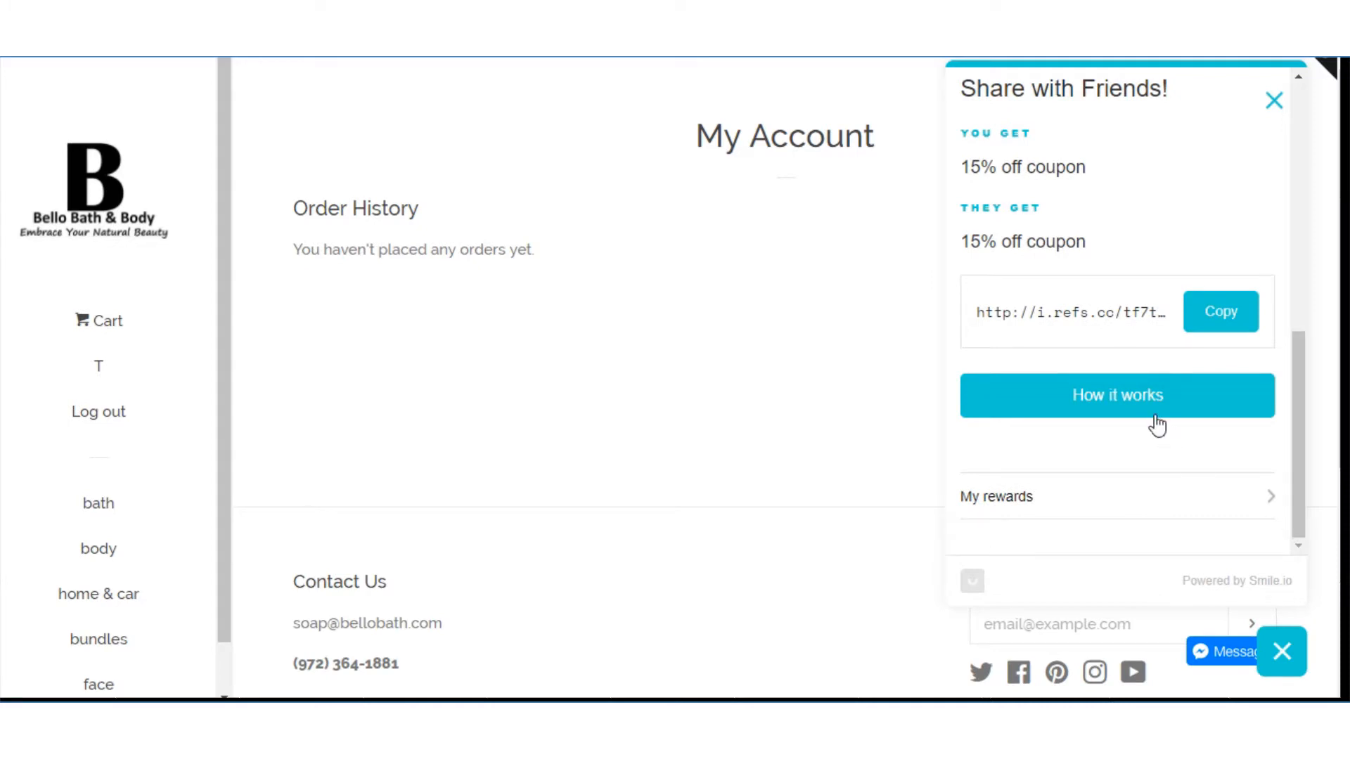
pyautogui.moveTo(1258, 516)
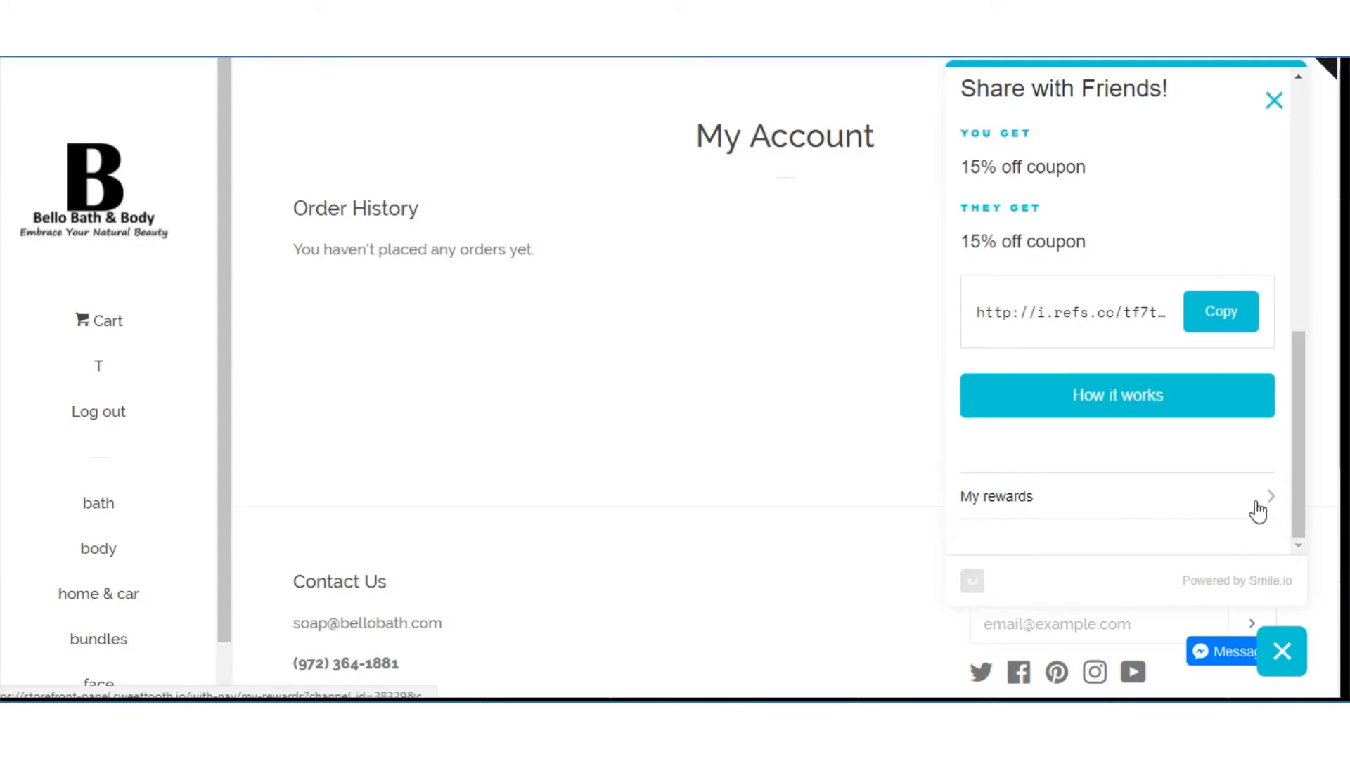
pyautogui.click(996, 496)
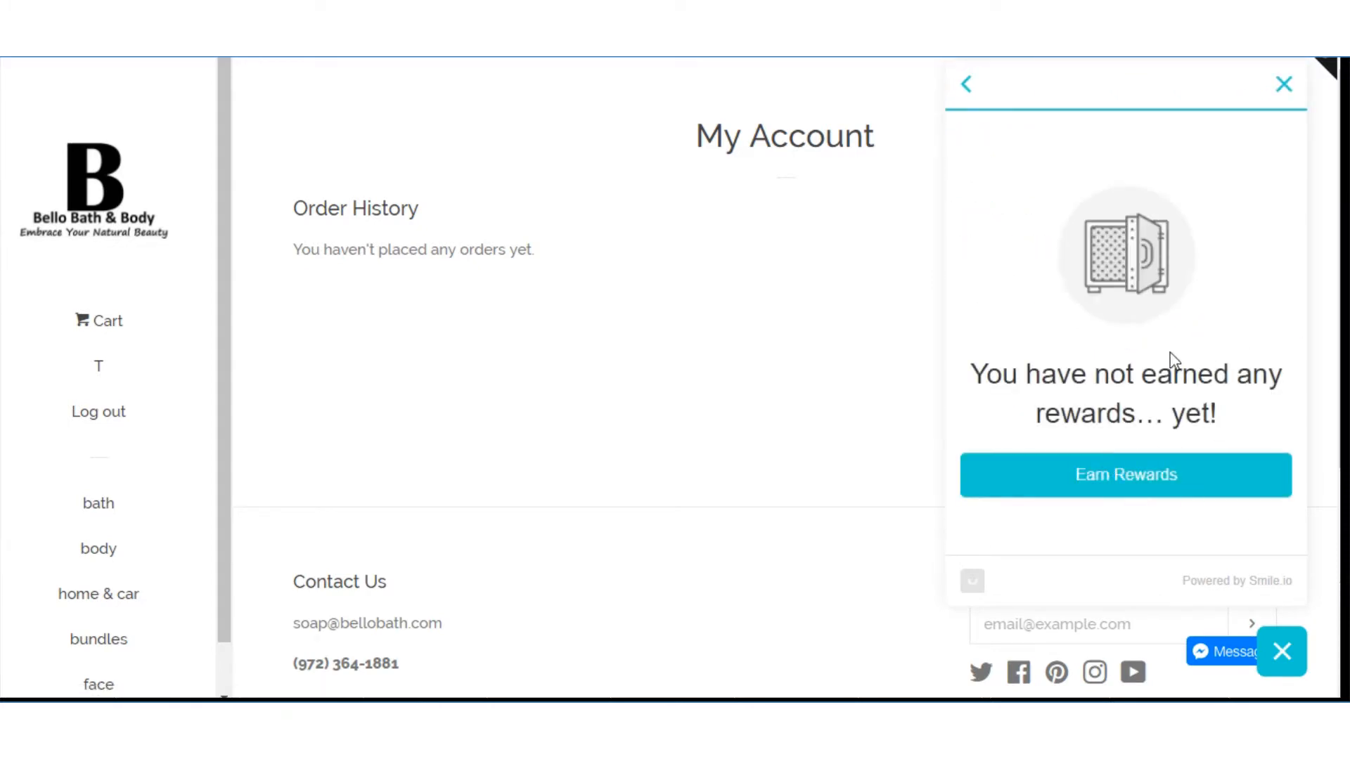
pyautogui.click(1125, 476)
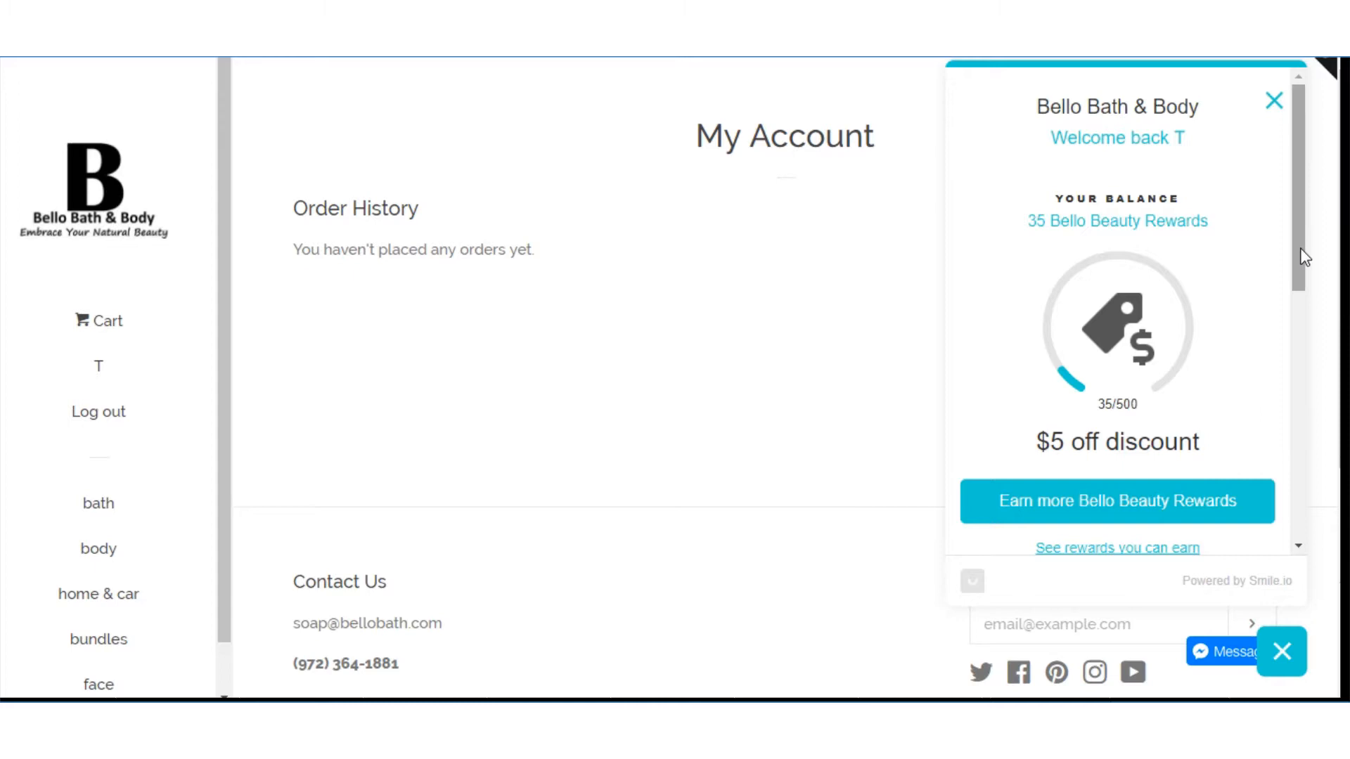
pyautogui.scroll(-3)
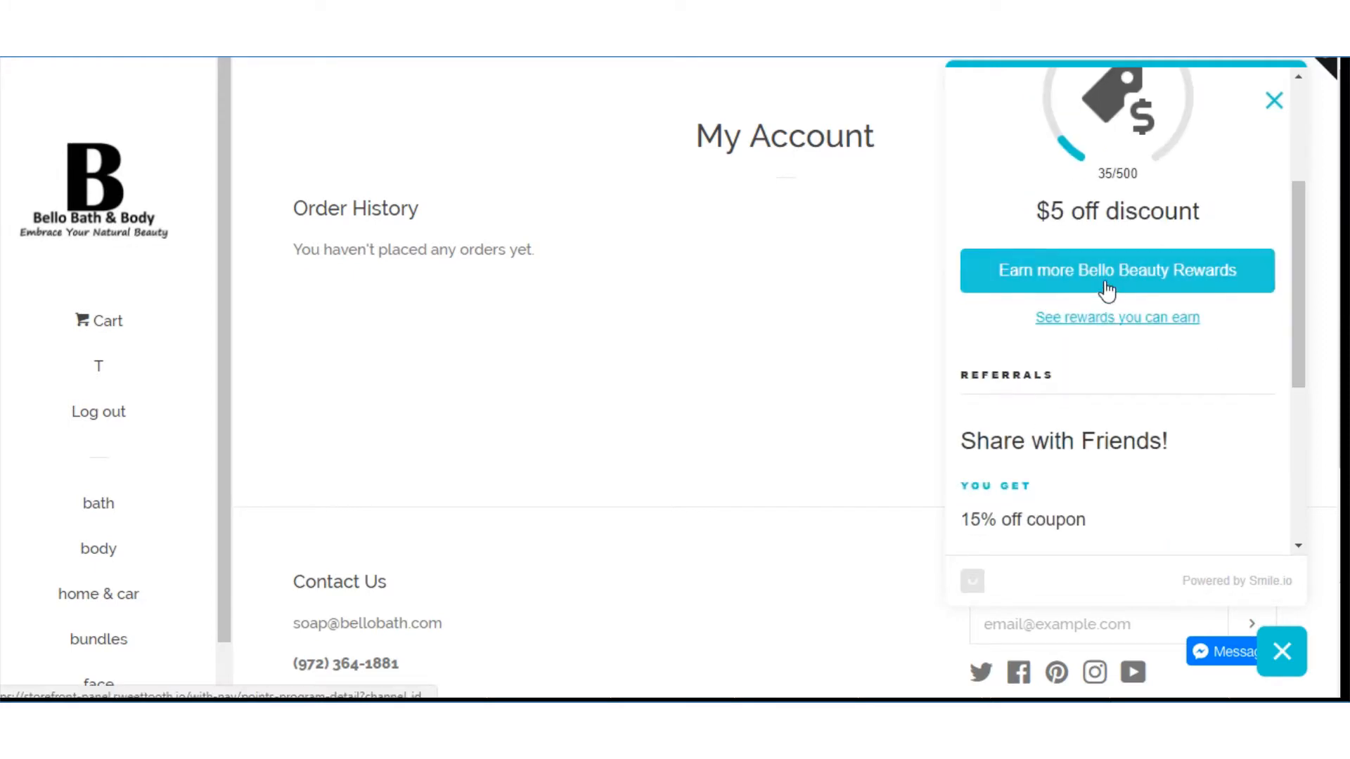
# List the ways to earn points, peeking at the birthday 'Save date' form before returning to the list.
pyautogui.click(1117, 271)
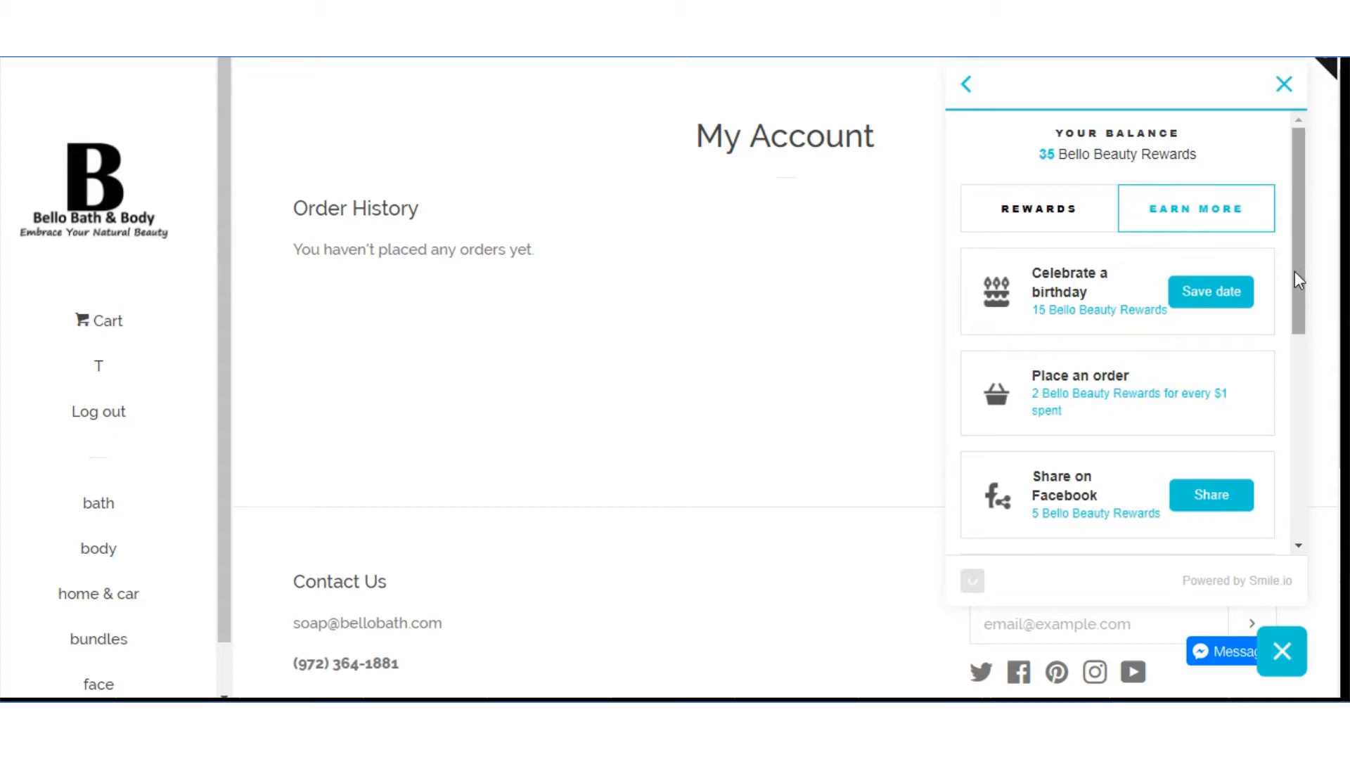
pyautogui.moveTo(1251, 309)
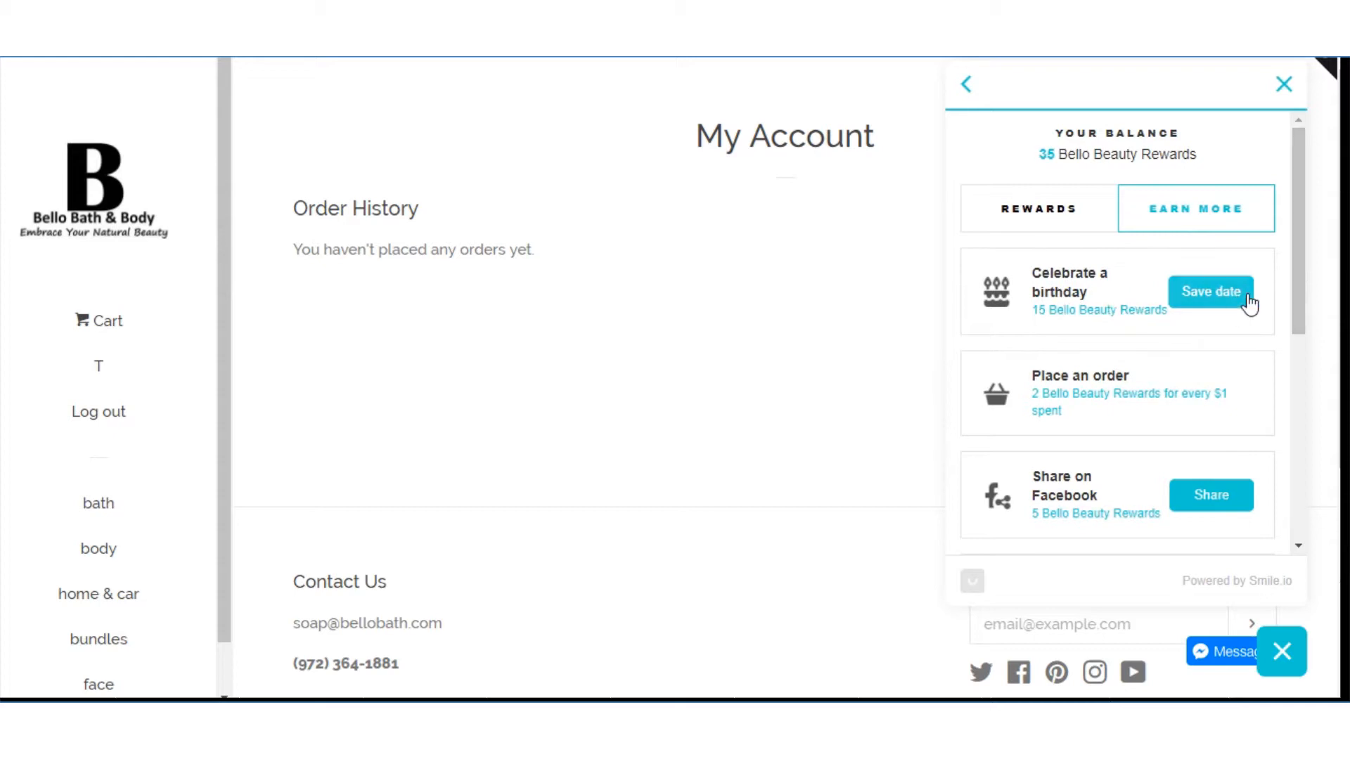
pyautogui.click(1211, 291)
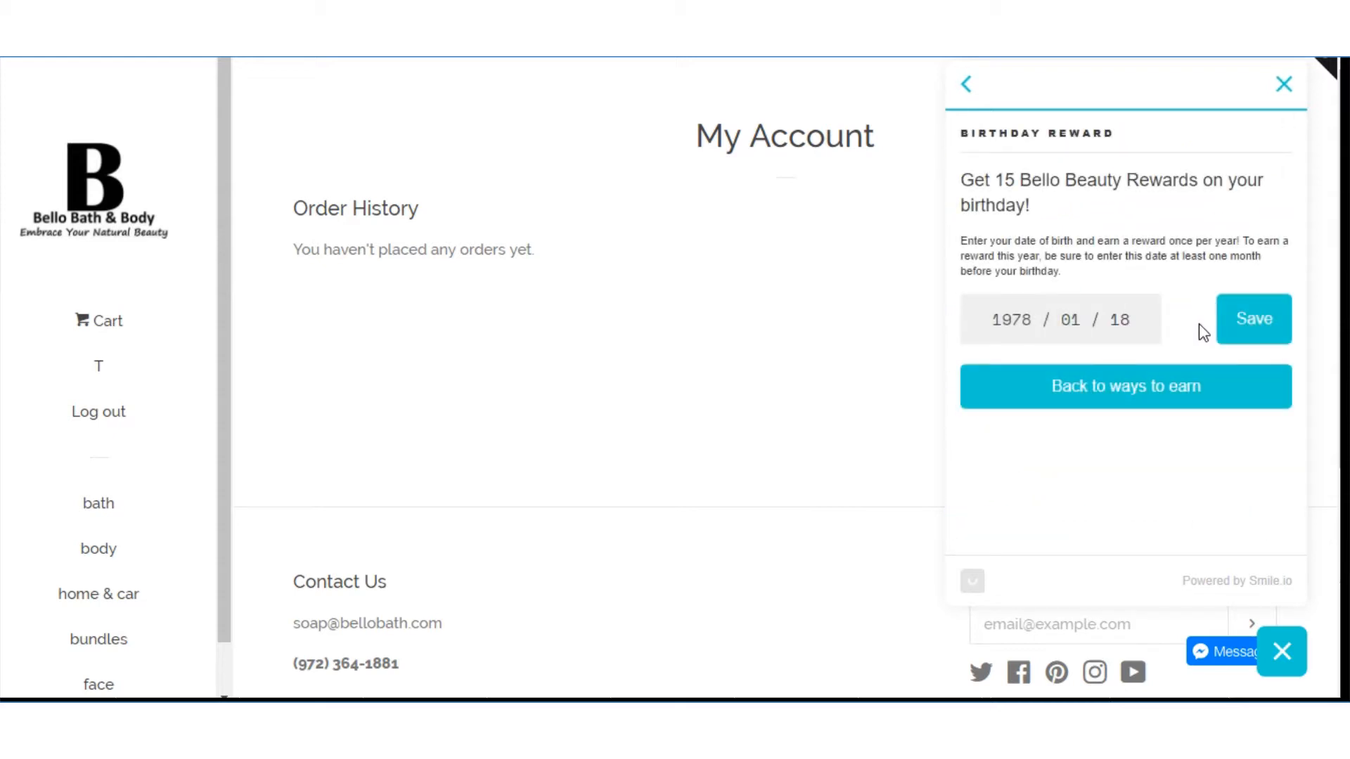
pyautogui.moveTo(1170, 399)
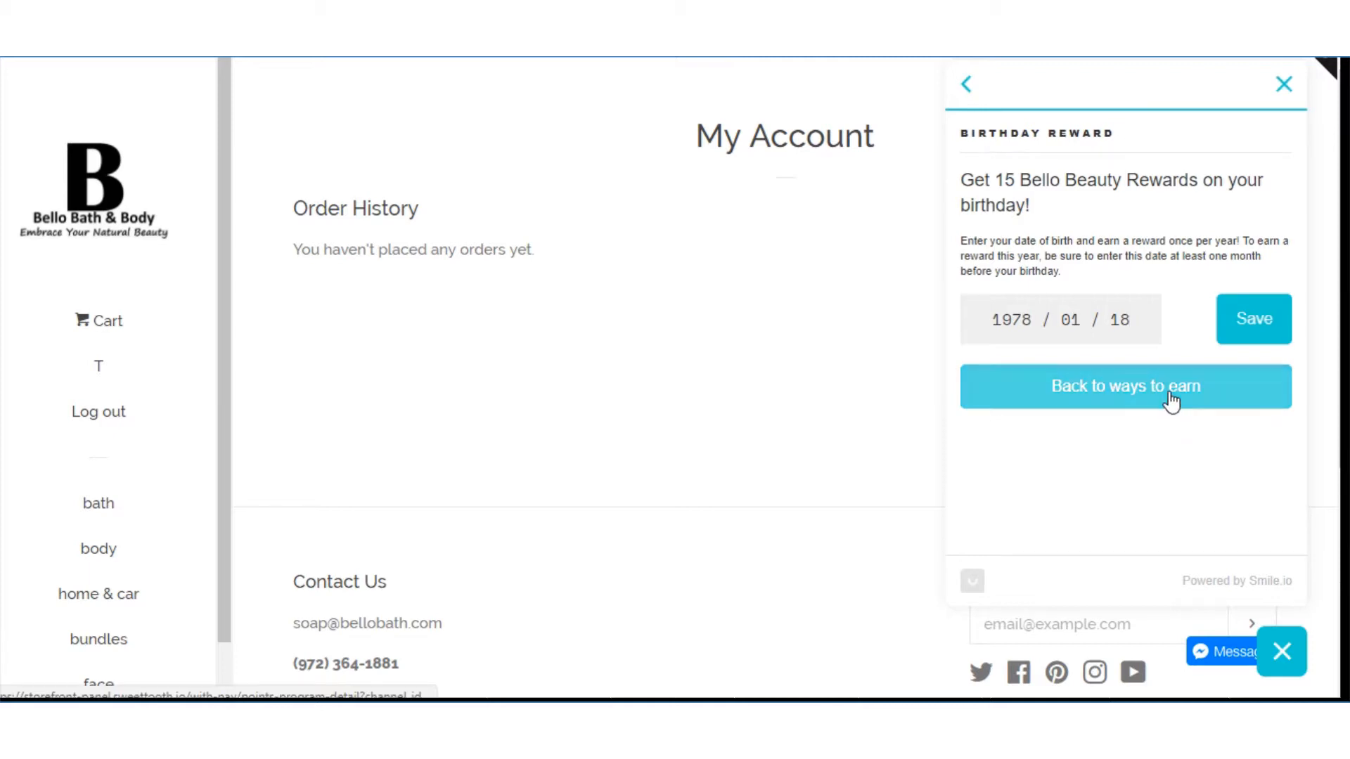
pyautogui.click(1125, 385)
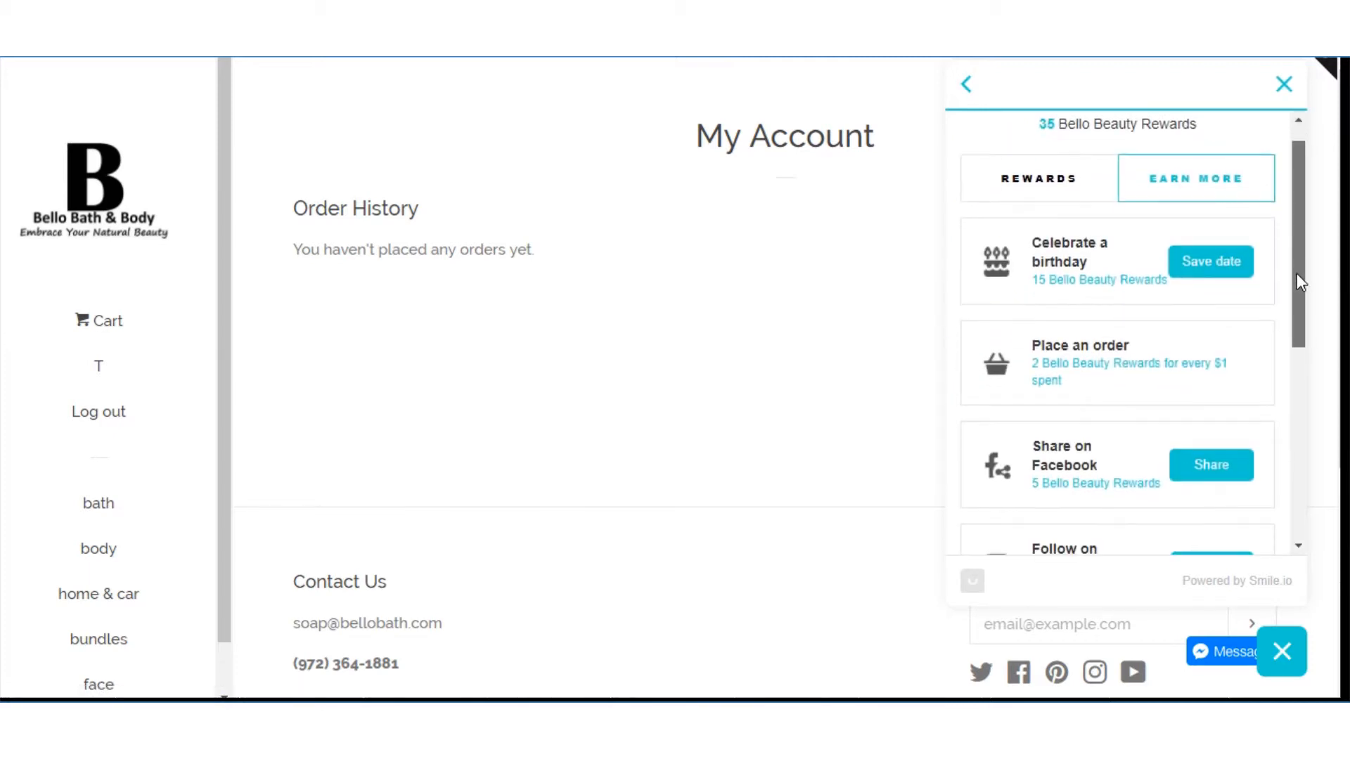
# Scroll to My Points Activity: Facebook share +5, points adjustment +20, welcome bonus +10.
pyautogui.scroll(-3)
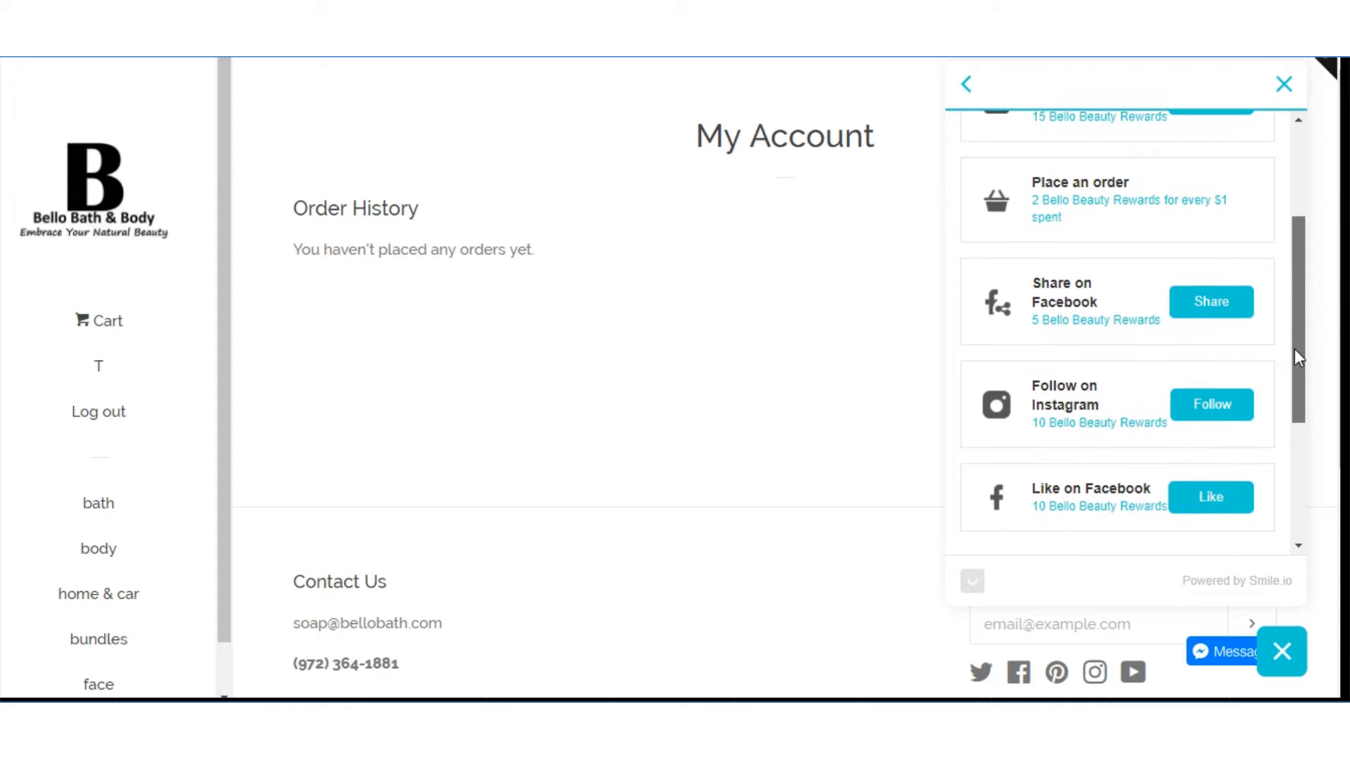
pyautogui.scroll(-3)
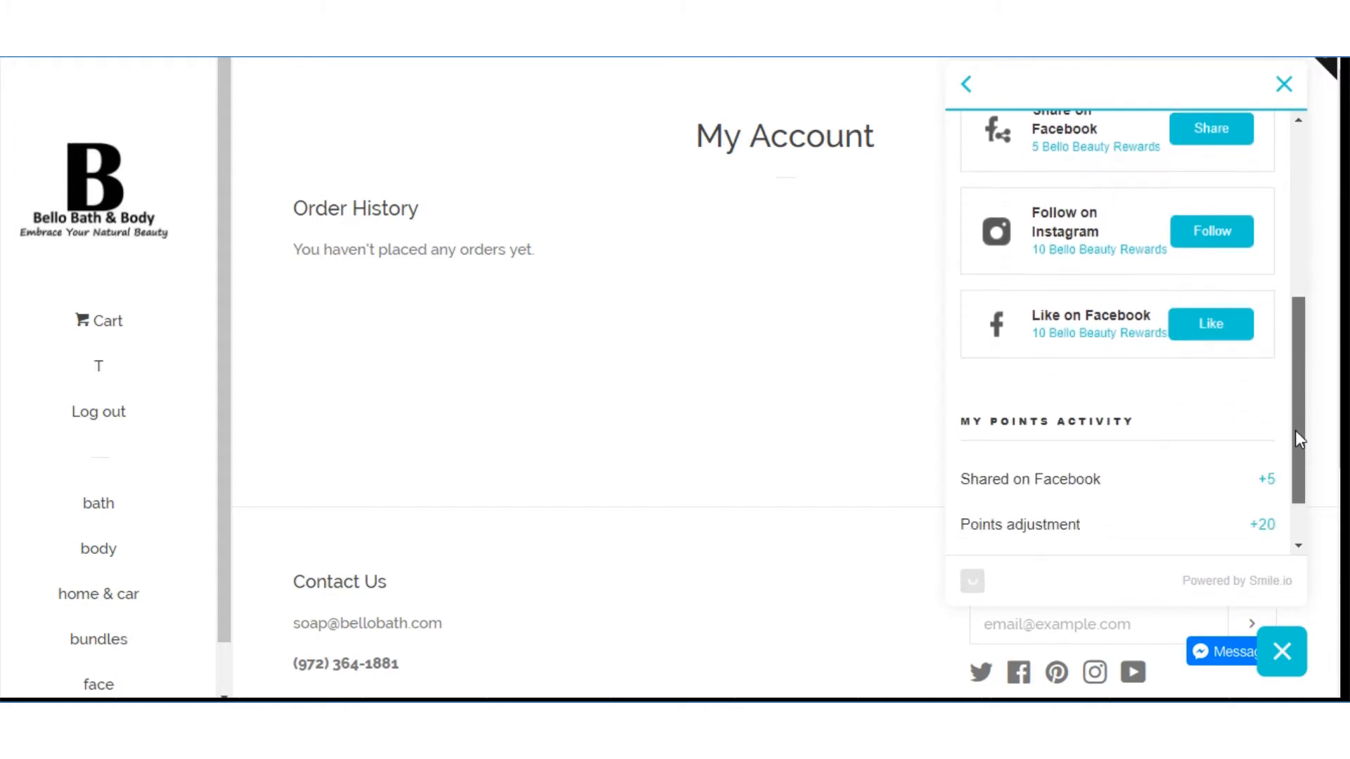
pyautogui.scroll(-3)
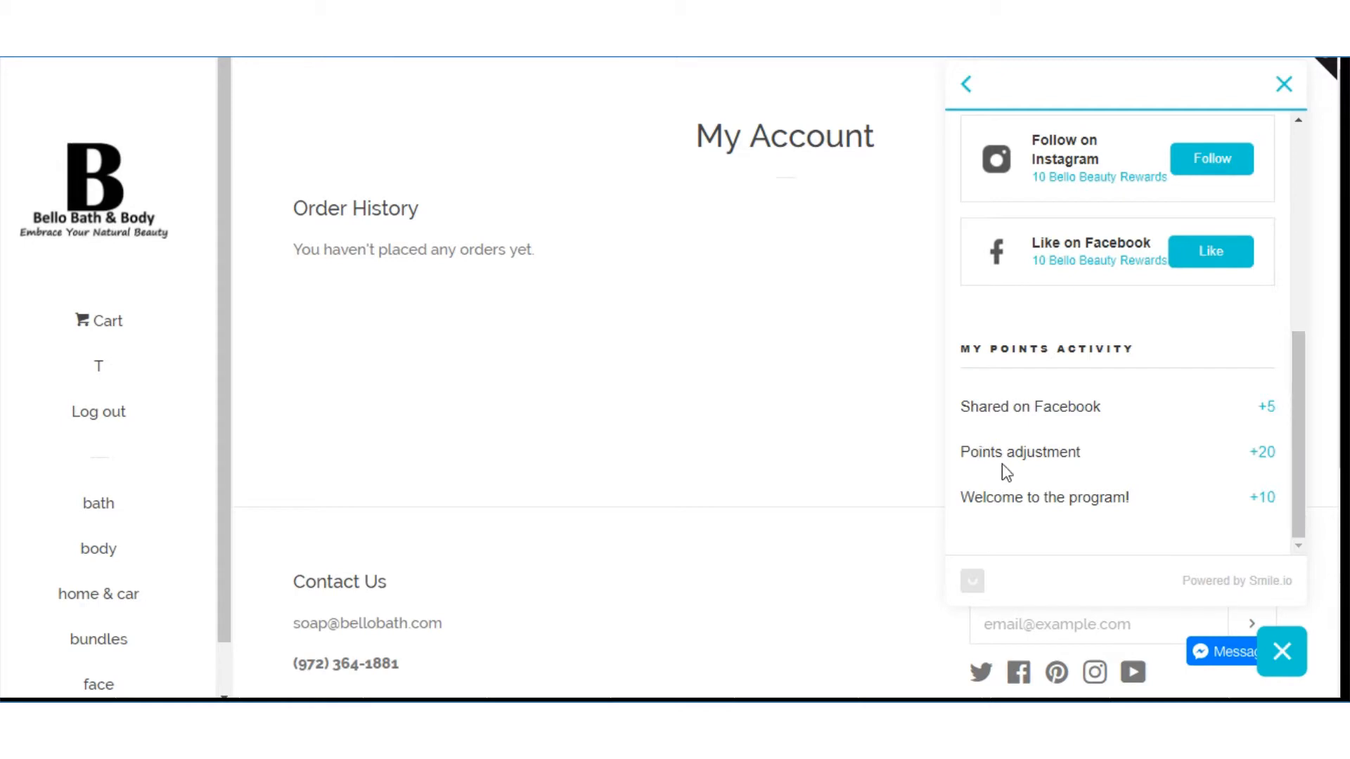
pyautogui.moveTo(976, 484)
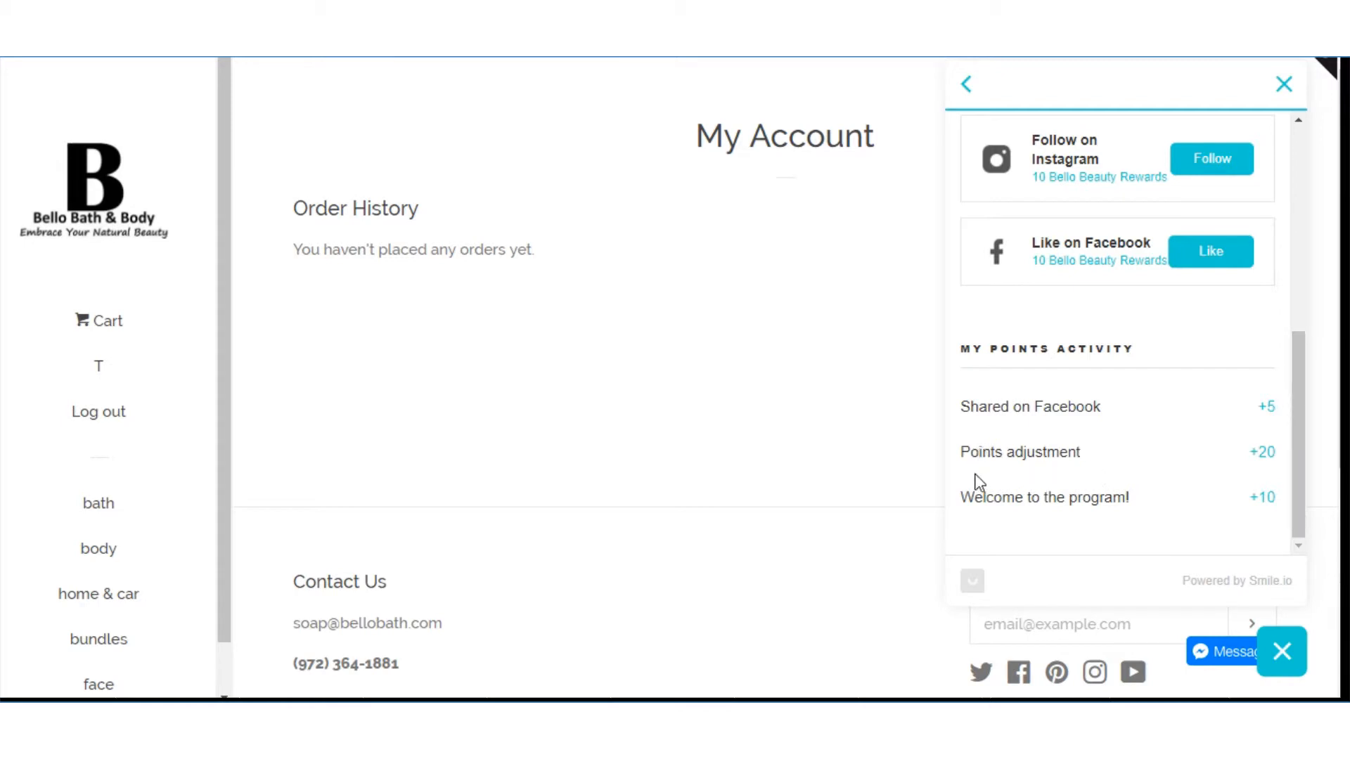
pyautogui.moveTo(1111, 477)
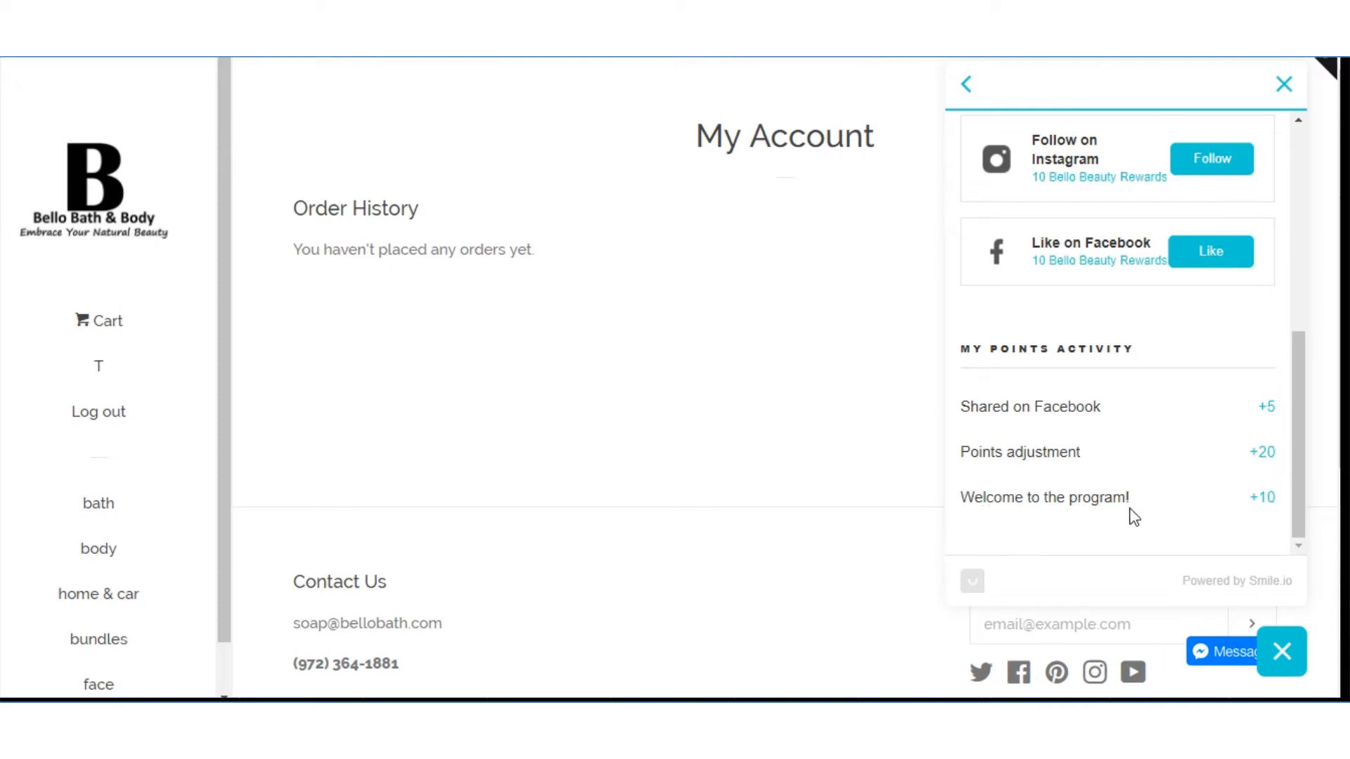
pyautogui.moveTo(1273, 526)
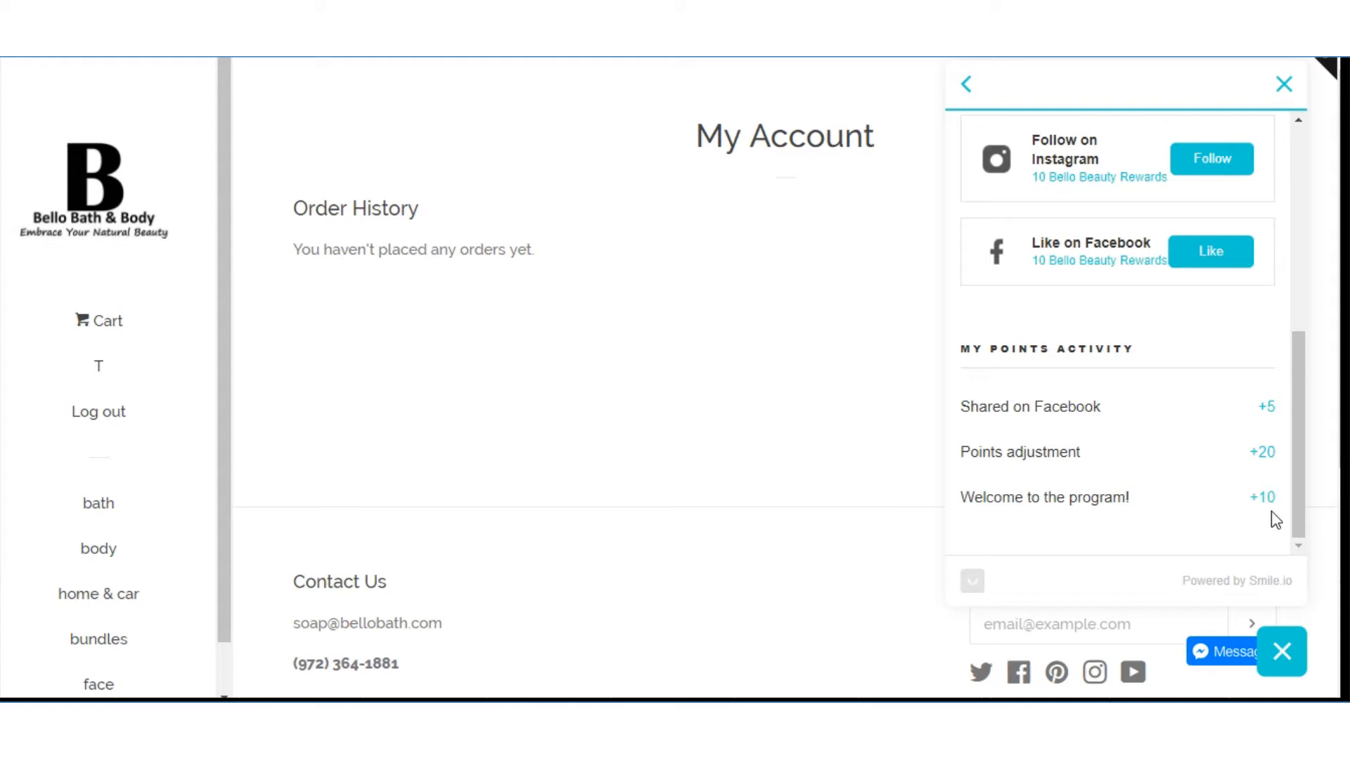
pyautogui.moveTo(1262, 535)
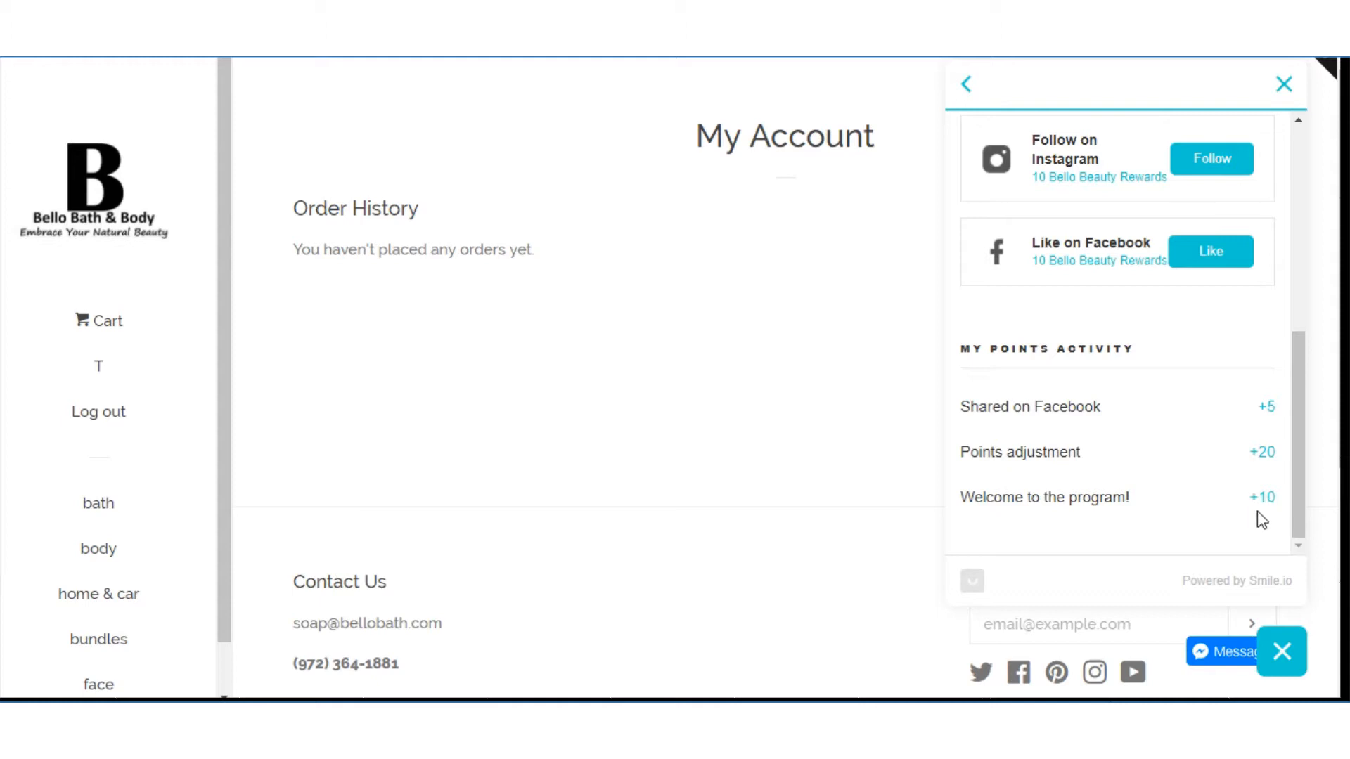
pyautogui.moveTo(1292, 517)
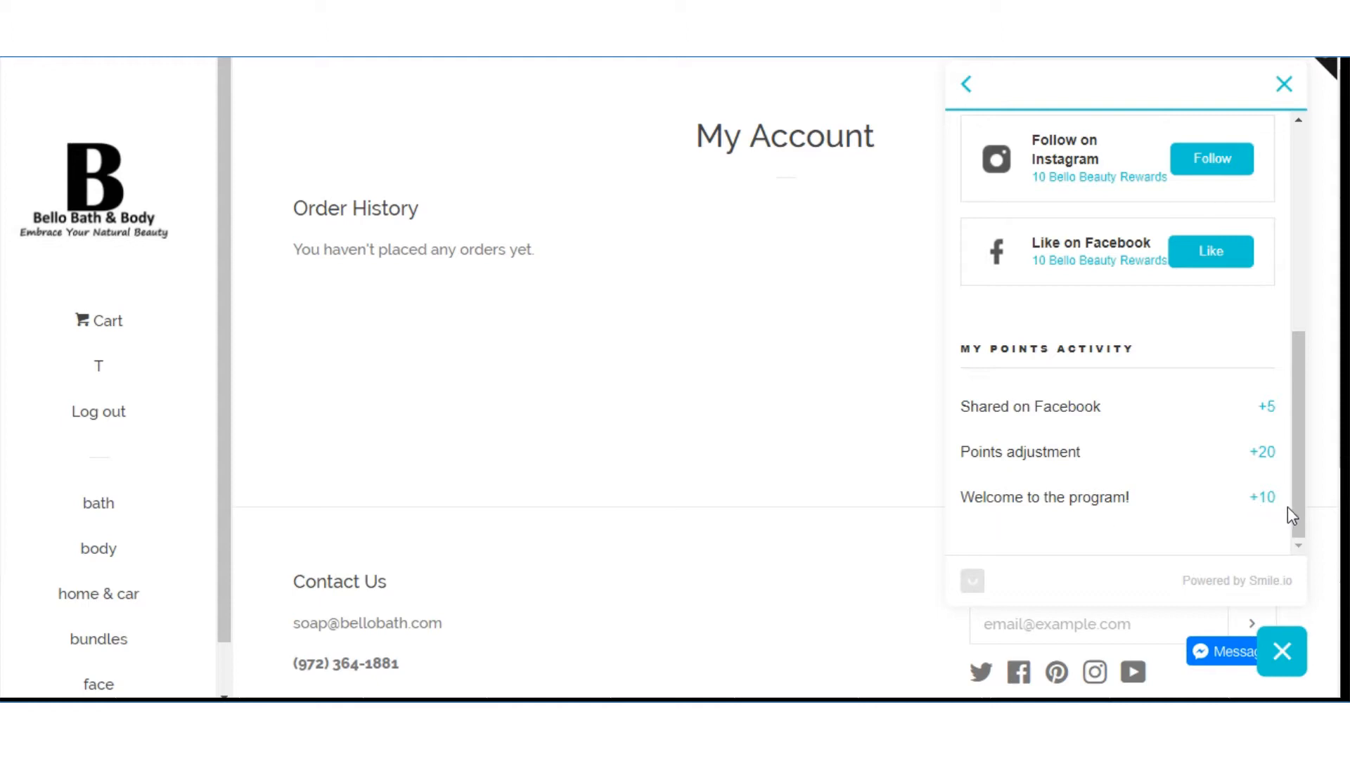
pyautogui.moveTo(1291, 515)
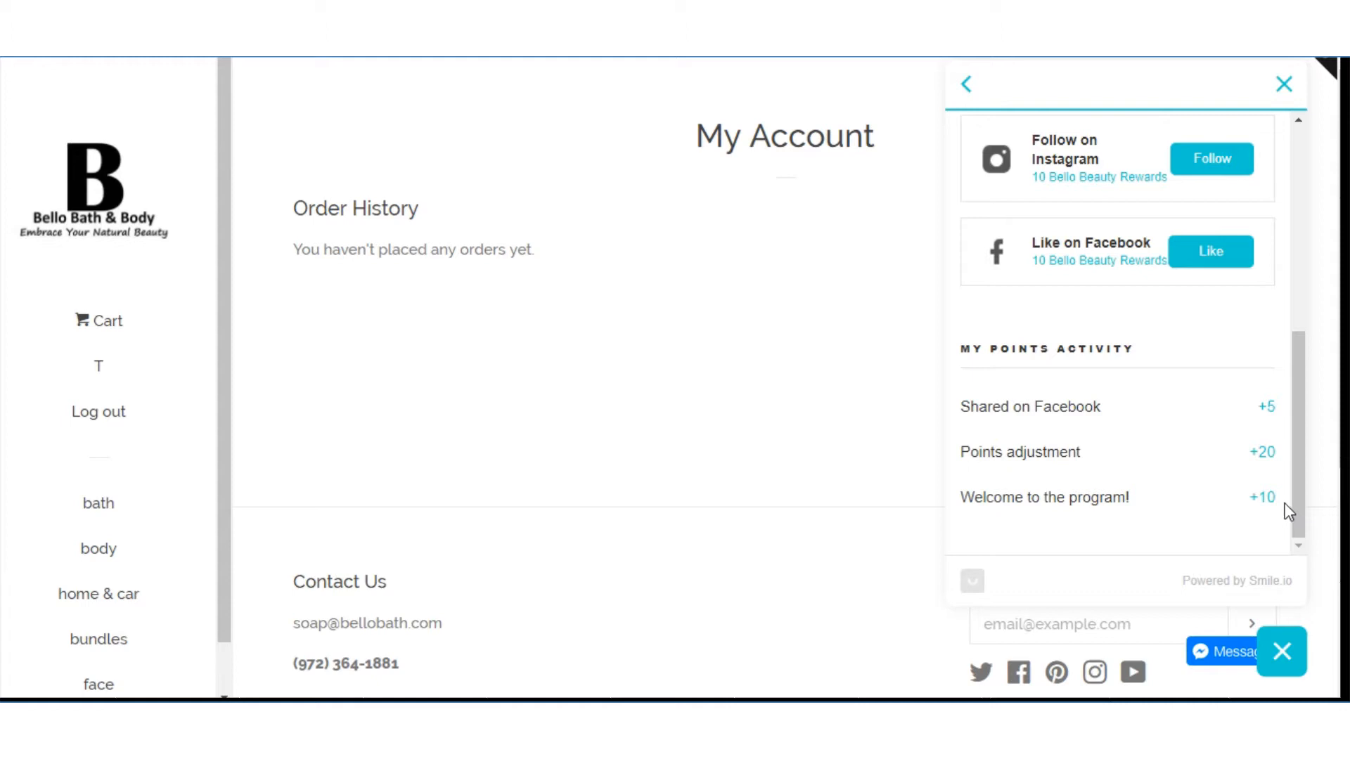
pyautogui.moveTo(985, 484)
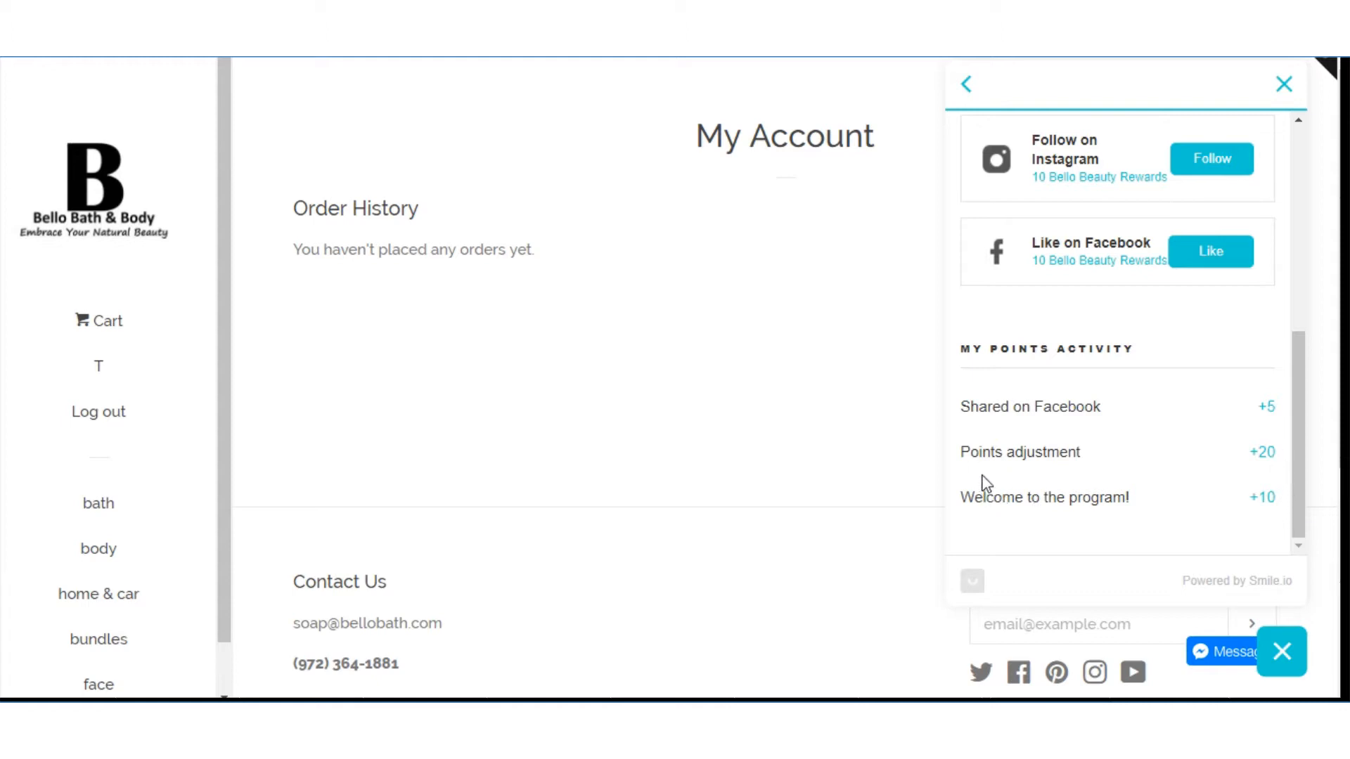
pyautogui.moveTo(1259, 455)
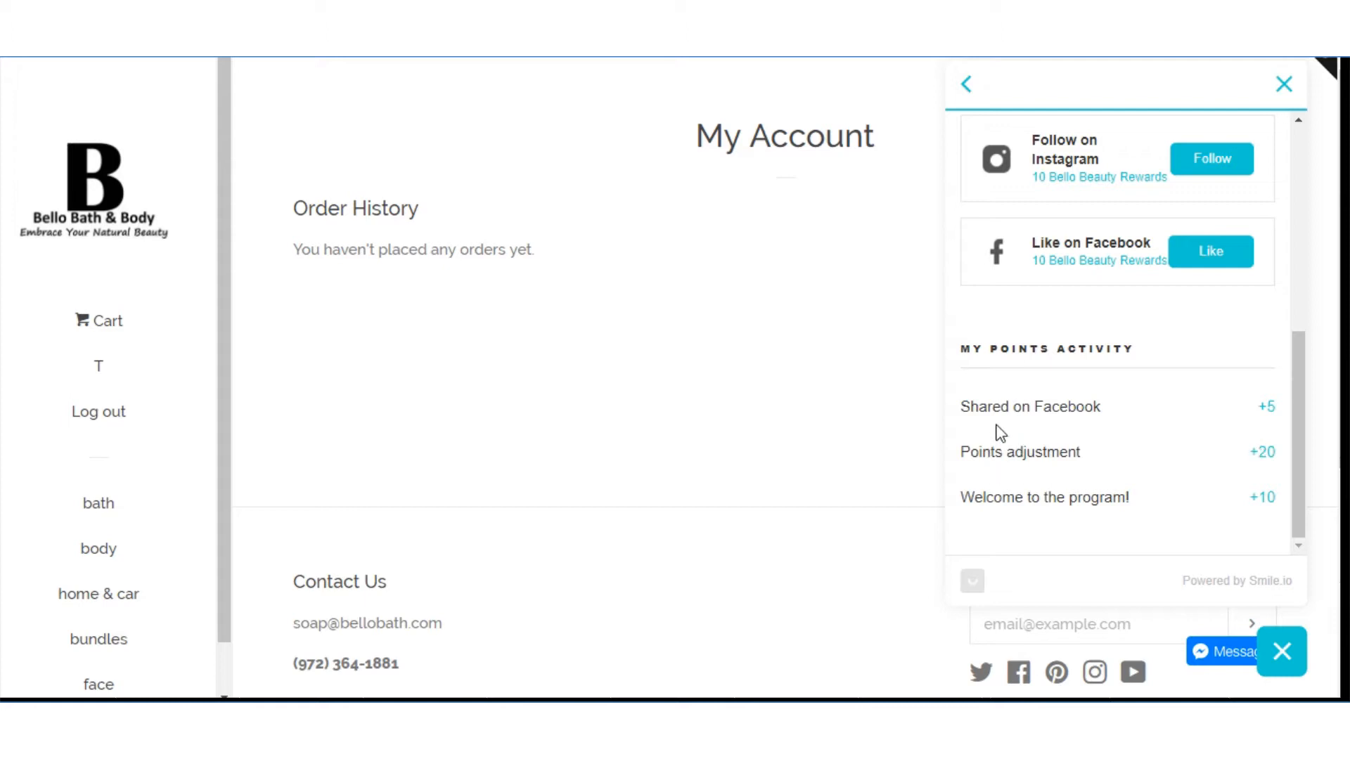
pyautogui.moveTo(1294, 422)
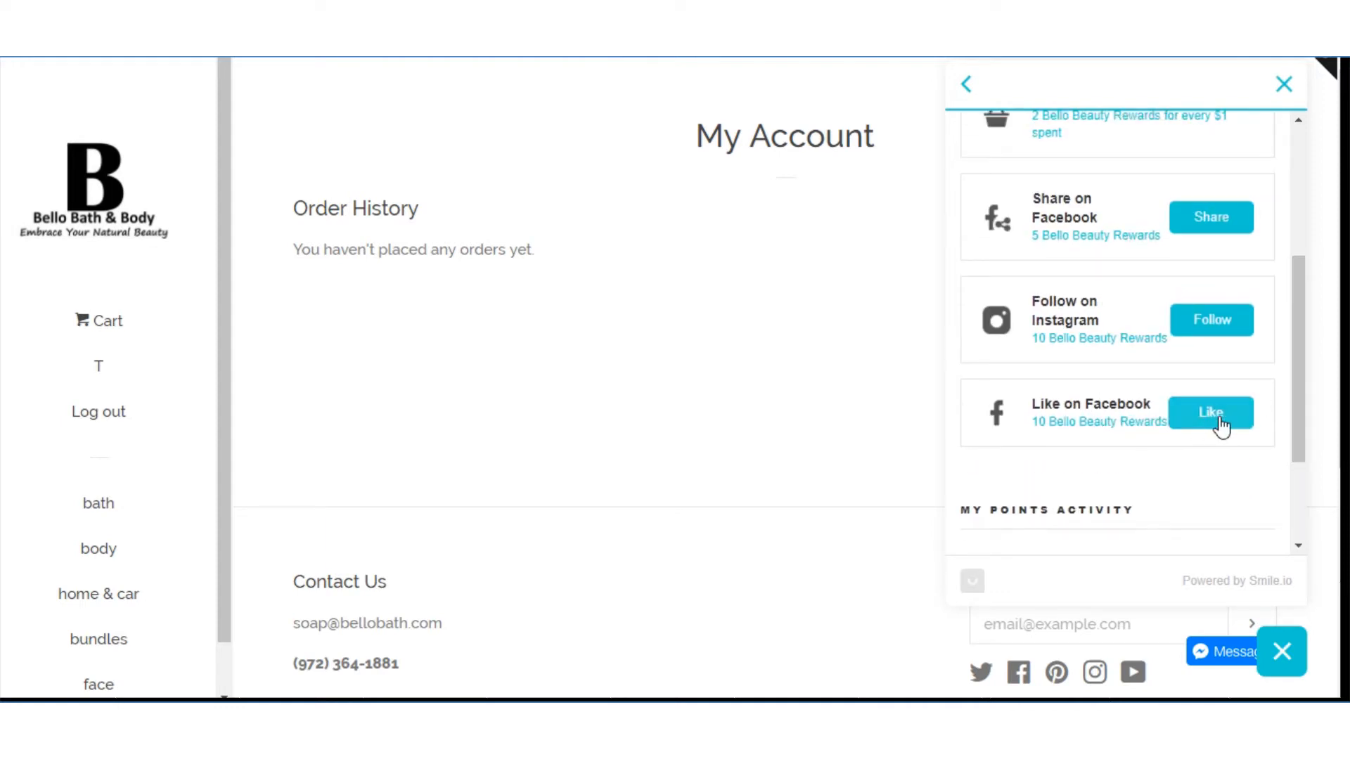
# Switch to the Rewards list: $5 off for 500 points, $10 for 1000, $25 for 2500.
pyautogui.scroll(-3)
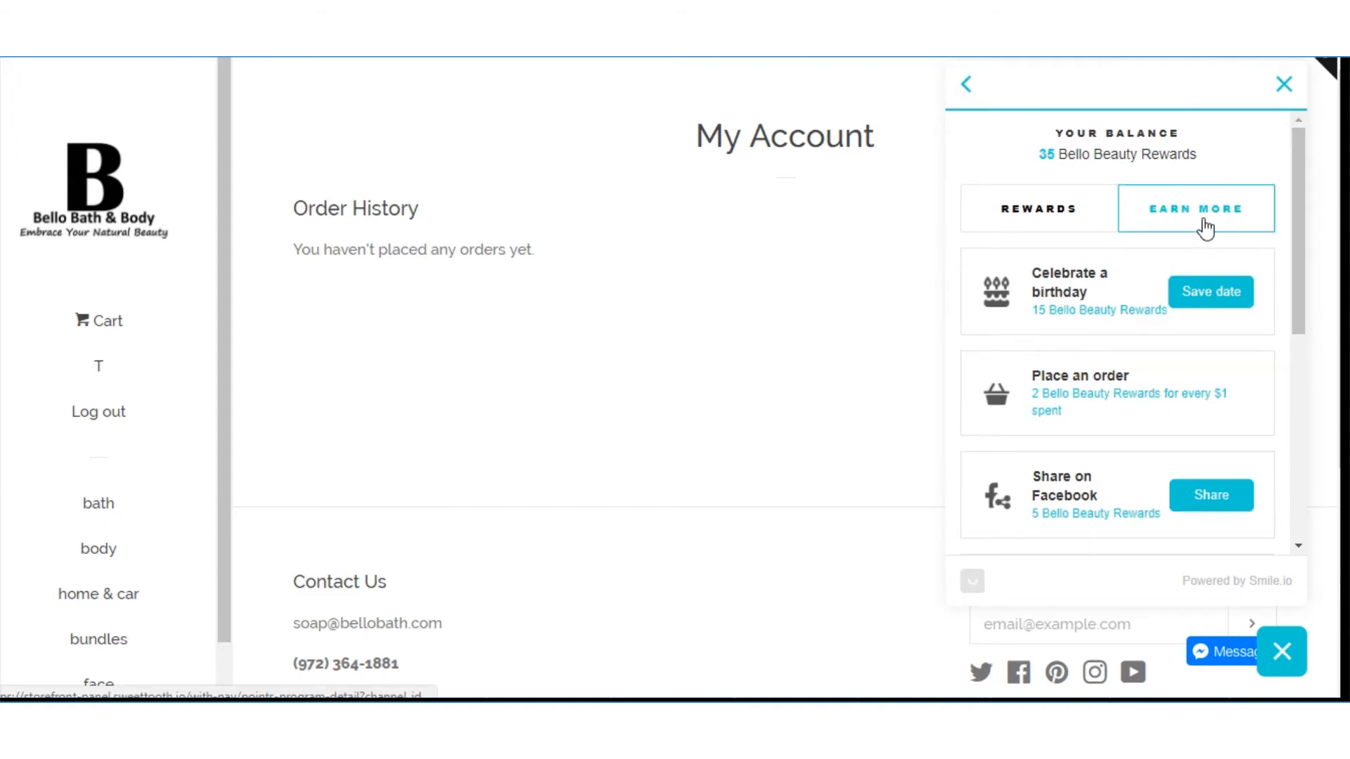
pyautogui.click(1038, 208)
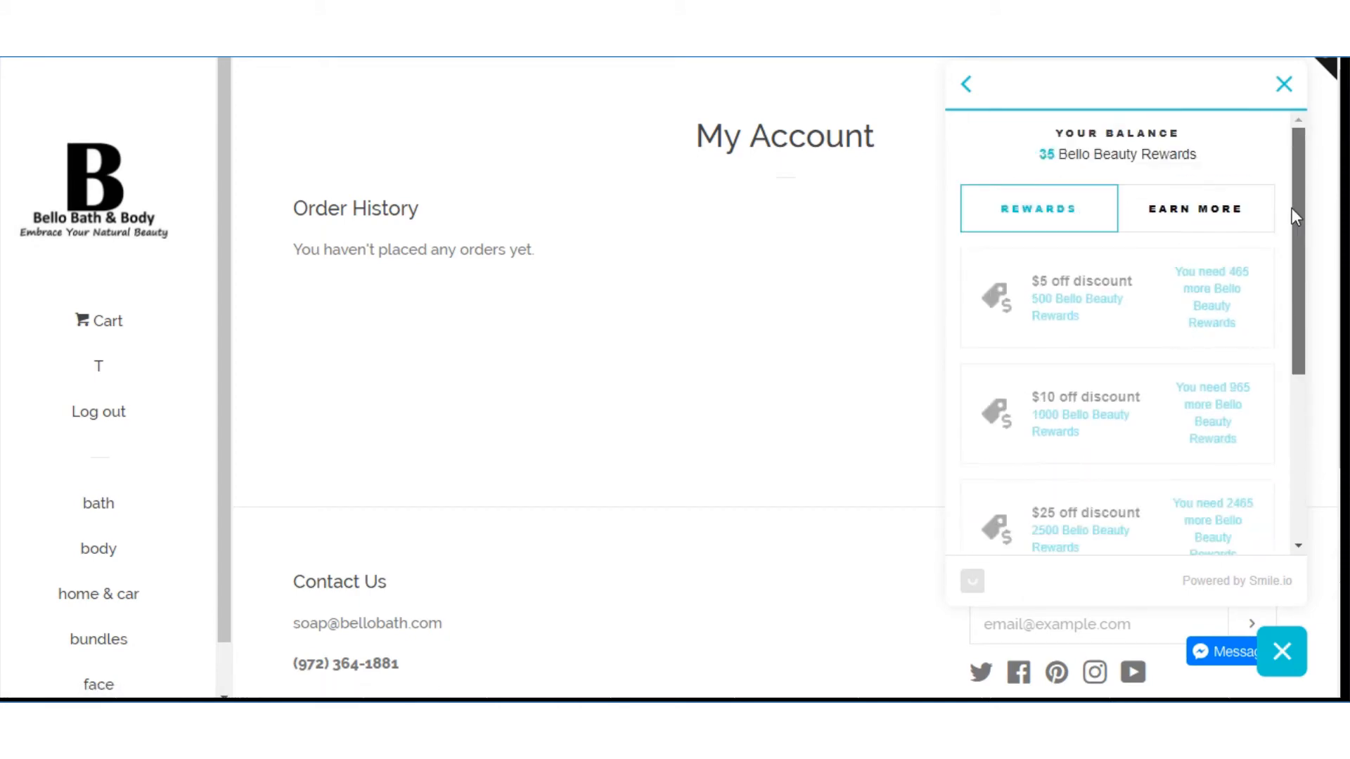
pyautogui.moveTo(1005, 83)
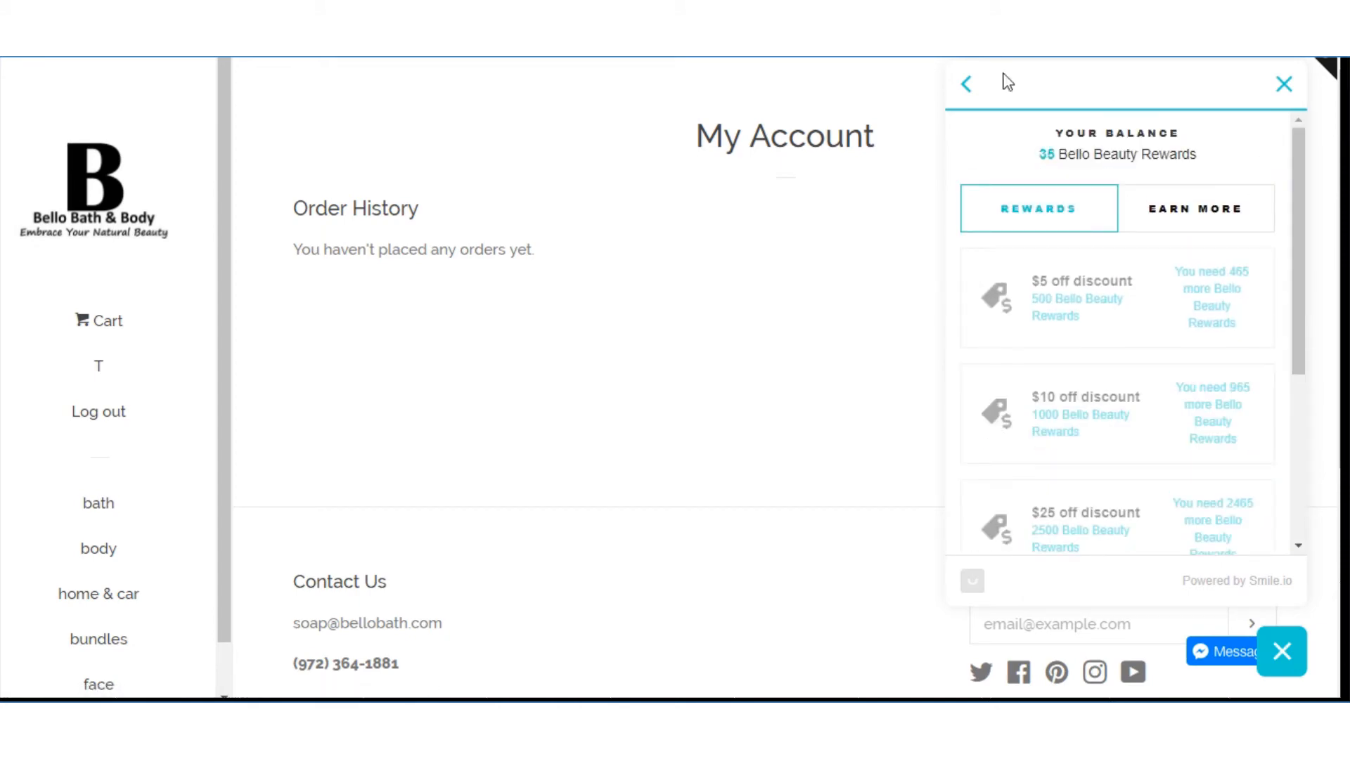
# Back on the rewards overview, bring up the Share with Friends 15% off referral offer.
pyautogui.click(966, 82)
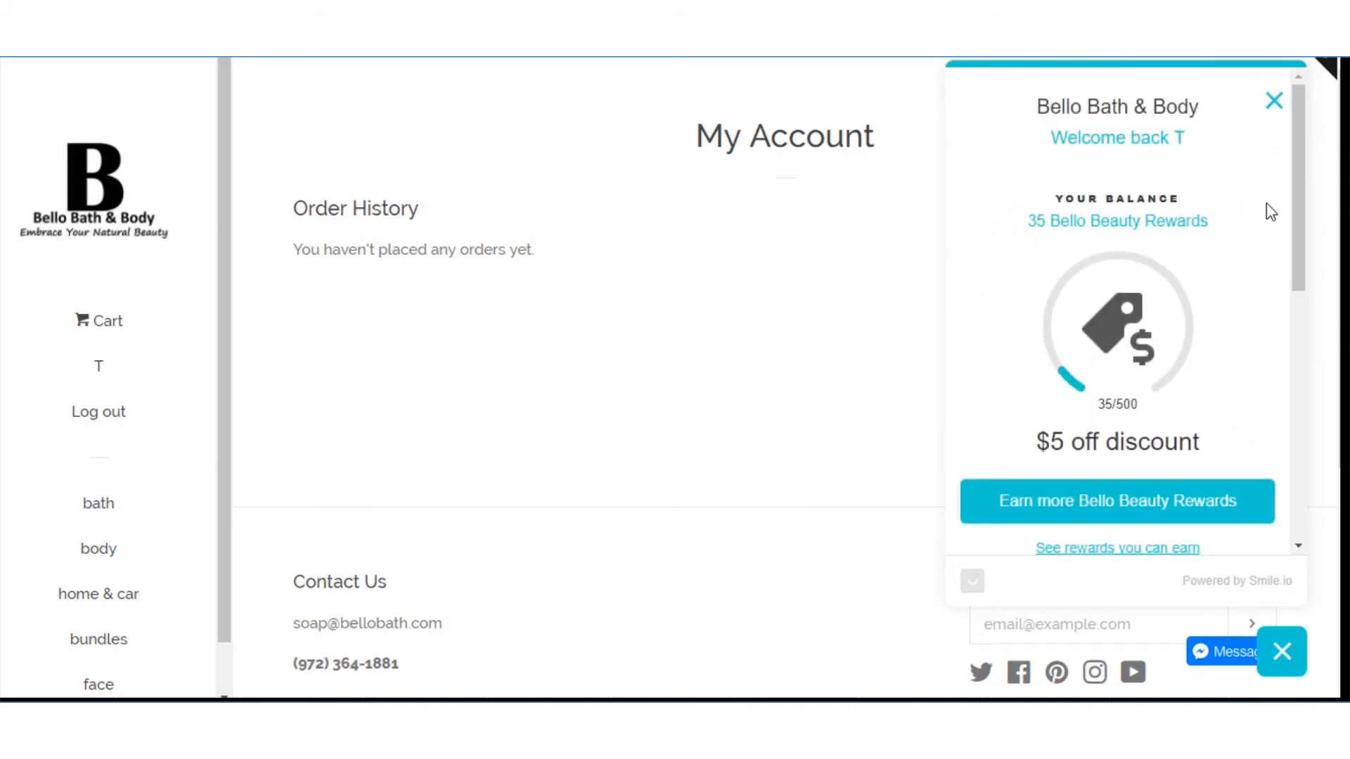
pyautogui.scroll(-3)
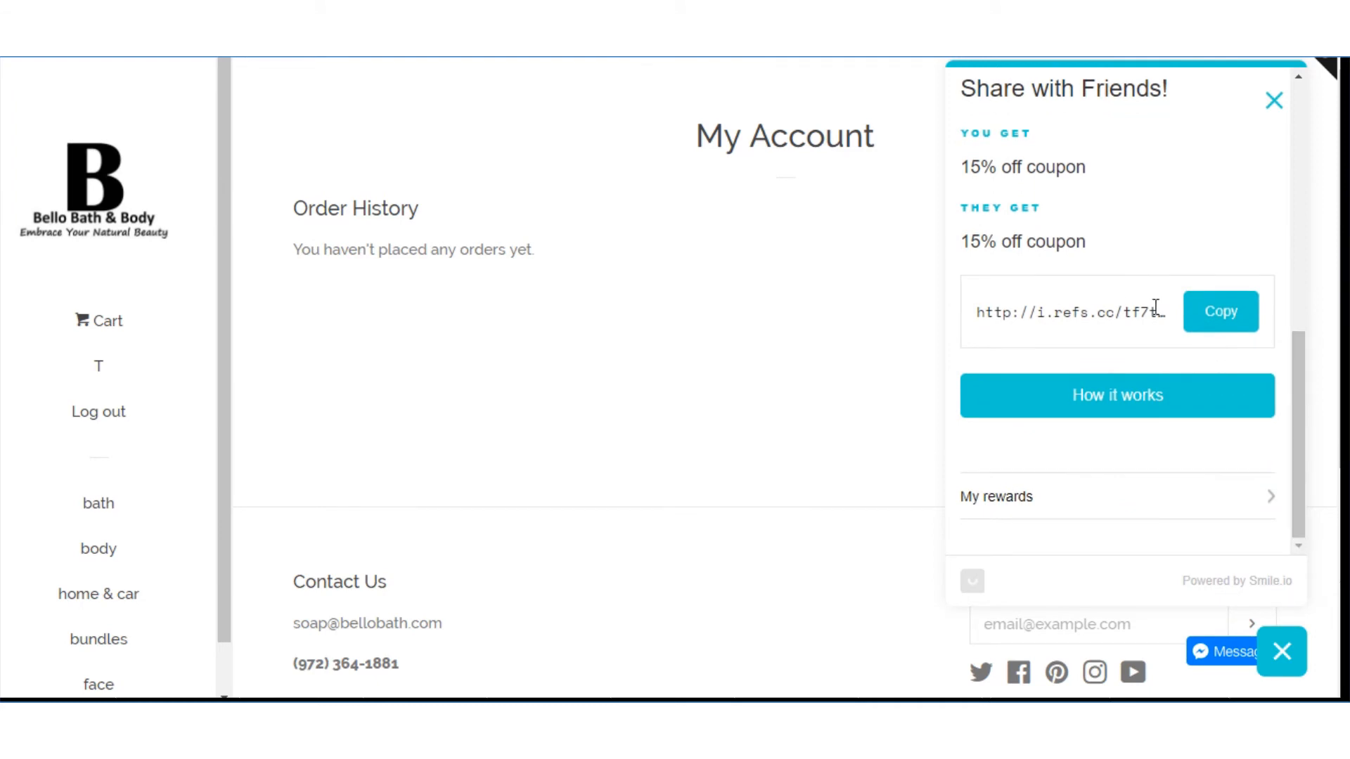
pyautogui.moveTo(1291, 474)
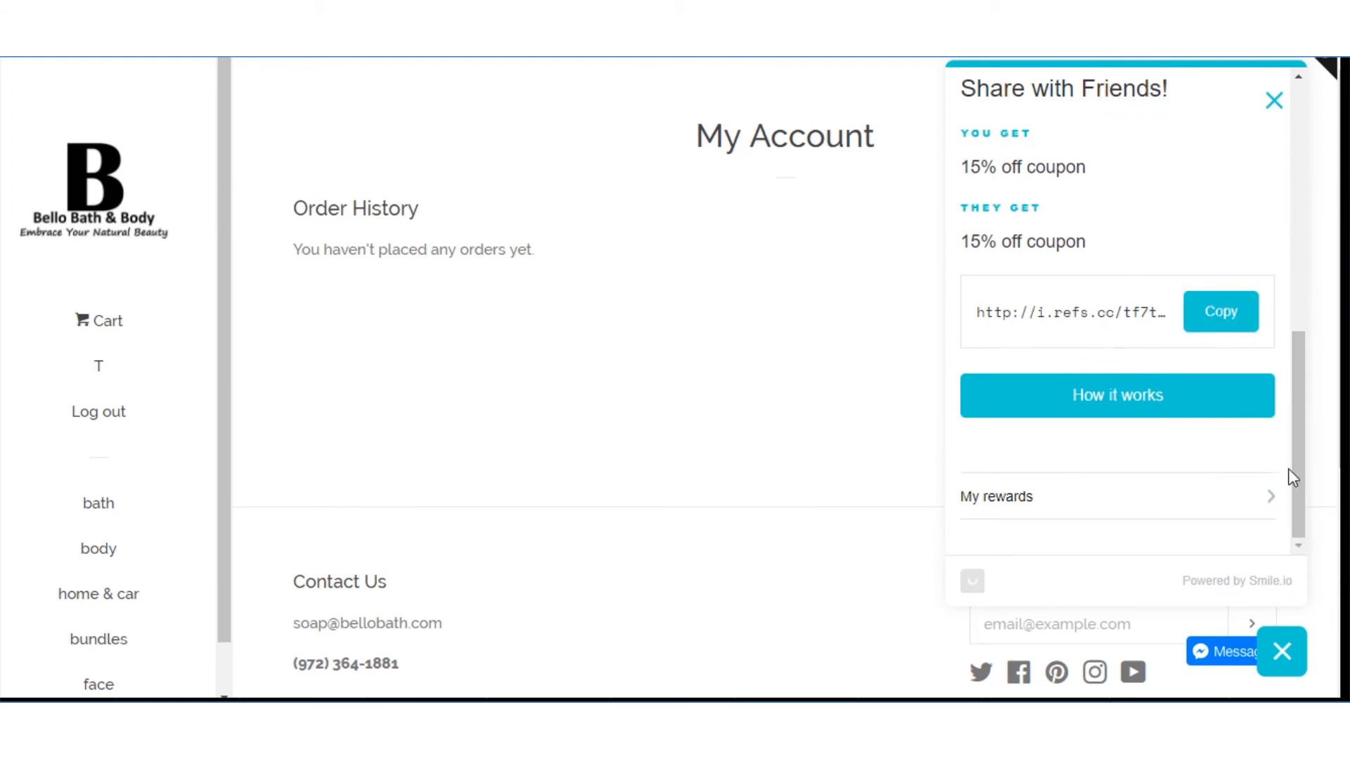
# Review the referral details: share link, 15% coupons both ways, status of 0 clicks and 0 purchases.
pyautogui.click(1117, 395)
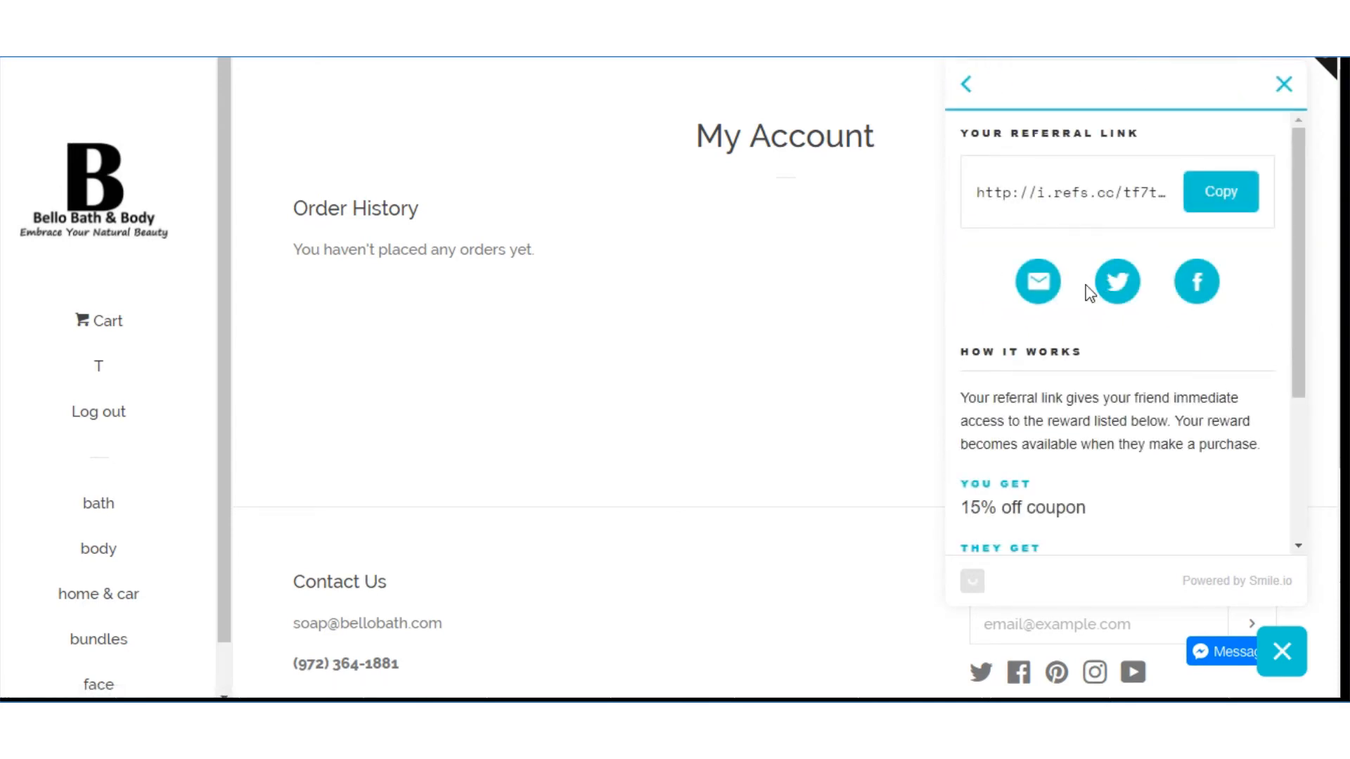
pyautogui.moveTo(1197, 282)
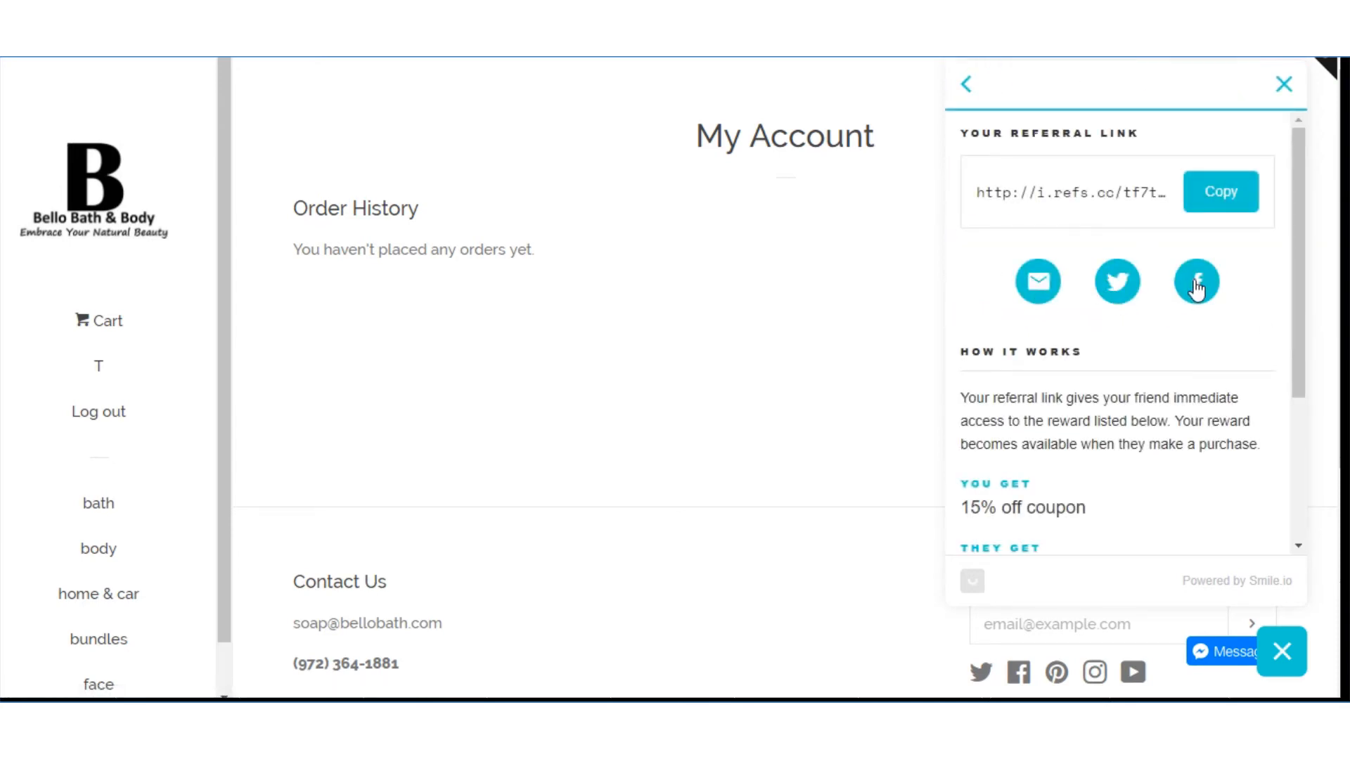
pyautogui.scroll(-3)
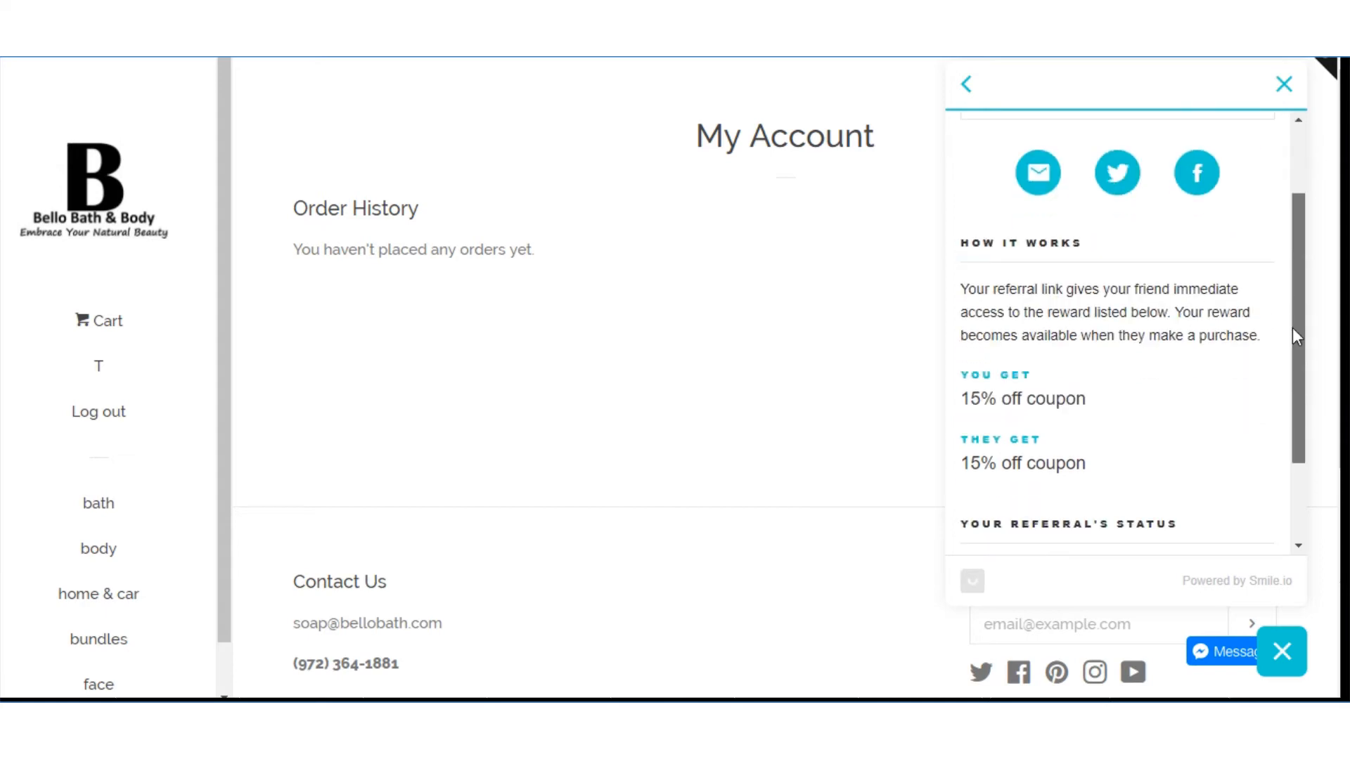
pyautogui.scroll(-3)
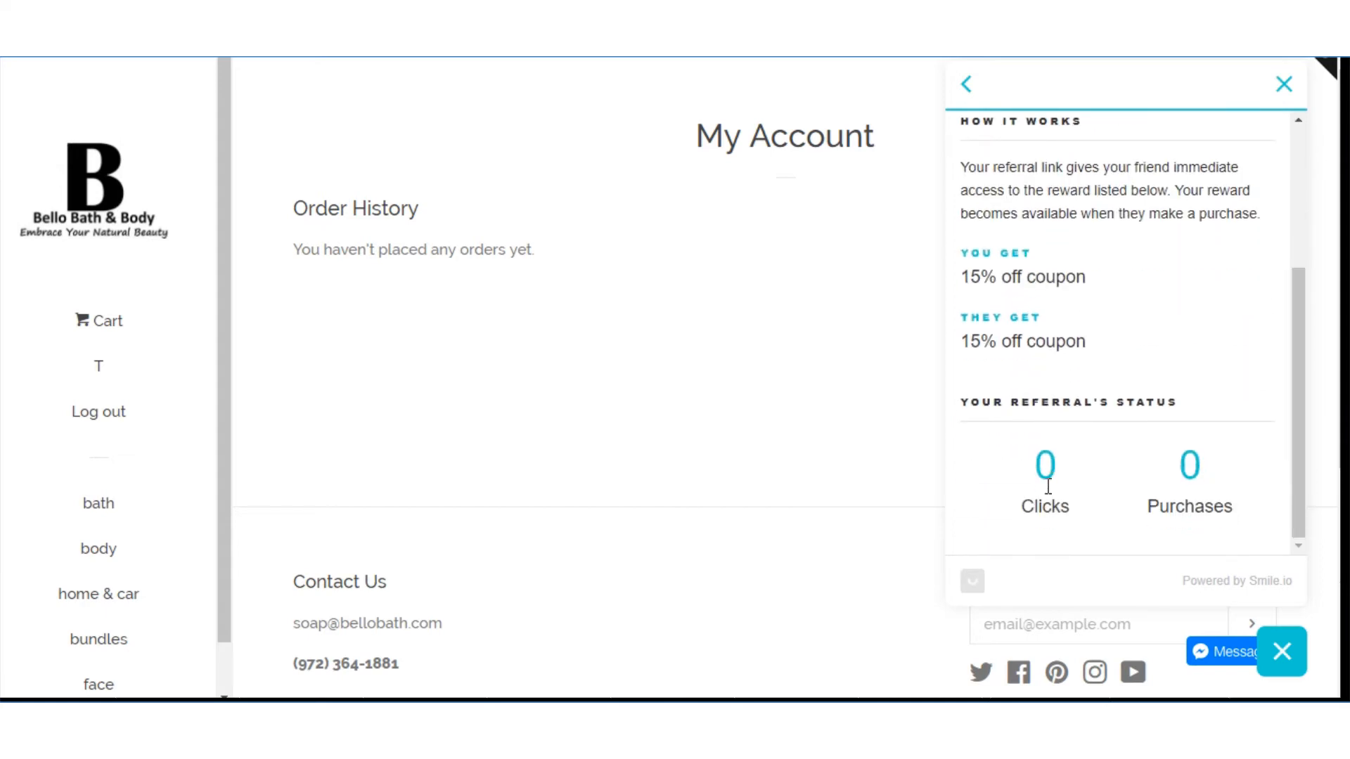
pyautogui.moveTo(1193, 474)
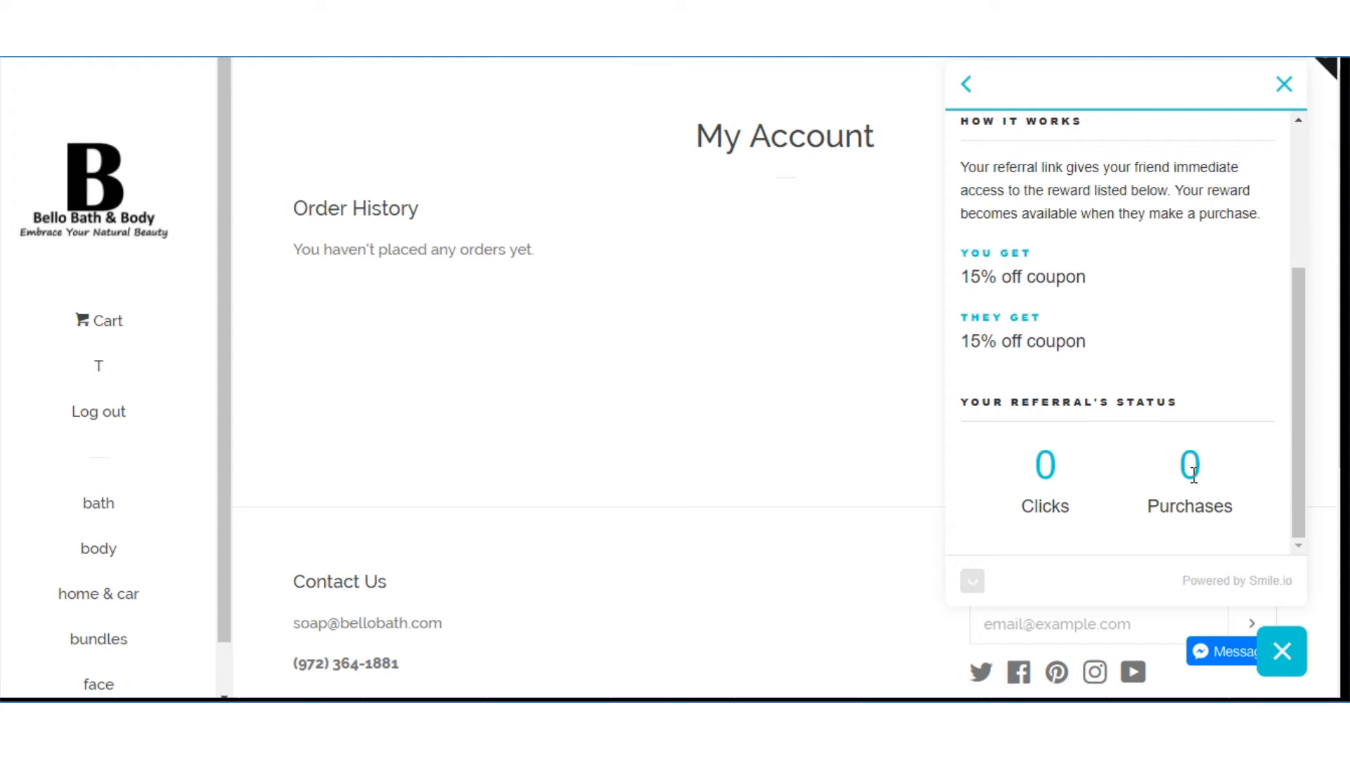
pyautogui.scroll(-3)
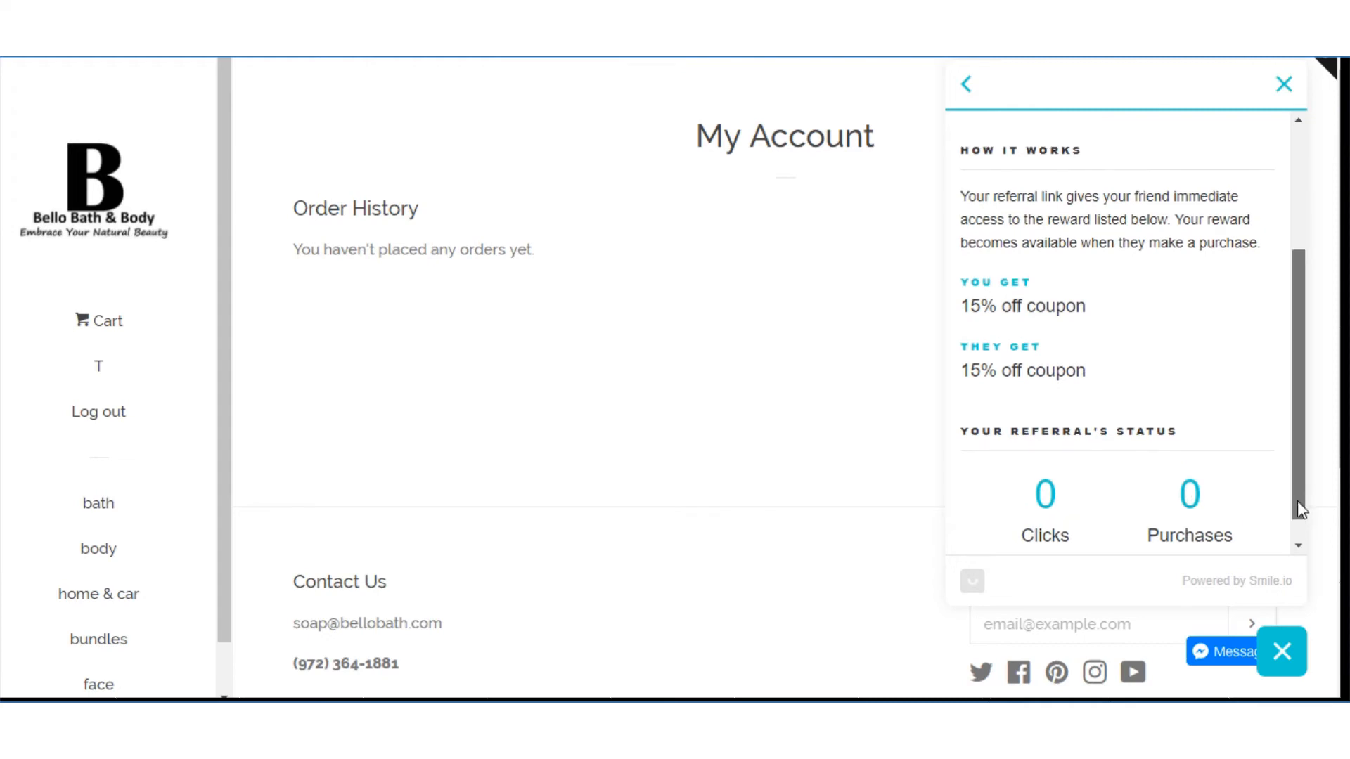
pyautogui.click(967, 84)
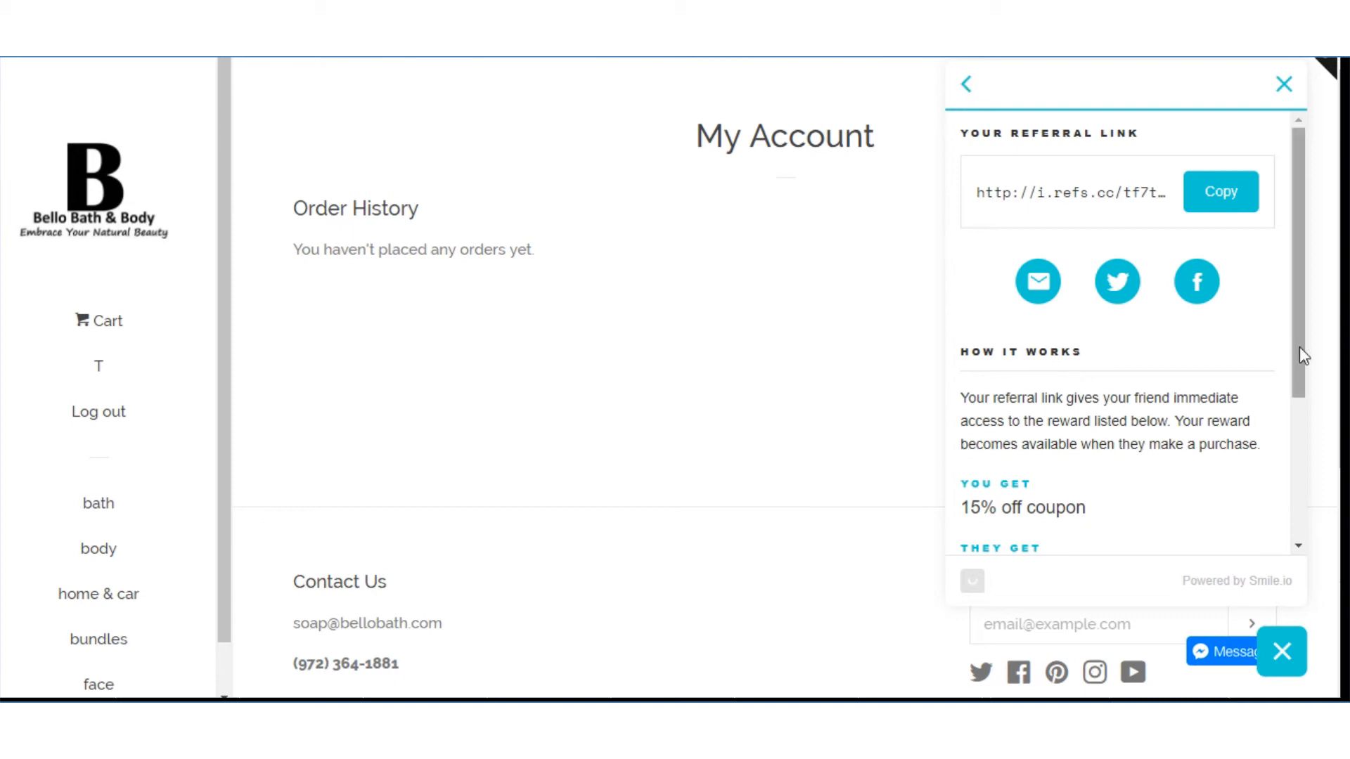
pyautogui.scroll(-3)
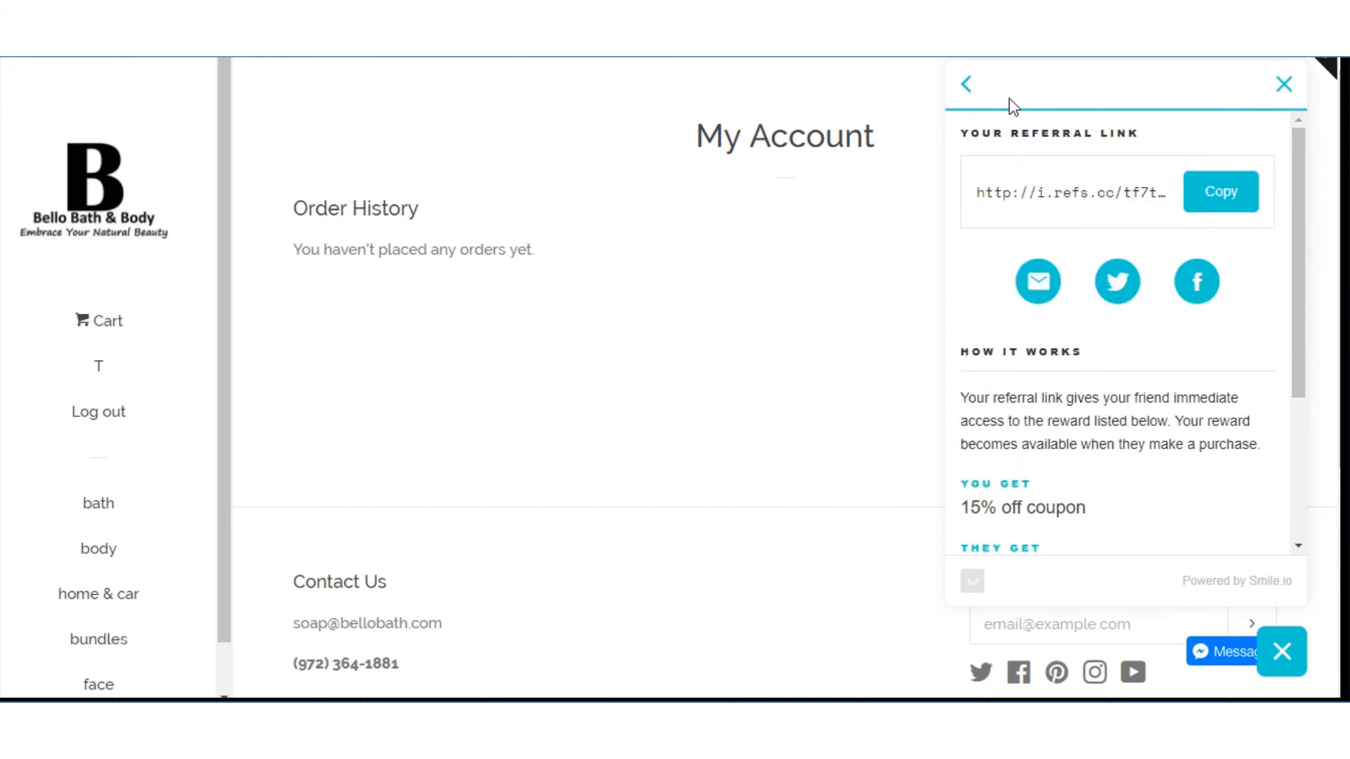
# Return to the rewards overview with the 35-point balance toward a $5 discount.
pyautogui.click(966, 83)
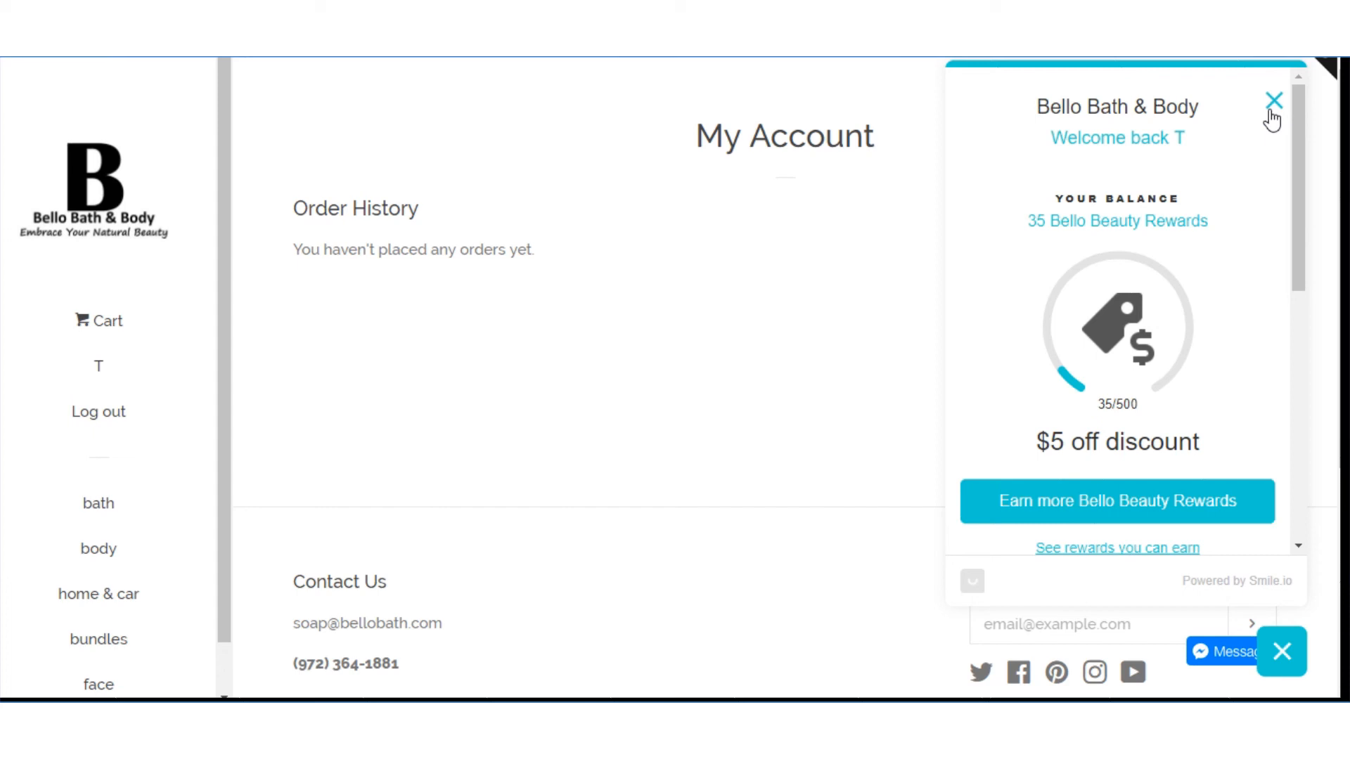
pyautogui.moveTo(1268, 101)
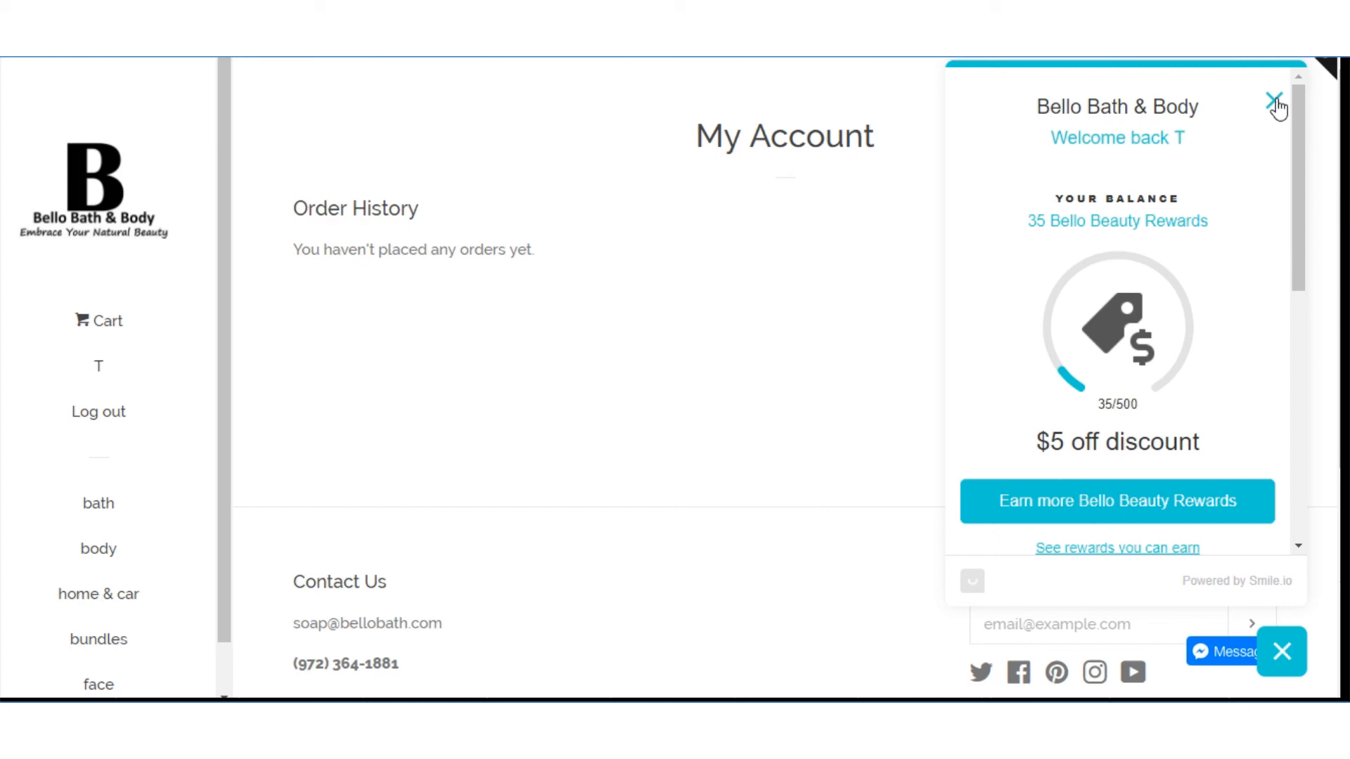
# Close the rewards panel and review the My Account page's order history and account details.
pyautogui.click(1271, 97)
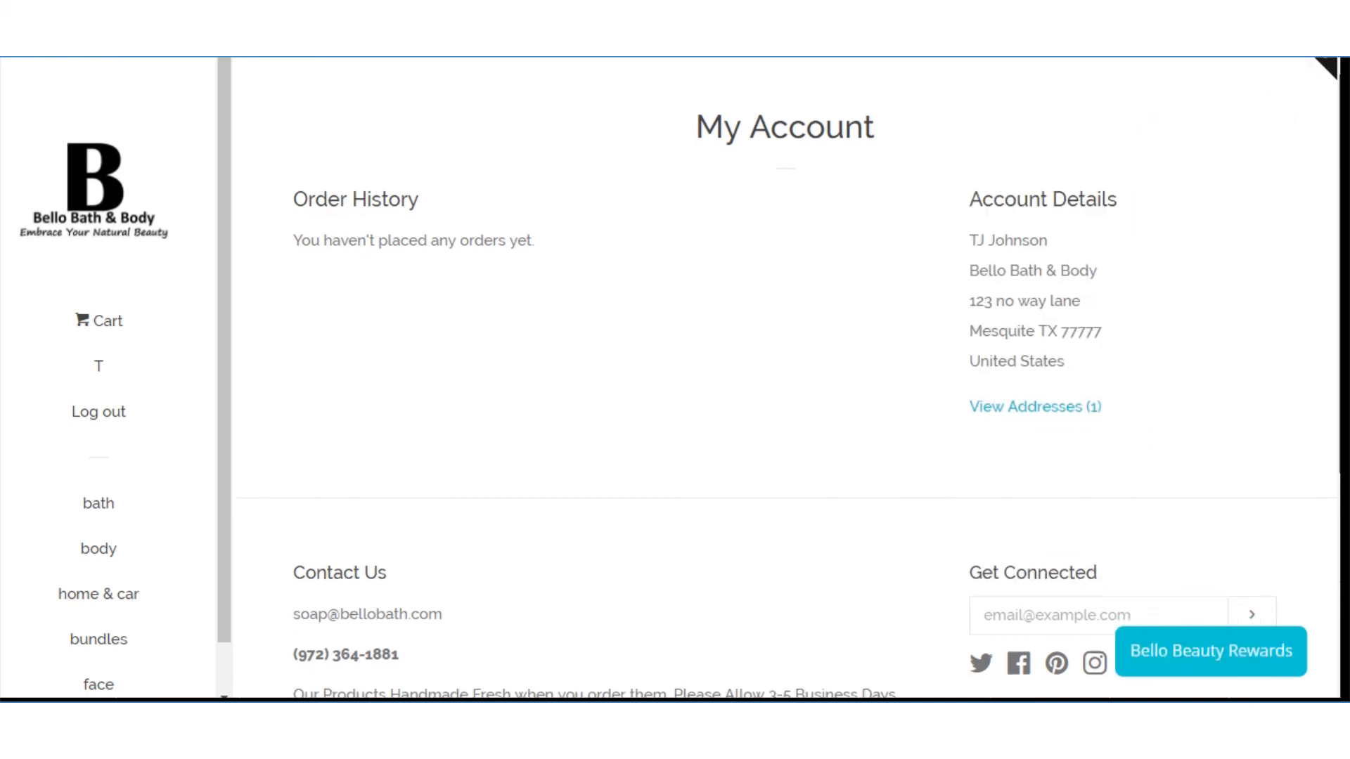
pyautogui.scroll(-3)
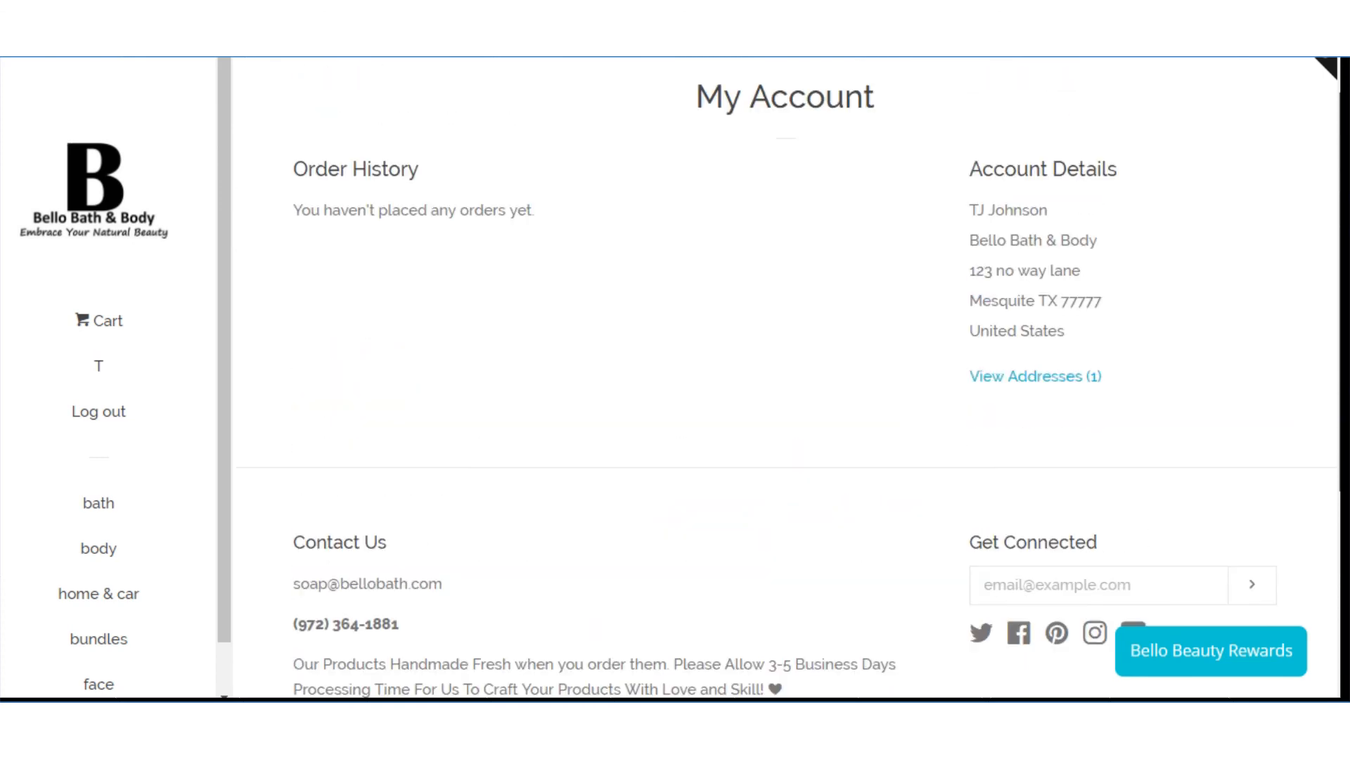
pyautogui.moveTo(104, 331)
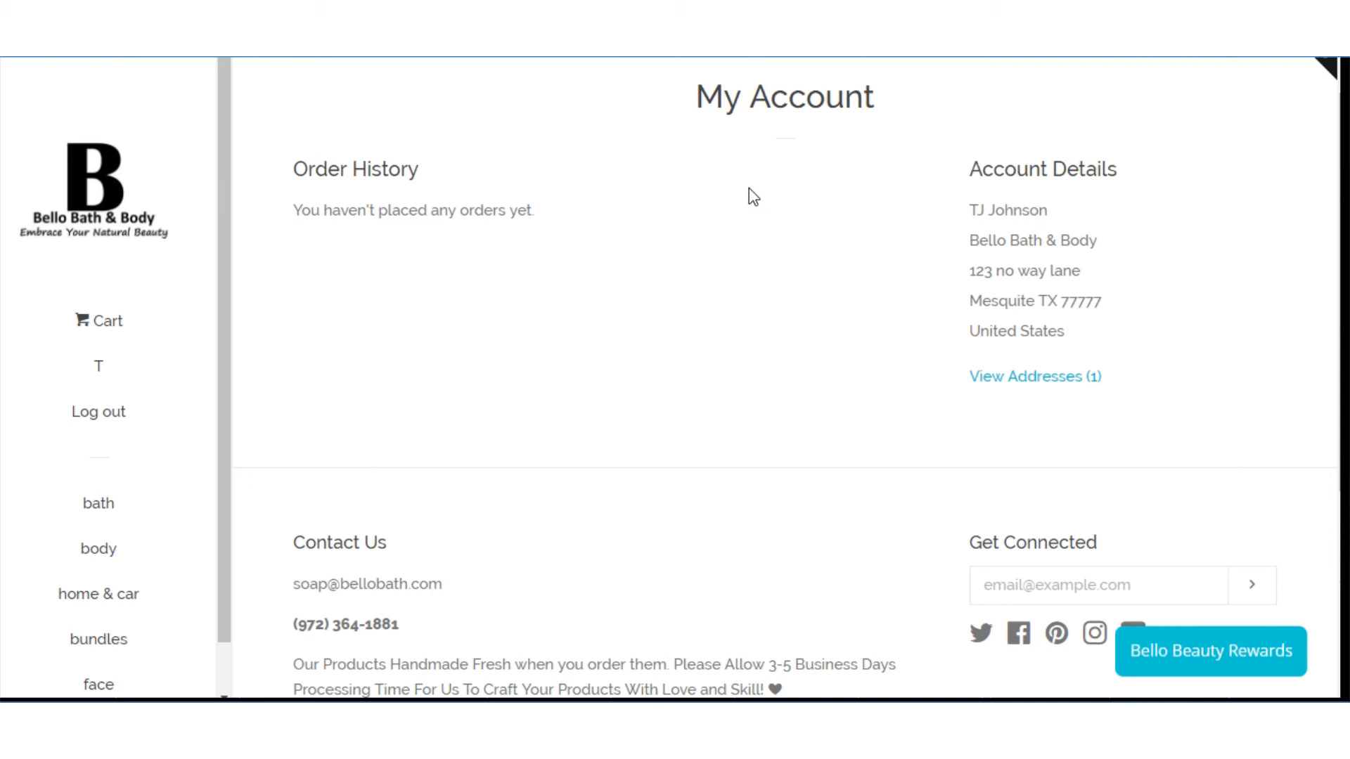
pyautogui.scroll(-3)
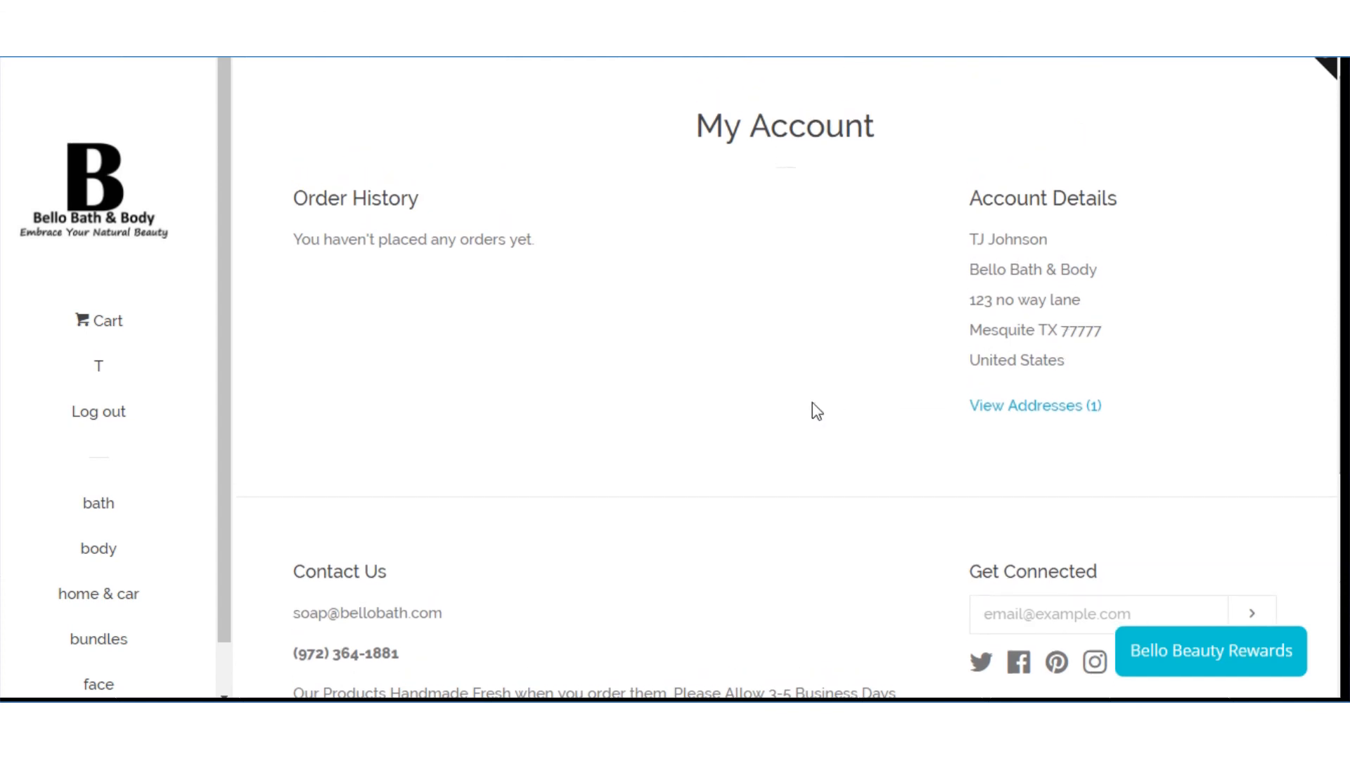
pyautogui.moveTo(566, 436)
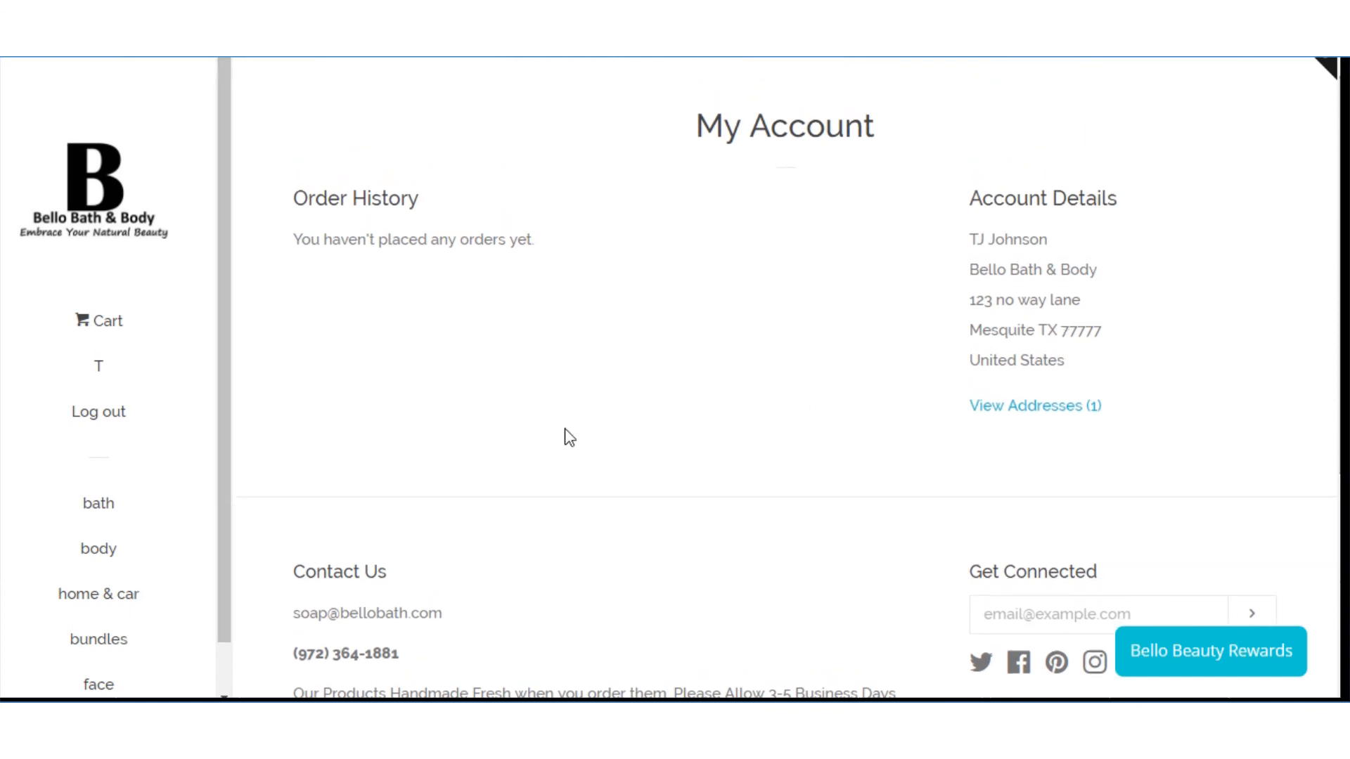